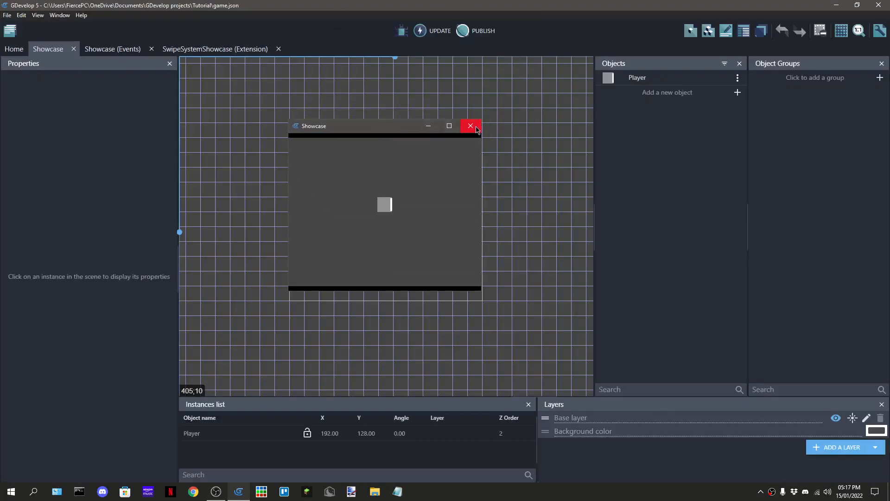
# Close the game preview and return to the home start page, saving the project
pyautogui.click(471, 125)
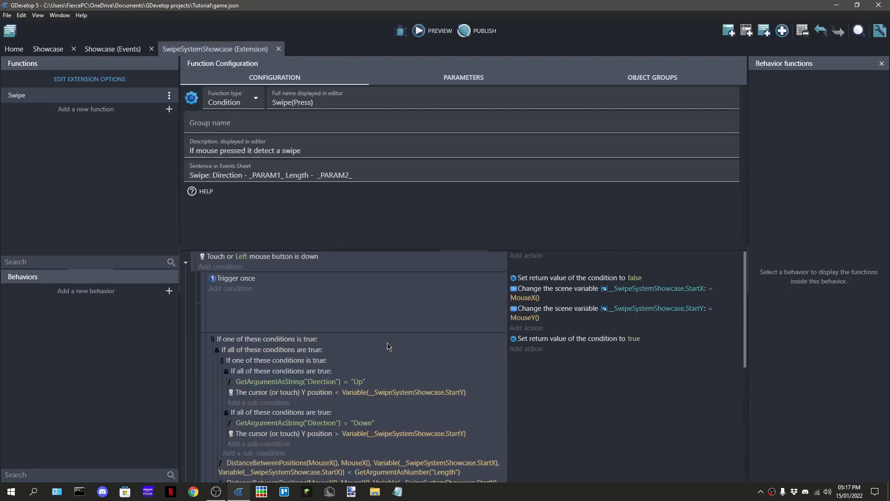
pyautogui.scroll(-3)
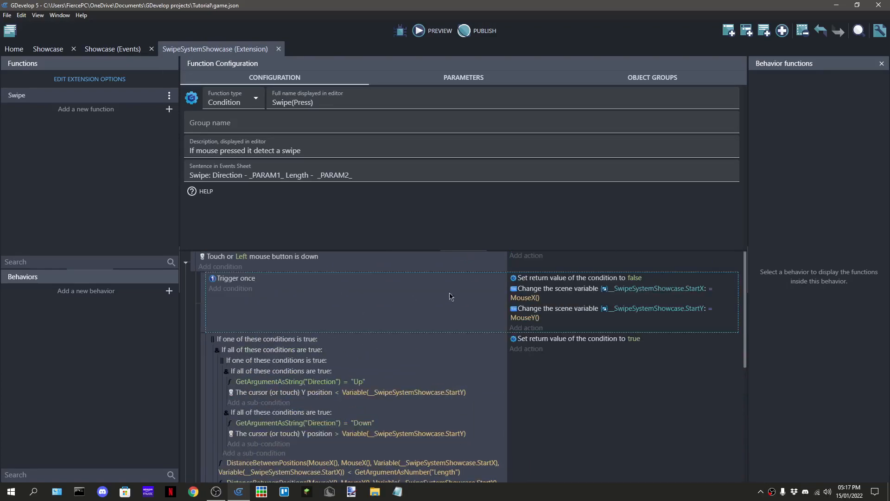
pyautogui.press('ctrl+s')
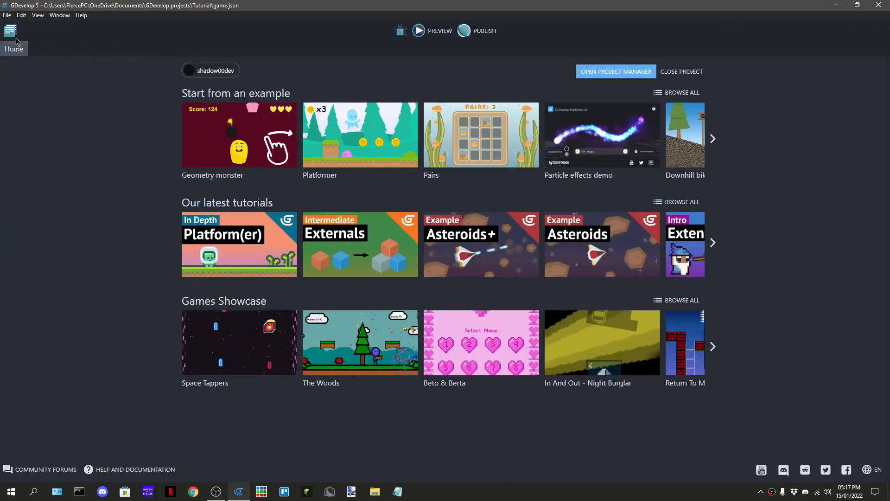
# Delete the throwaway NewExtension from the Project Manager
pyautogui.click(44, 49)
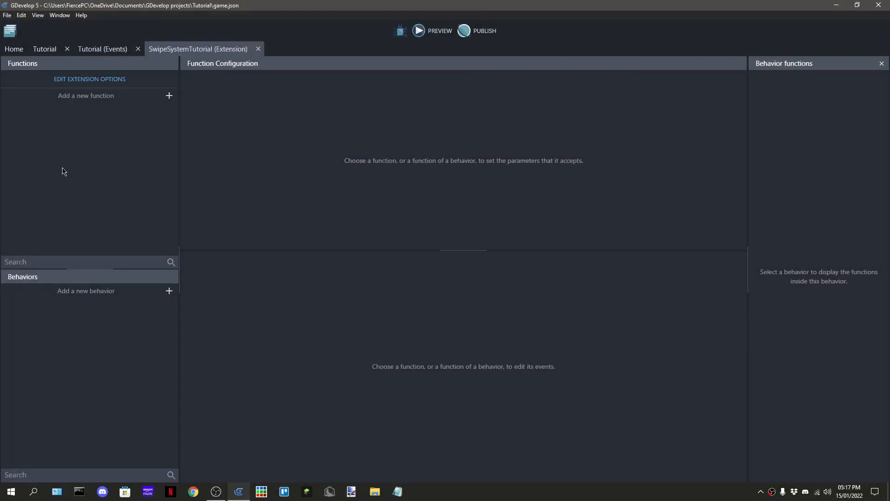
pyautogui.moveTo(10, 41)
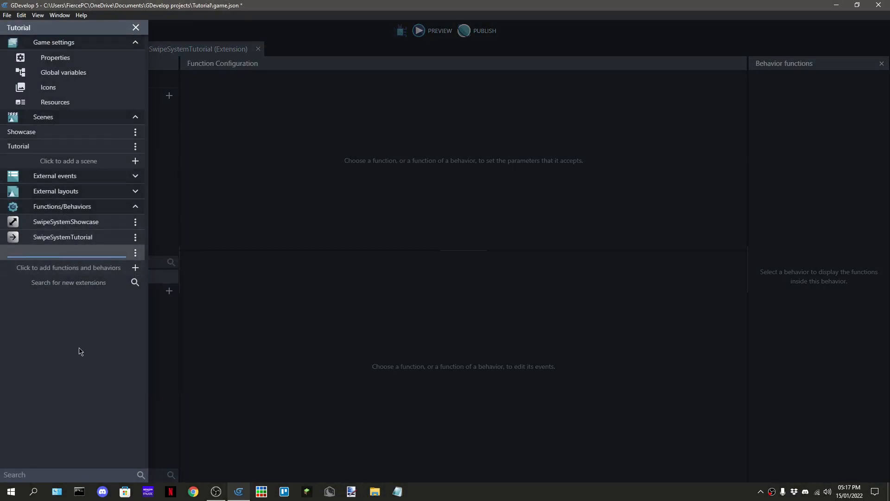
pyautogui.click(135, 253)
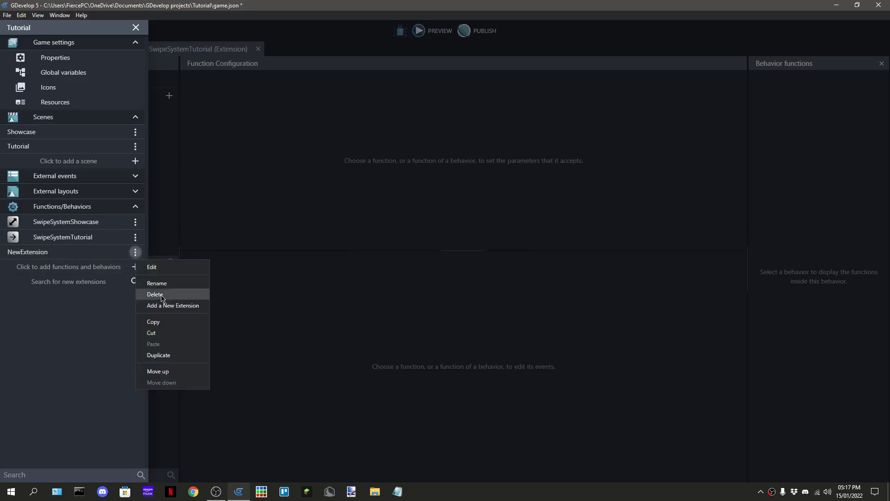
pyautogui.click(155, 294)
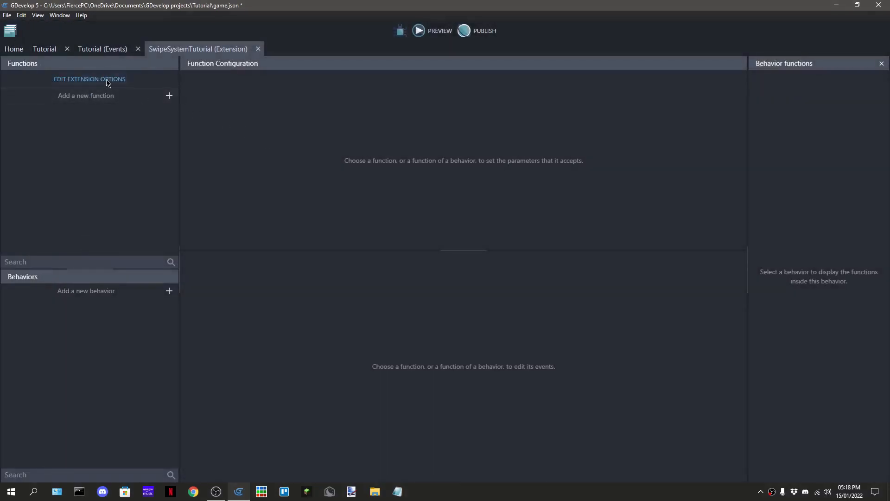
# Review the SwipeSystemTutorial extension's options and close them unchanged
pyautogui.click(89, 78)
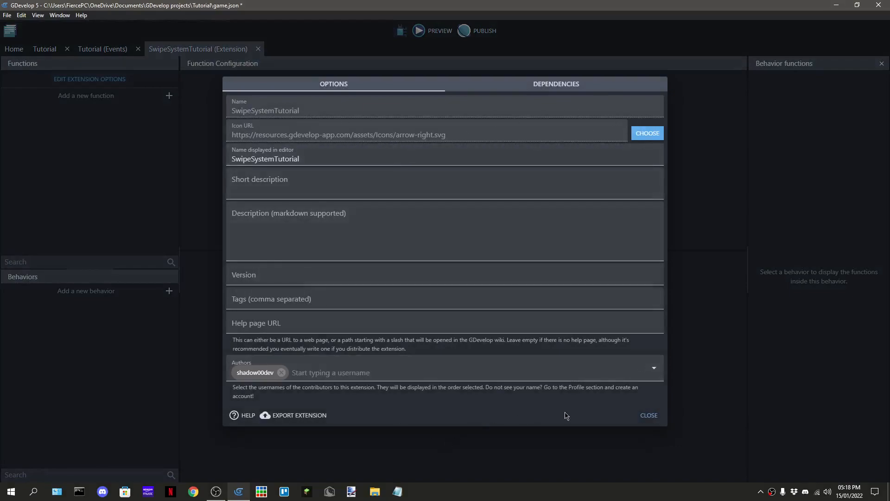
pyautogui.click(649, 415)
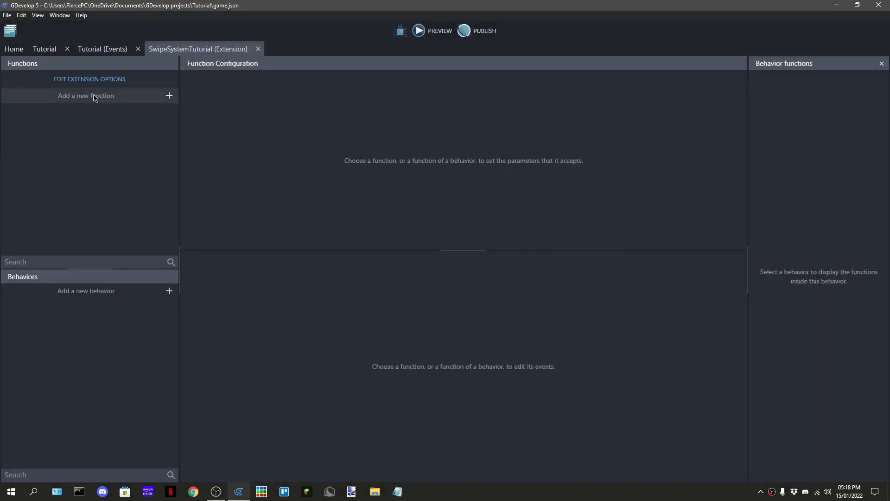
# Add a new extension function named Swipe
pyautogui.click(86, 96)
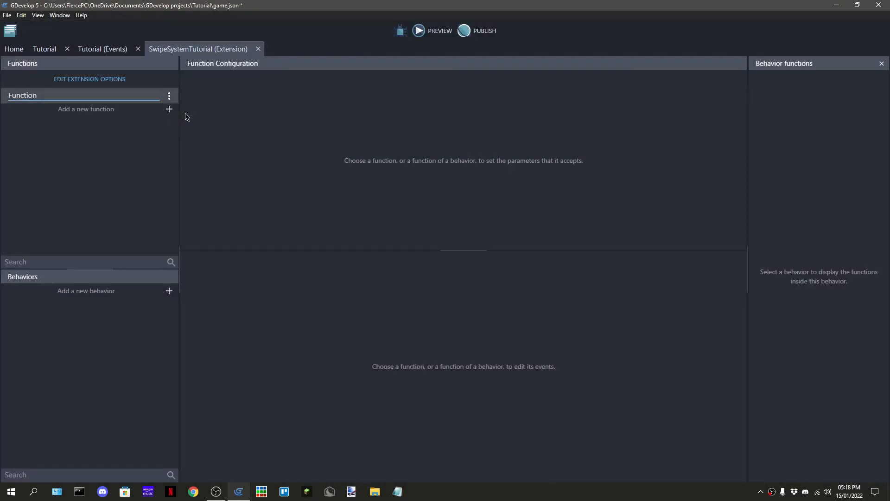
pyautogui.write('Swipe')
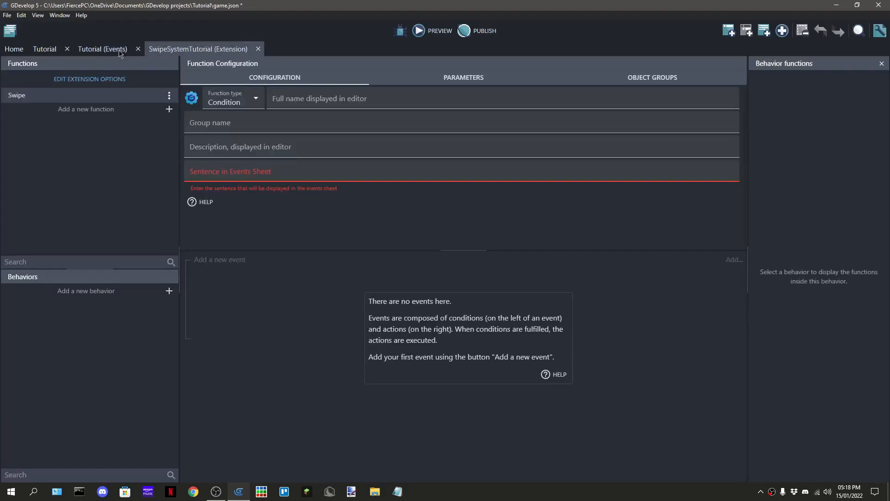
# Glance at the Tutorial scene events, return to the extension editor and save
pyautogui.click(102, 49)
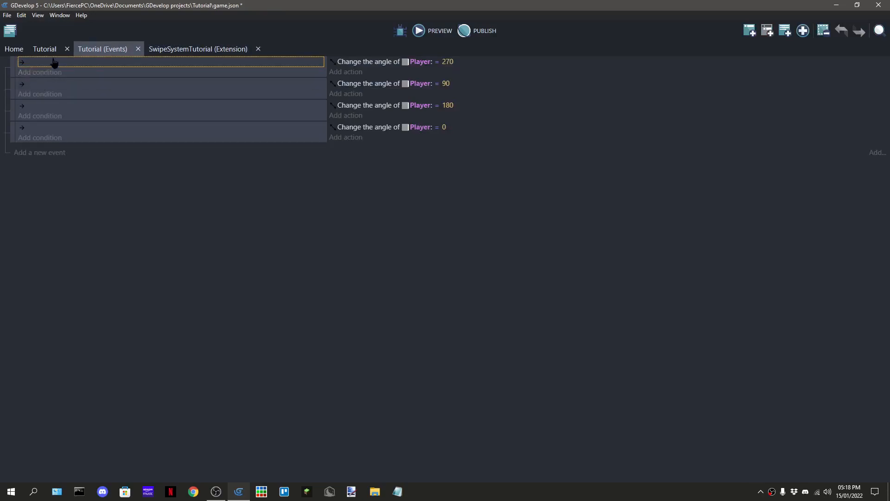
pyautogui.click(39, 72)
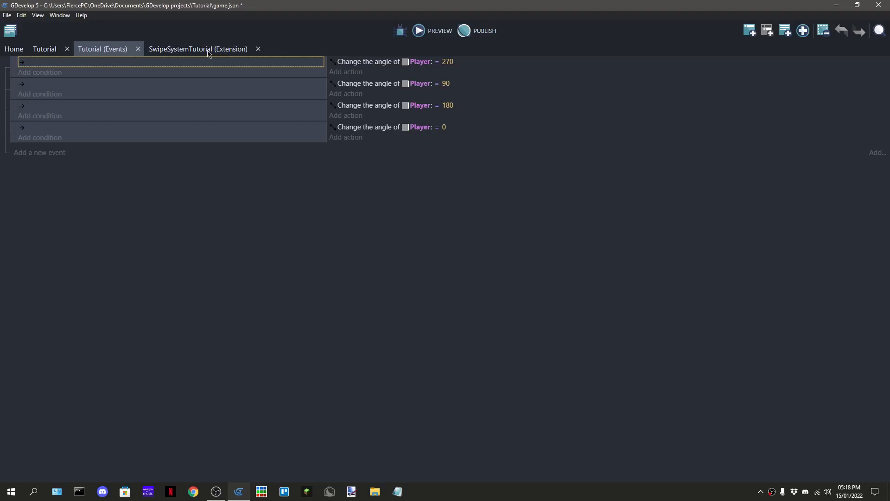
pyautogui.click(198, 49)
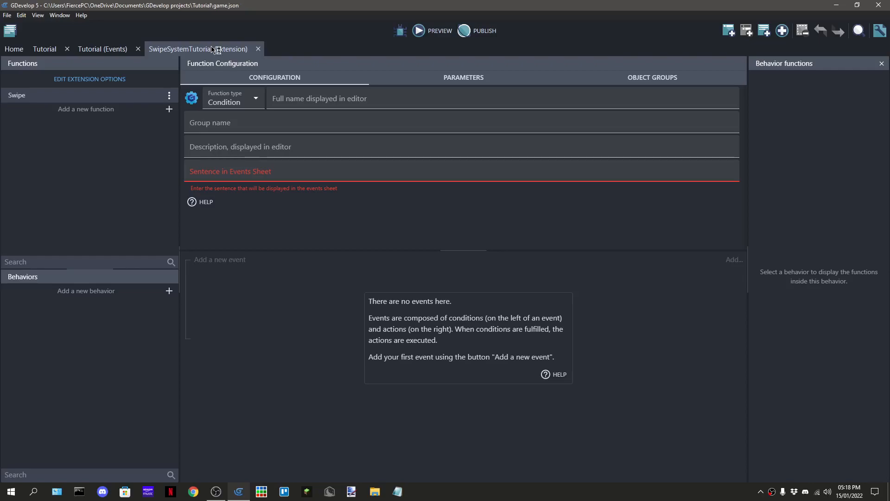
pyautogui.press('ctrl+s')
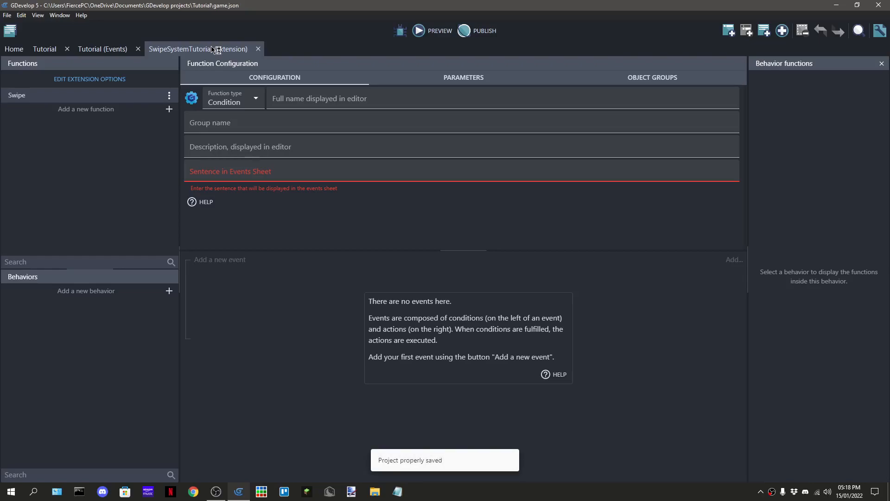
# Enter 'Swipe detection' as the function's full name and description
pyautogui.click(398, 98)
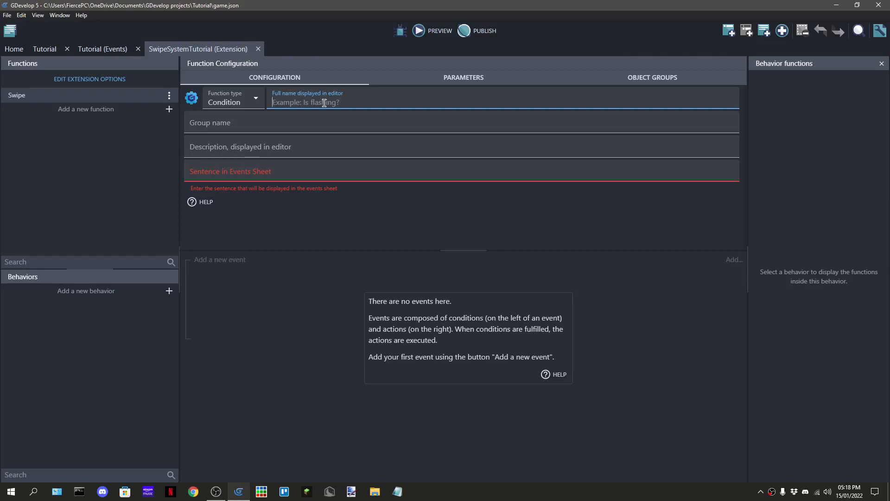
pyautogui.write('Swipe detection')
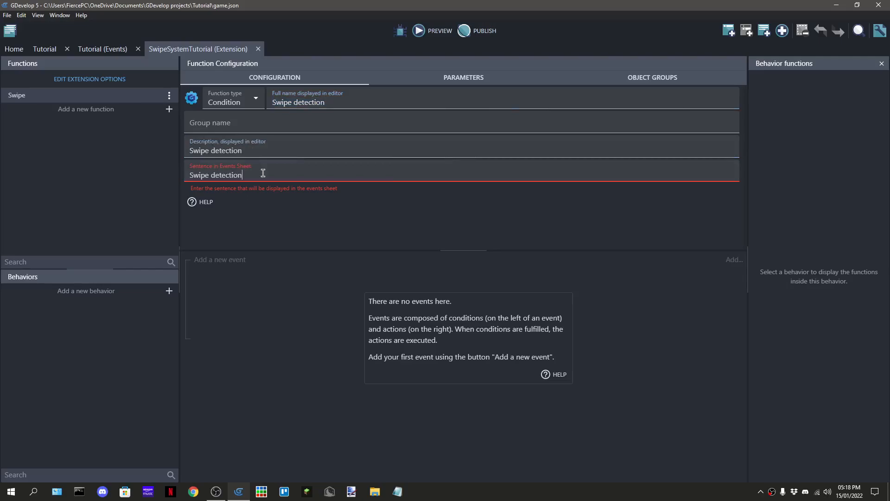
pyautogui.write(':')
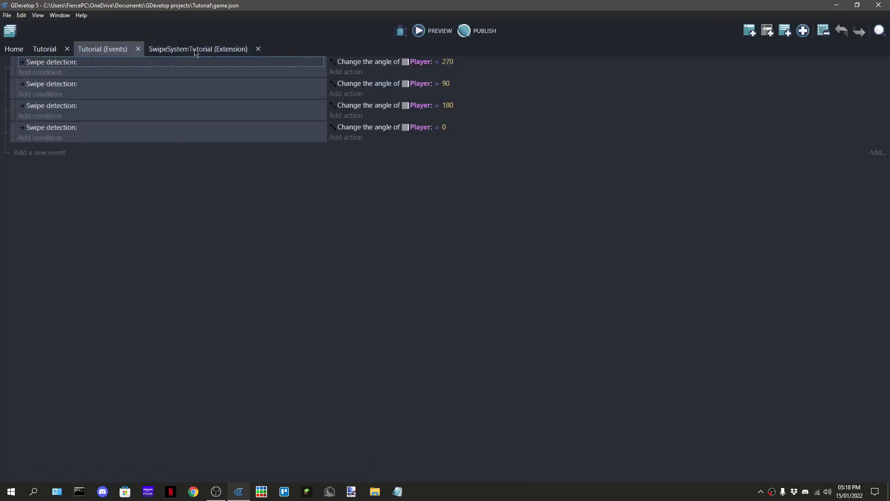
pyautogui.click(196, 49)
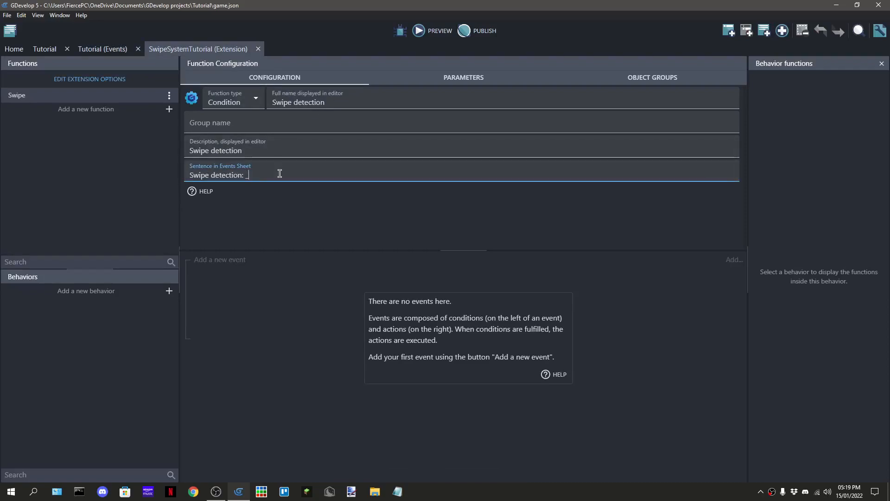
# Write the sentence 'Swipe detection: Direction _PARAM1_ Length _PARAM2_'
pyautogui.write('_PARAM1')
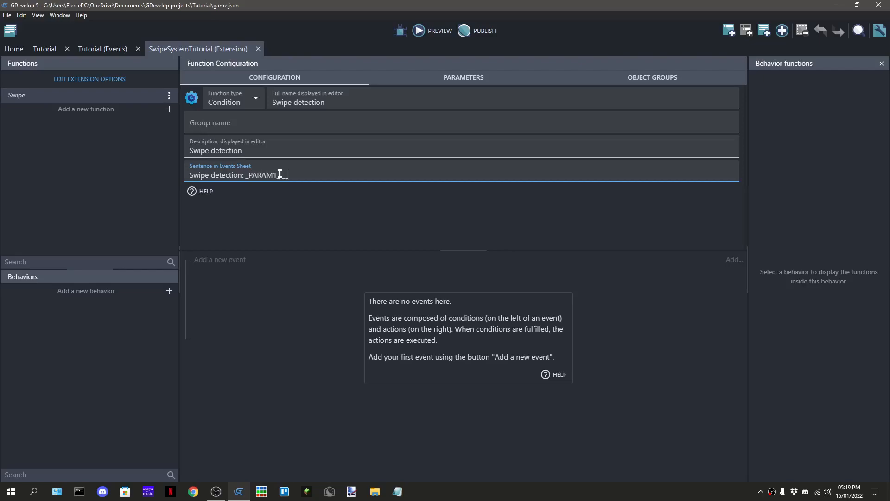
pyautogui.write('_p')
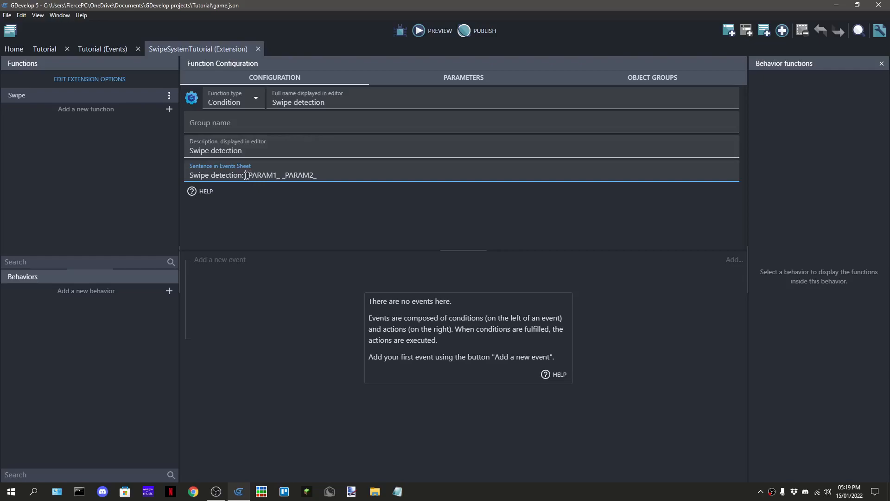
pyautogui.write('Direction')
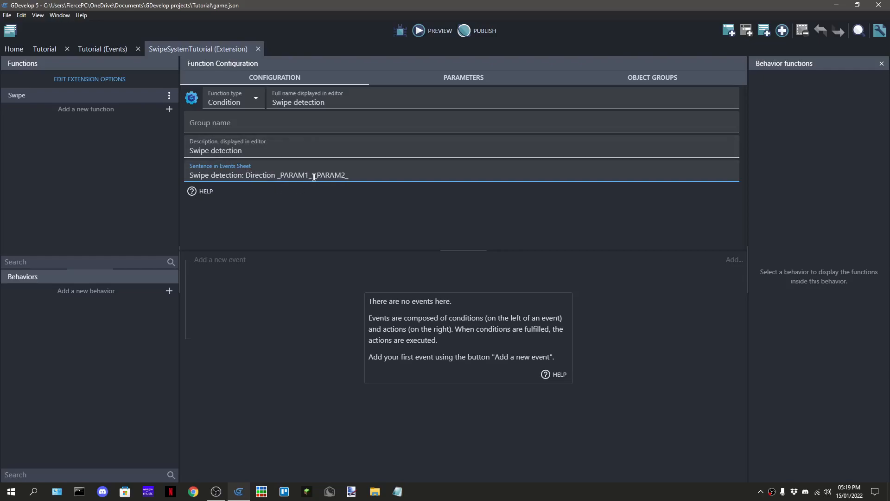
pyautogui.write('Length')
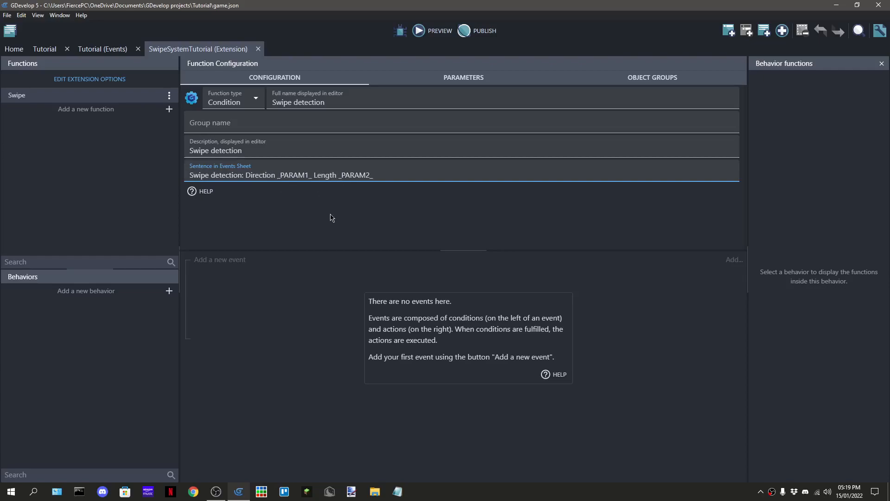
# Add Direction and Length parameters, Length a Number labelled Length
pyautogui.click(462, 77)
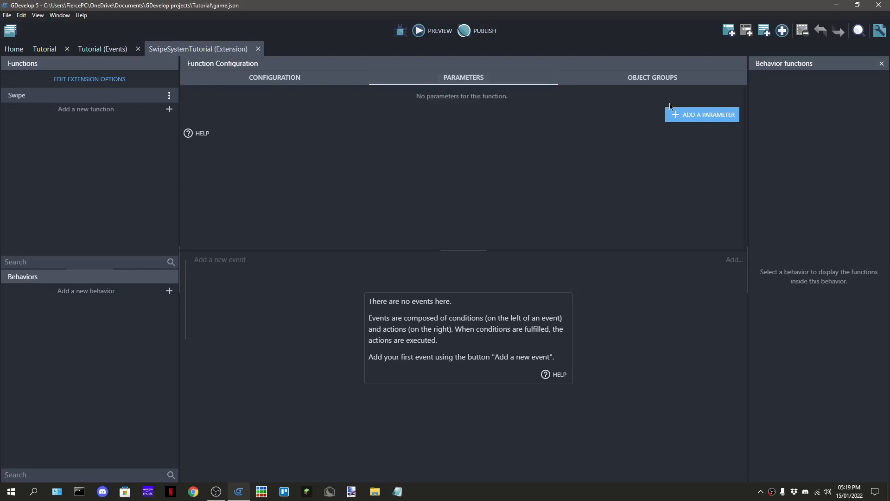
pyautogui.click(702, 114)
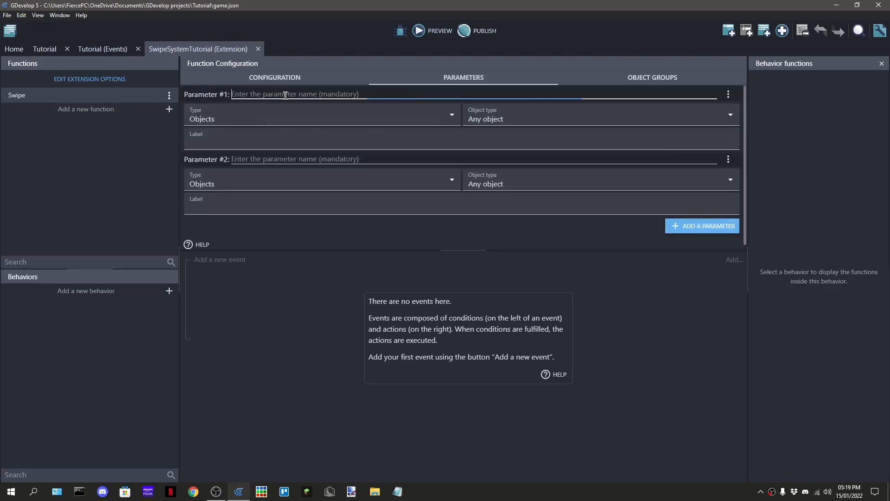
pyautogui.write('Direction')
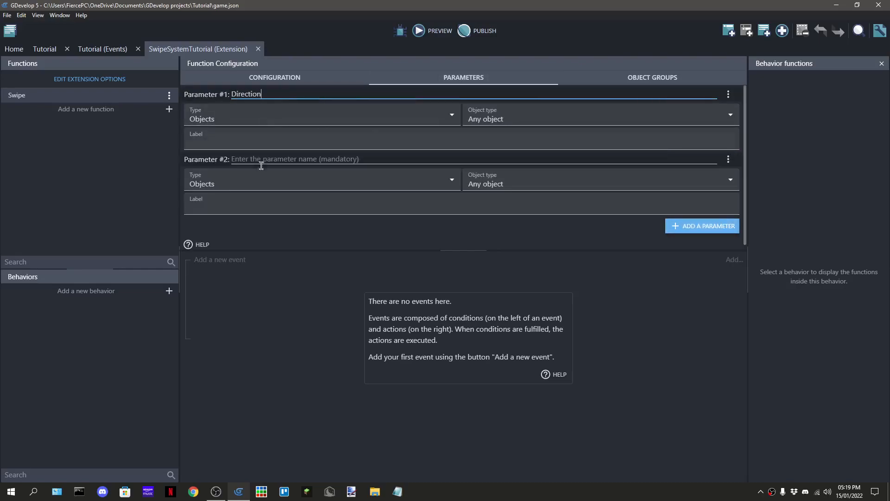
pyautogui.write('Leg')
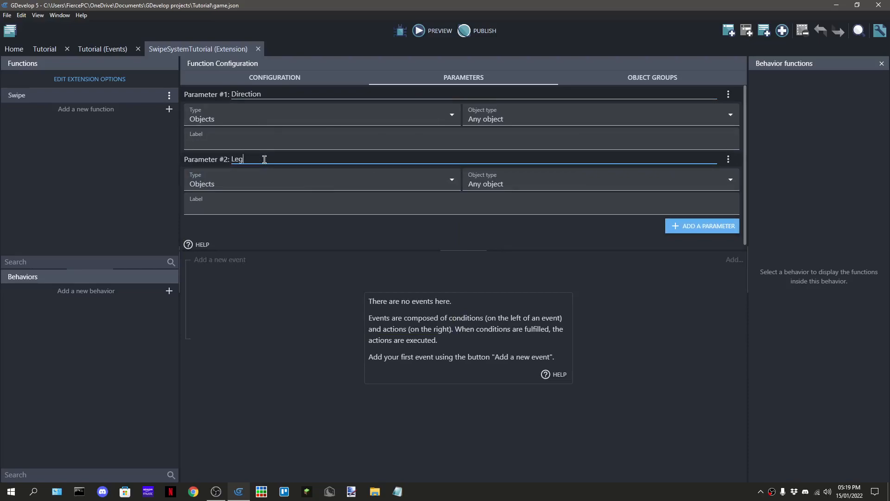
pyautogui.write('Length')
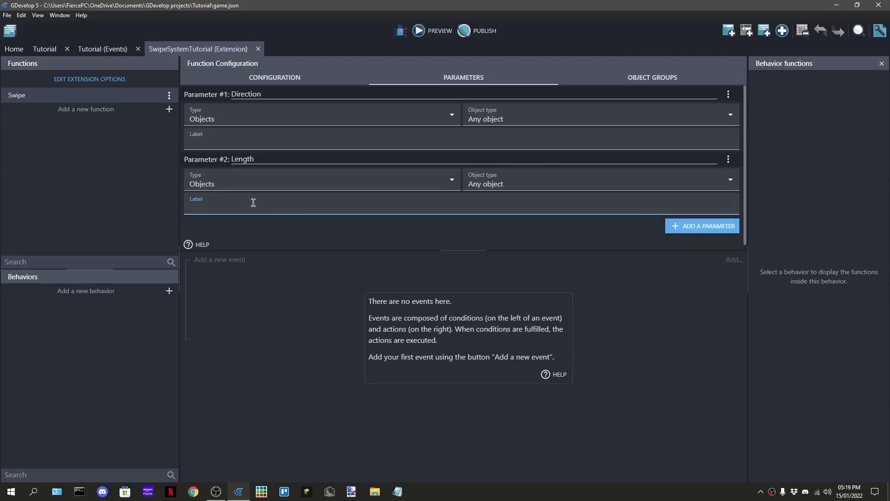
pyautogui.write('Length')
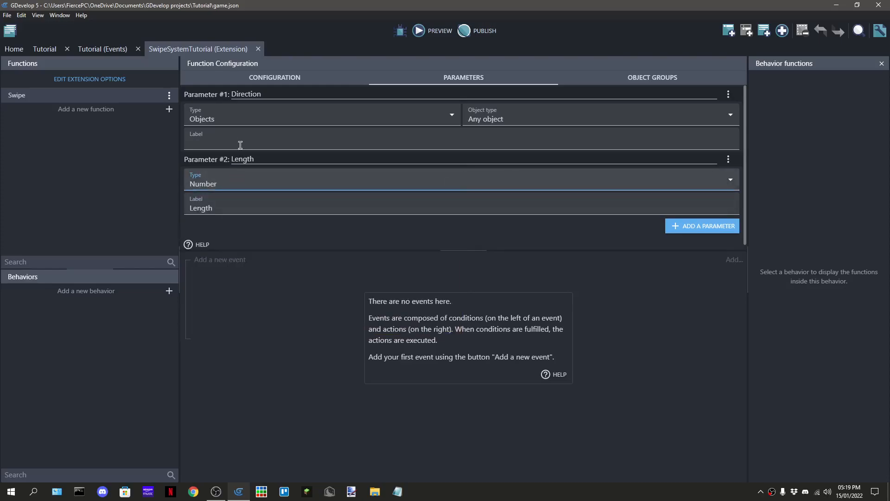
# Make Direction a string-from-options parameter labelled Direction
pyautogui.click(321, 115)
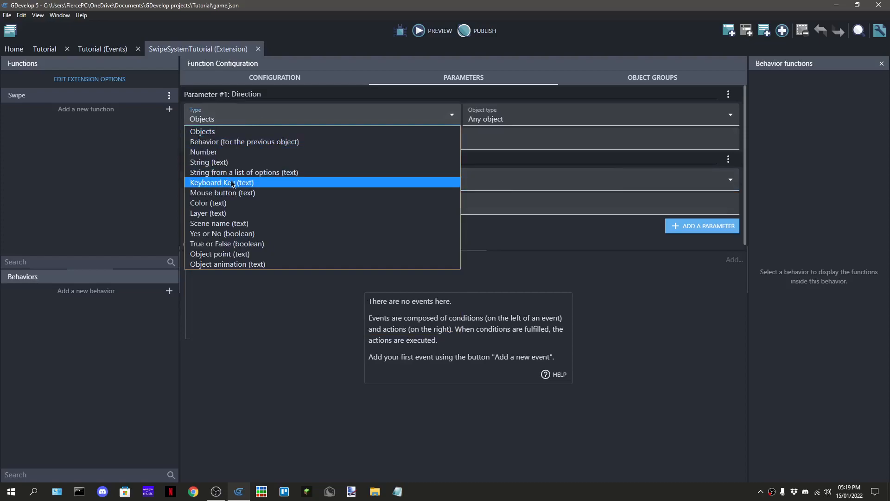
pyautogui.click(244, 173)
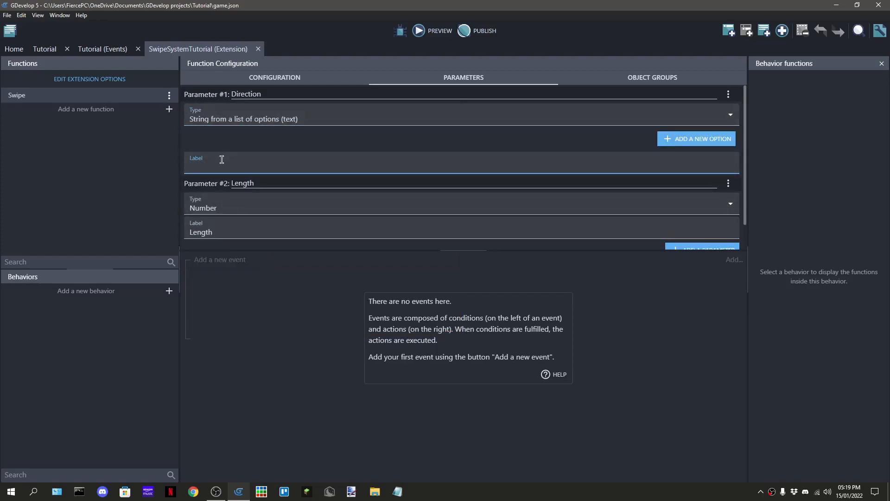
pyautogui.write('Directi')
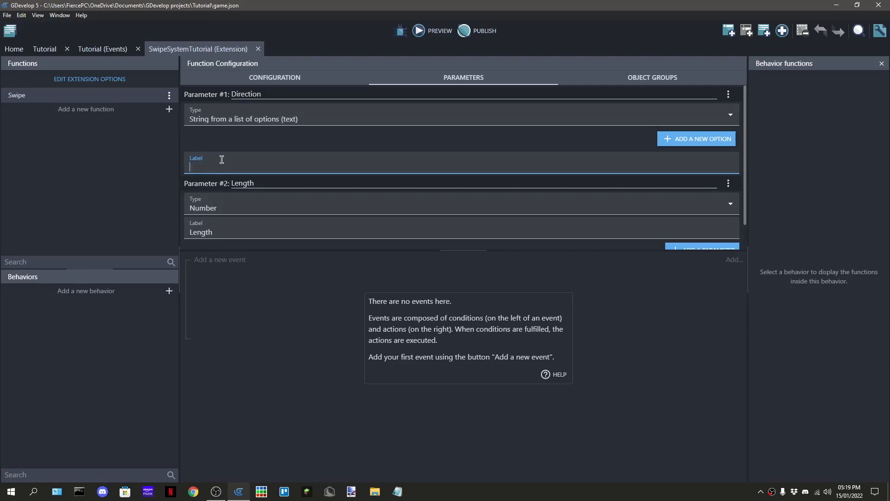
pyautogui.write('Direction')
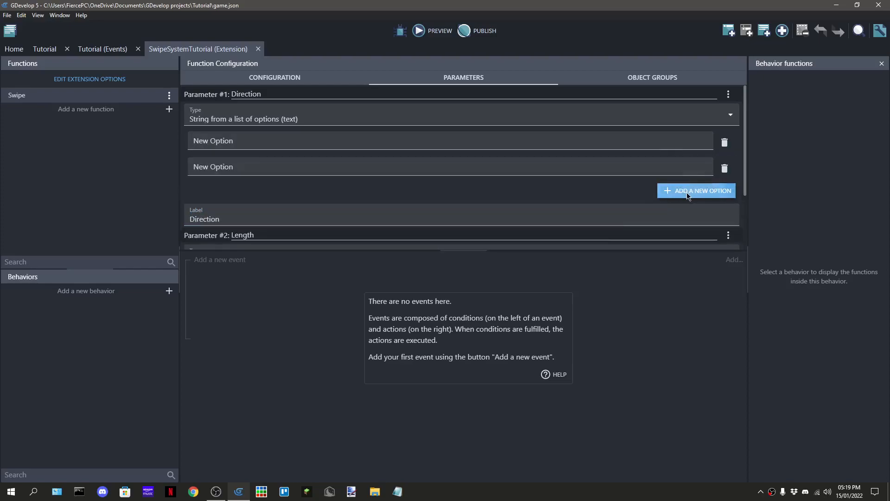
# Give Direction the options Up, Down, Left and Right
pyautogui.click(697, 190)
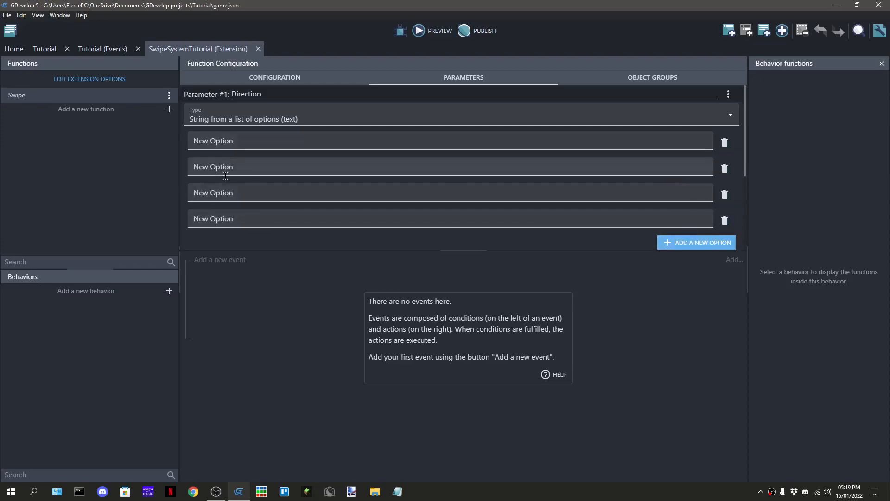
pyautogui.write('Up')
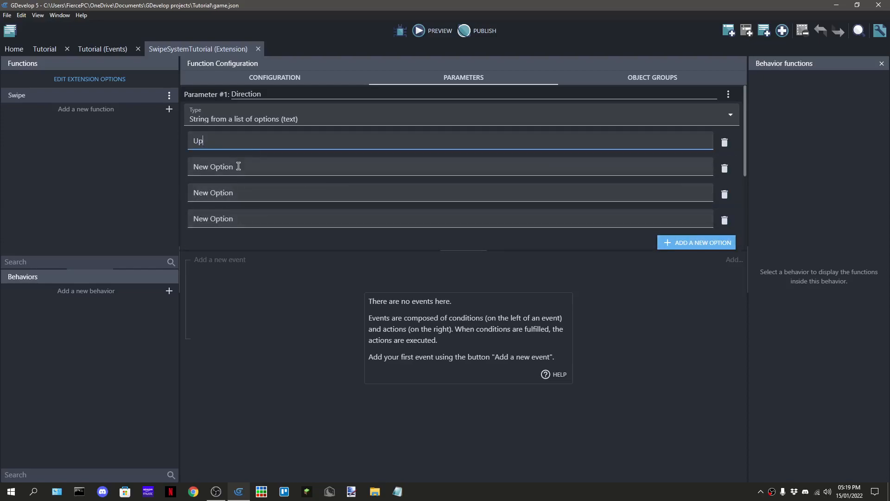
pyautogui.write('D')
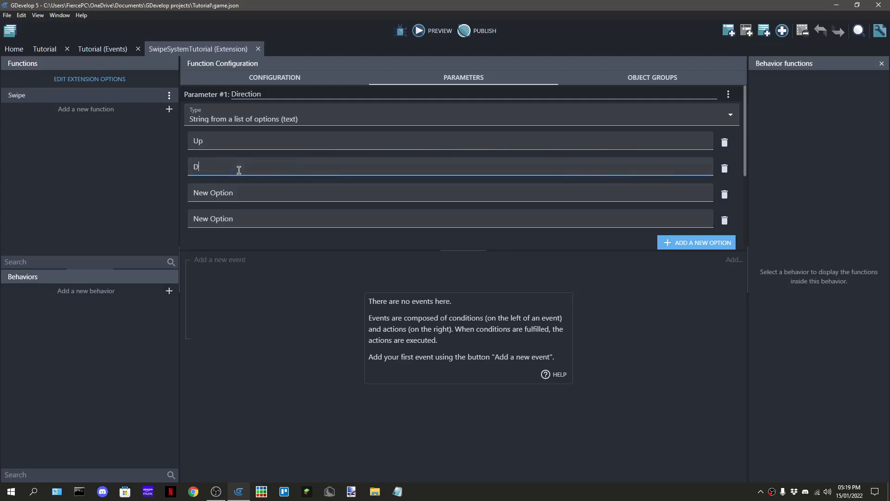
pyautogui.write('own')
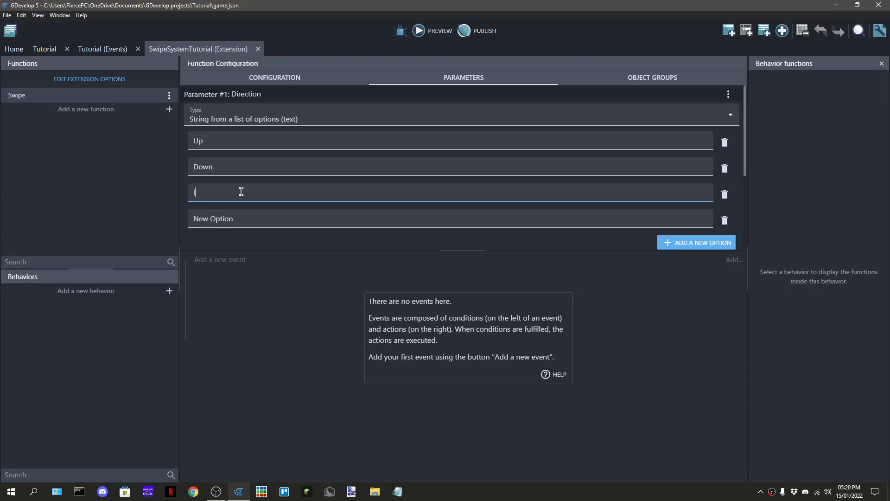
pyautogui.write('Left')
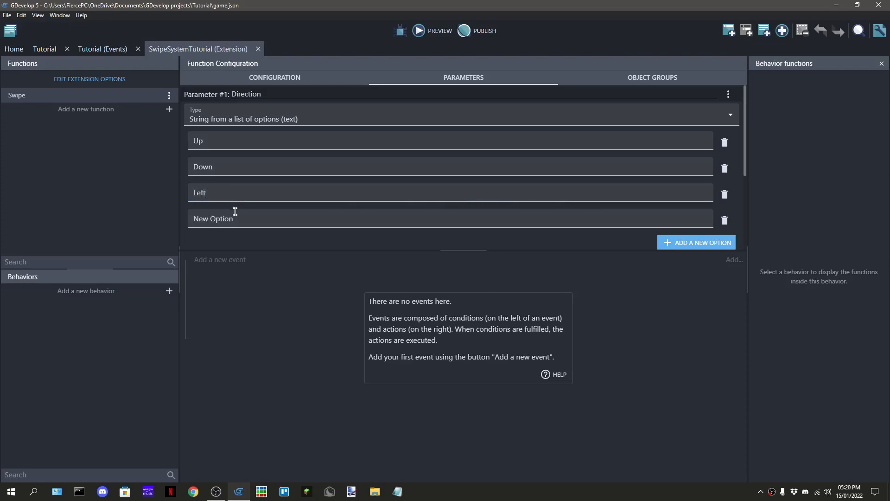
pyautogui.write('Right')
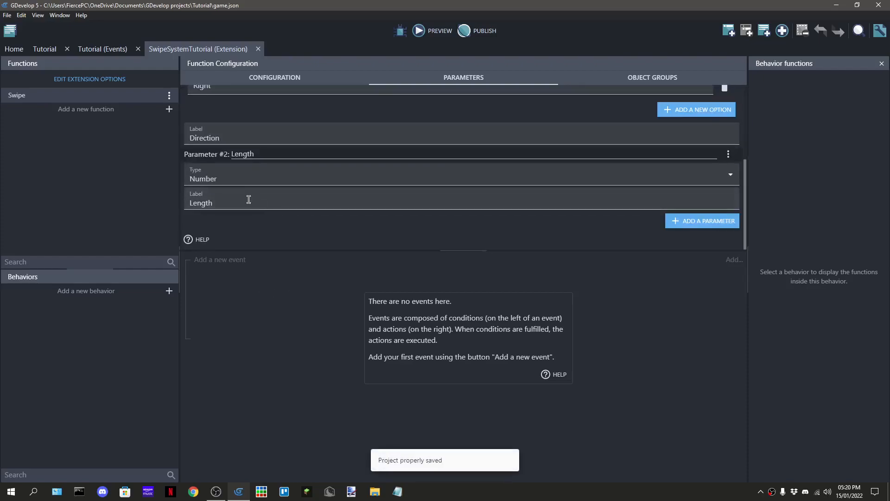
# Add an event with the left mouse button pressed / touch held condition
pyautogui.click(274, 77)
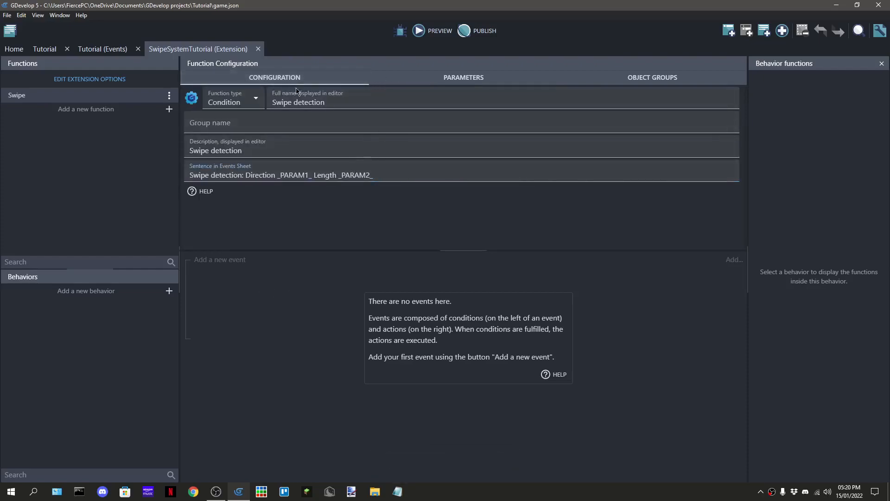
pyautogui.click(463, 77)
pyautogui.write('Mous')
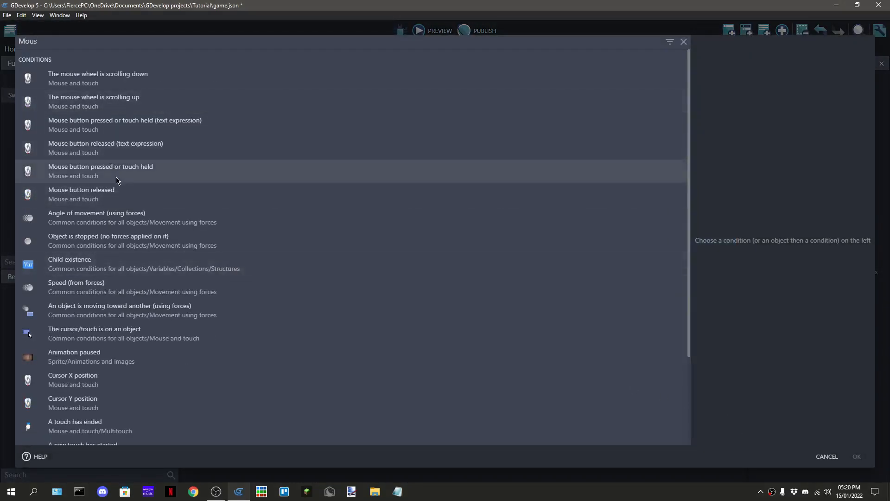
pyautogui.click(100, 171)
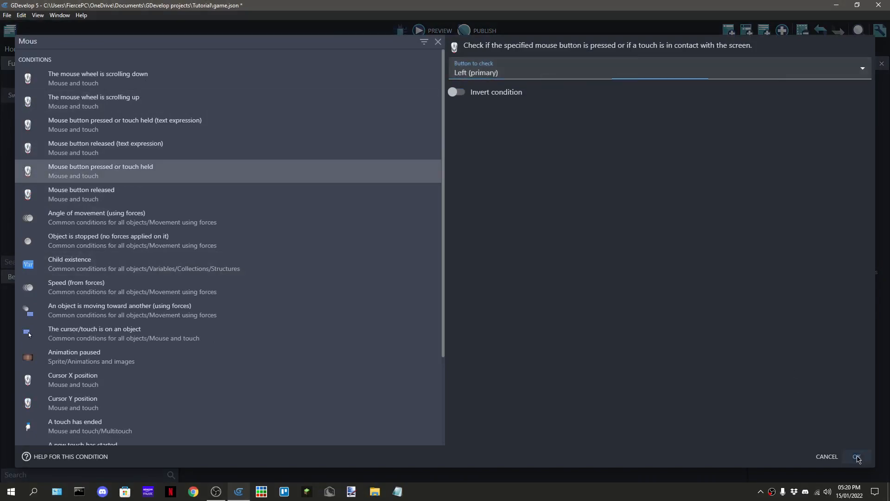
pyautogui.click(857, 456)
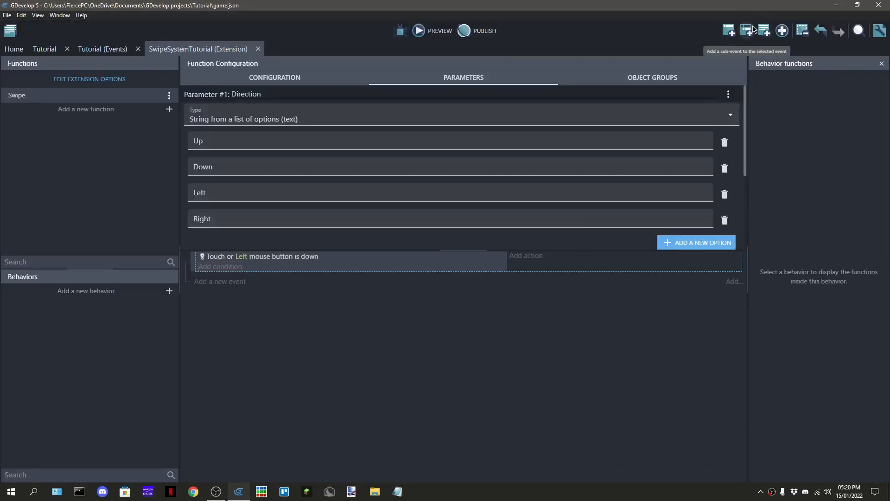
# Add a Trigger once sub-event that sets the condition's return value to false
pyautogui.click(219, 268)
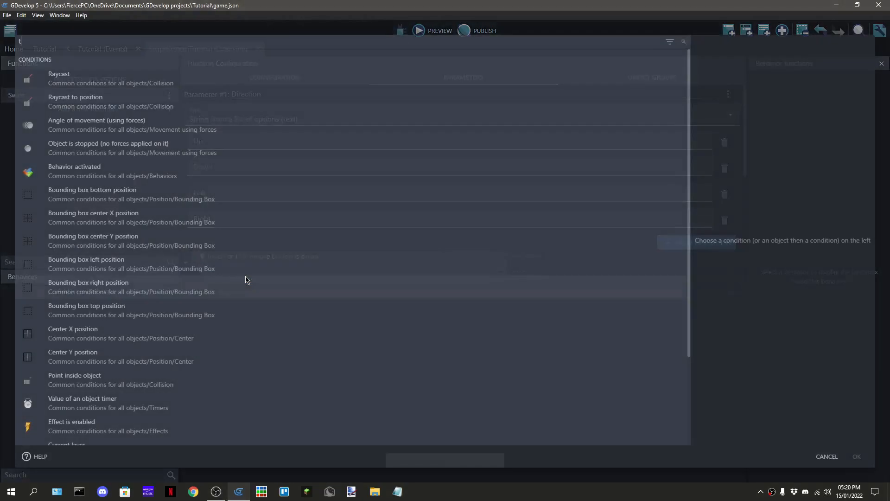
pyautogui.write('rigg')
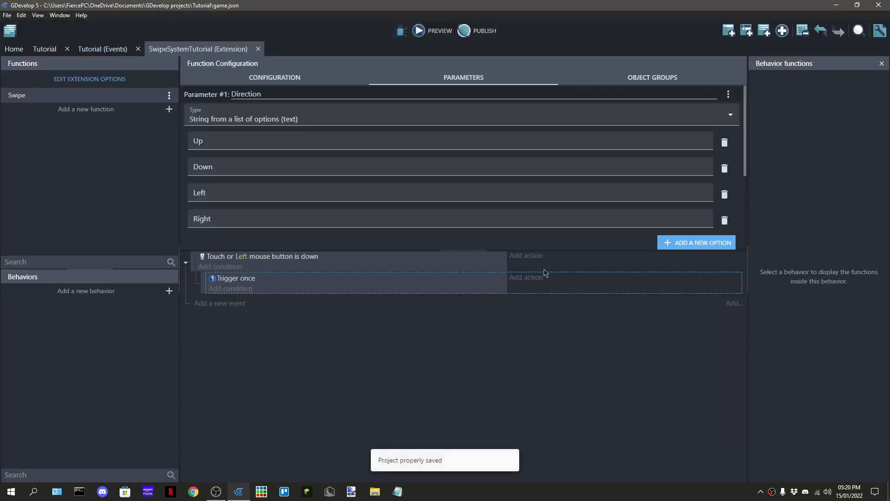
pyautogui.click(524, 277)
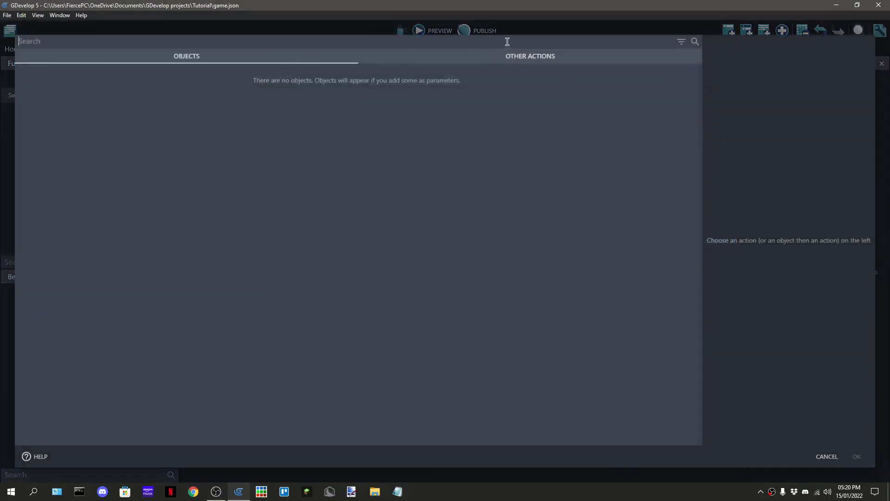
pyautogui.write('function')
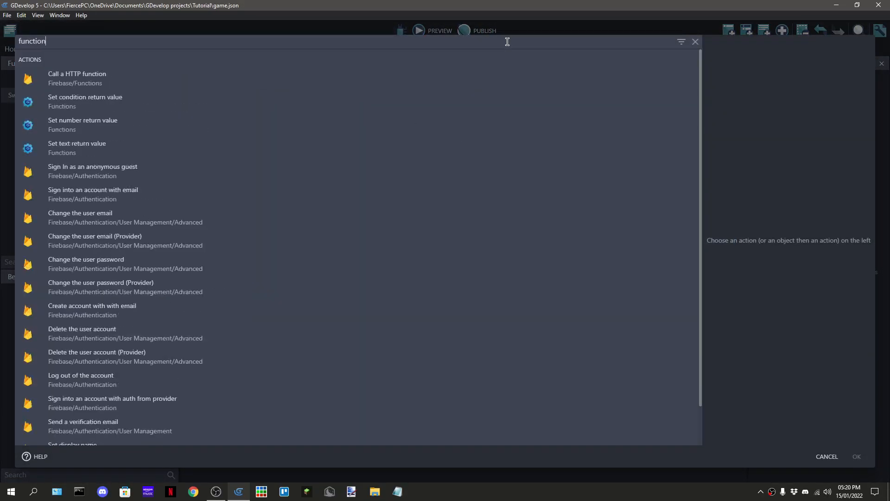
pyautogui.click(85, 101)
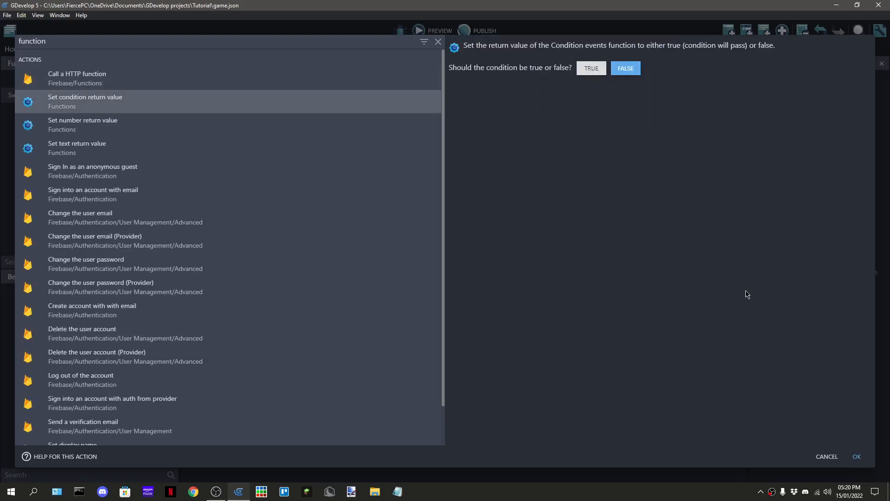
pyautogui.click(856, 456)
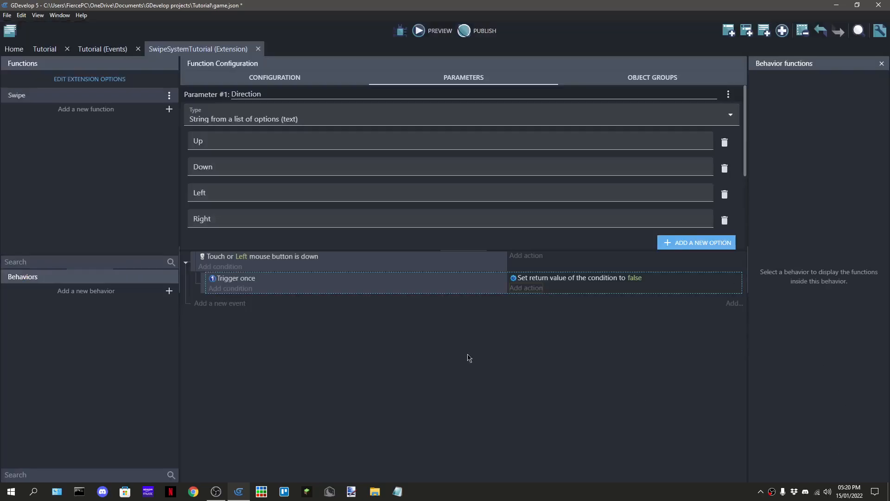
pyautogui.click(525, 278)
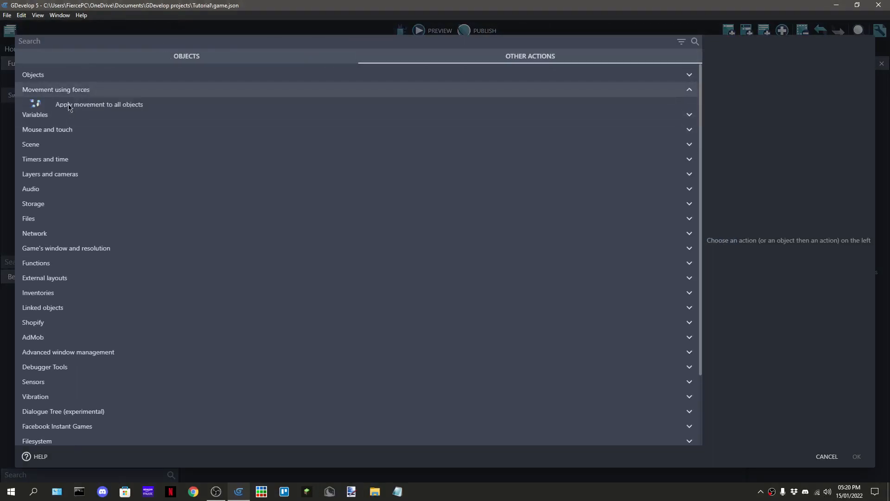
# Set scene variable __SwipeSystemTutorial.StartX to MouseX() in the trigger-once sub-event
pyautogui.click(35, 104)
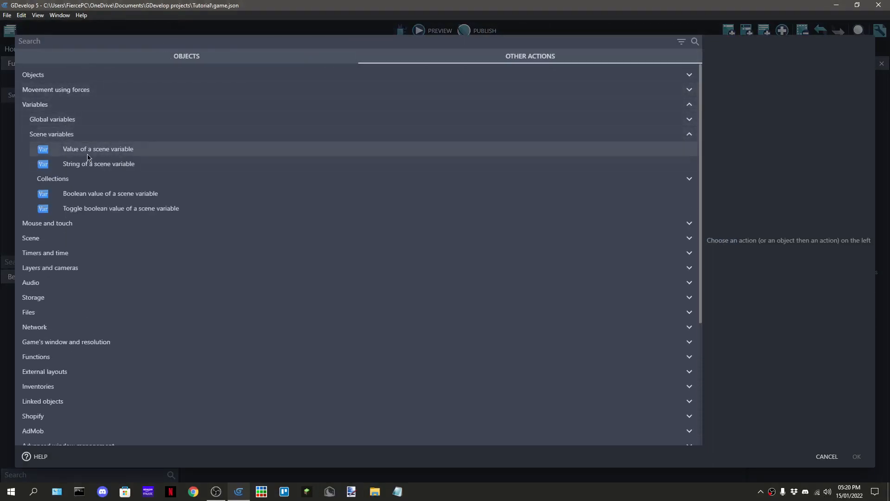
pyautogui.click(98, 148)
pyautogui.write('__Swipe')
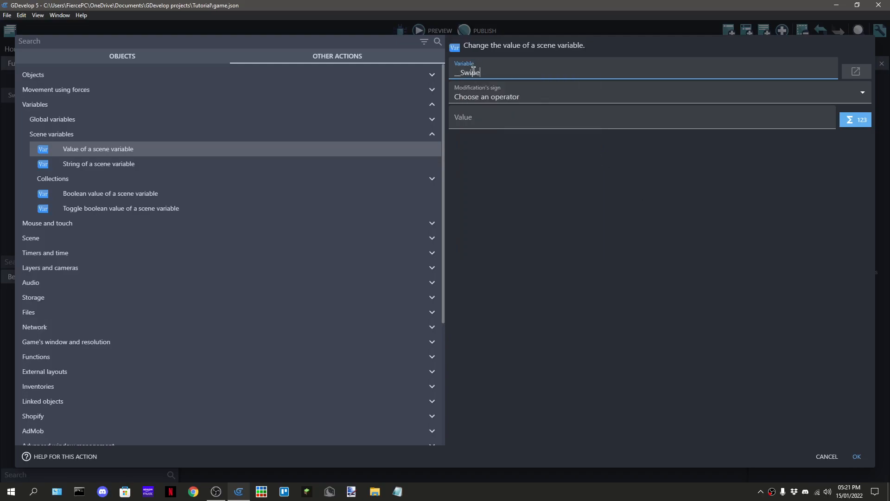
pyautogui.write('Sy')
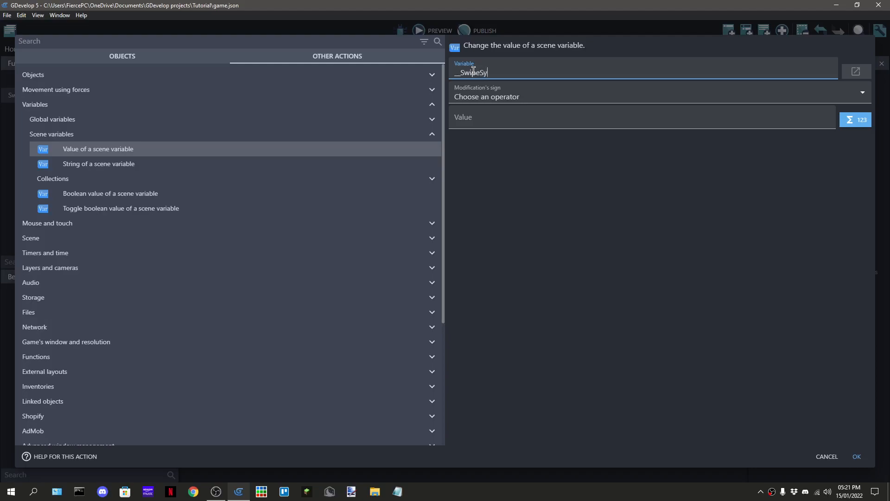
pyautogui.write('stem')
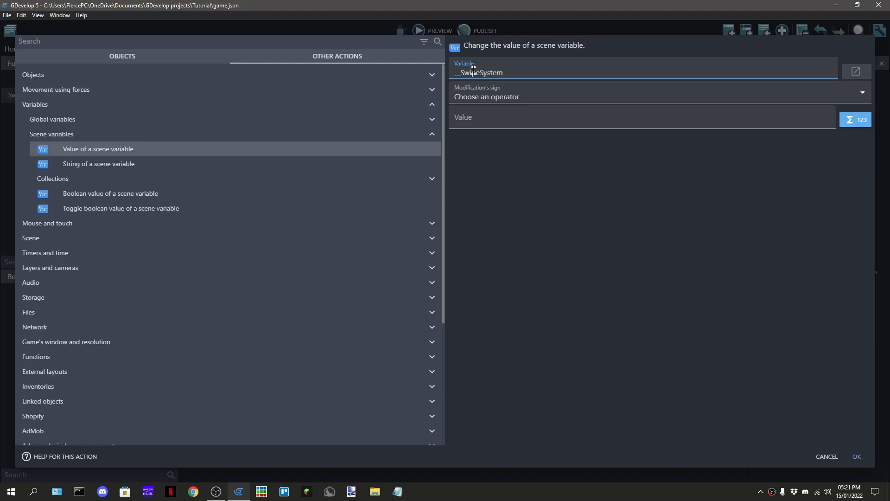
pyautogui.write('Tutorial.')
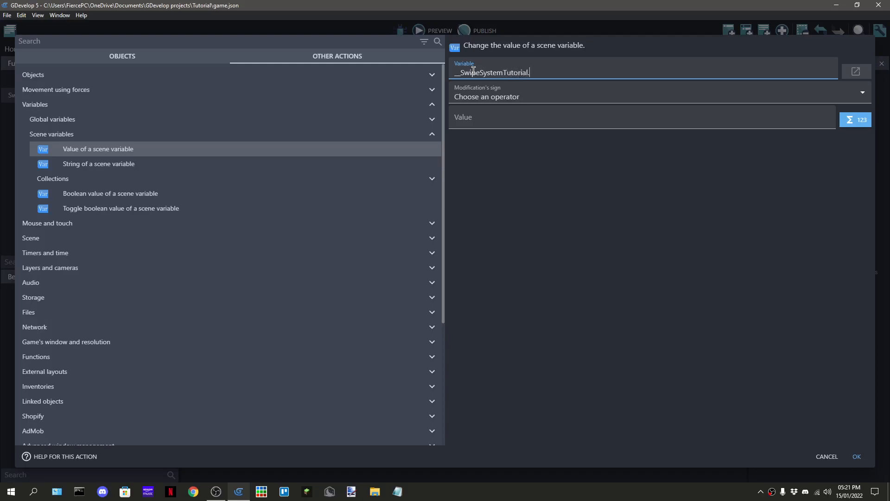
pyautogui.moveTo(558, 193)
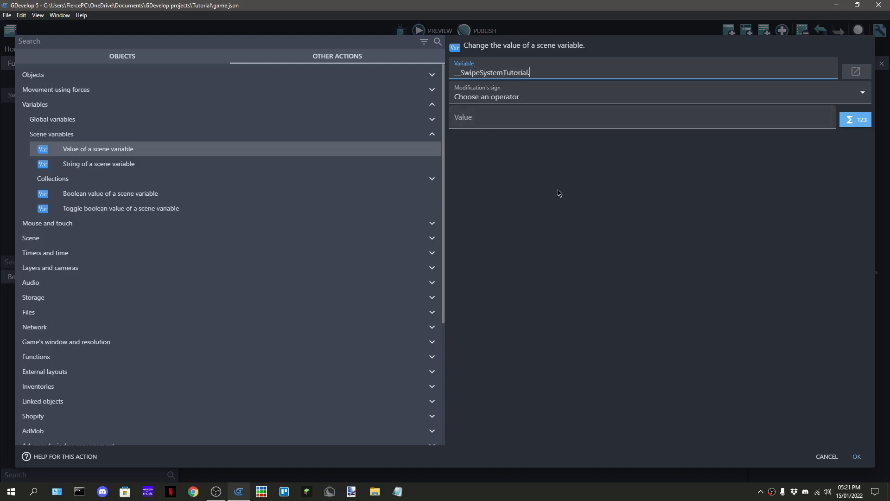
pyautogui.write('Start')
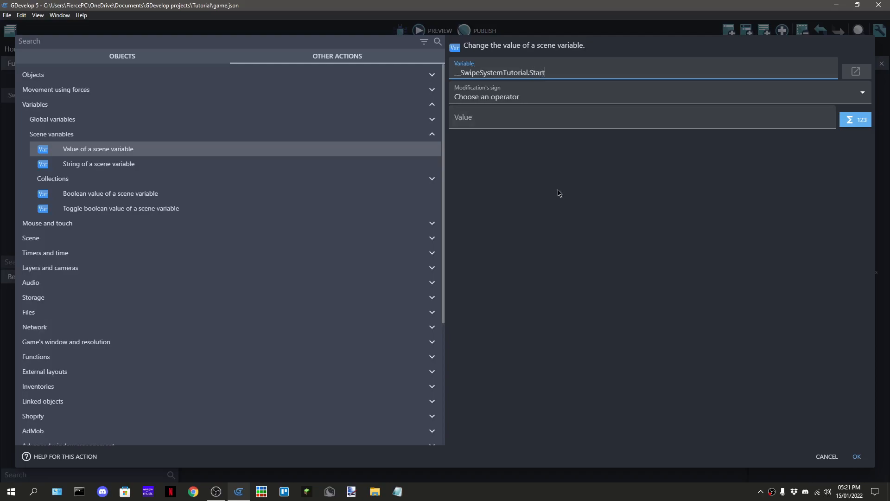
pyautogui.click(655, 92)
pyautogui.write('Mouse')
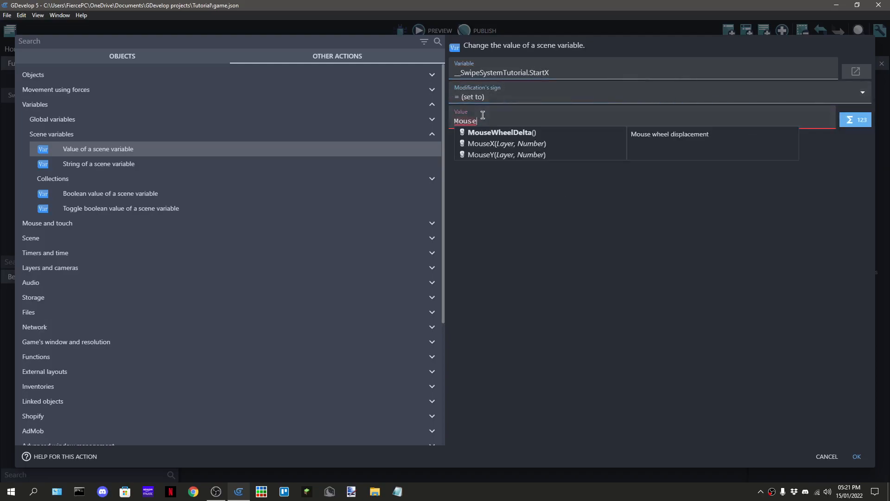
pyautogui.click(505, 143)
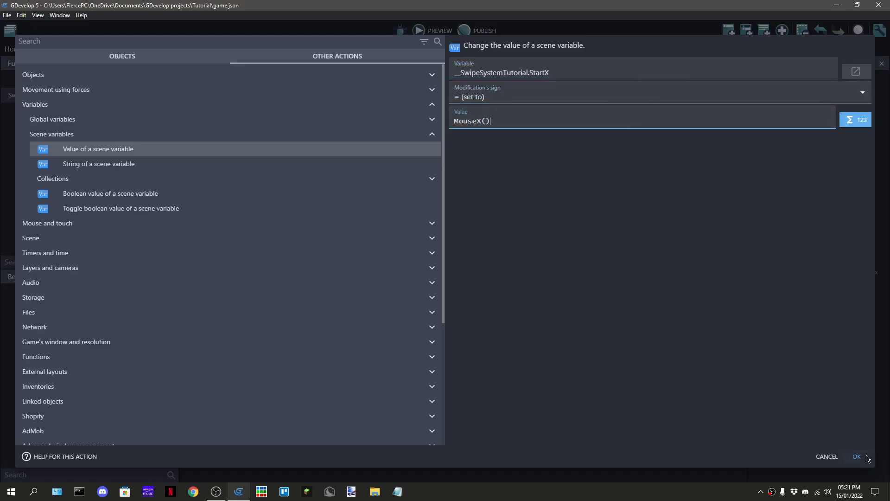
pyautogui.click(855, 456)
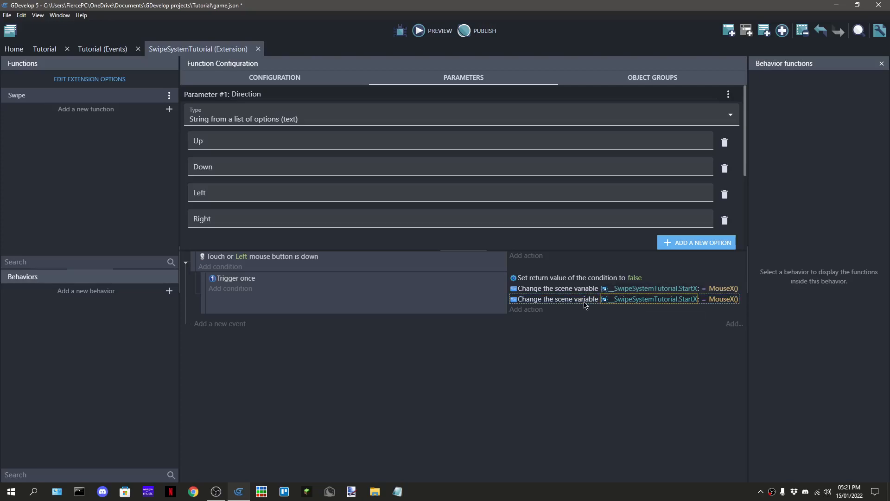
# Edit the duplicated action to set StartY to MouseY("", 0)
pyautogui.doubleClick(556, 298)
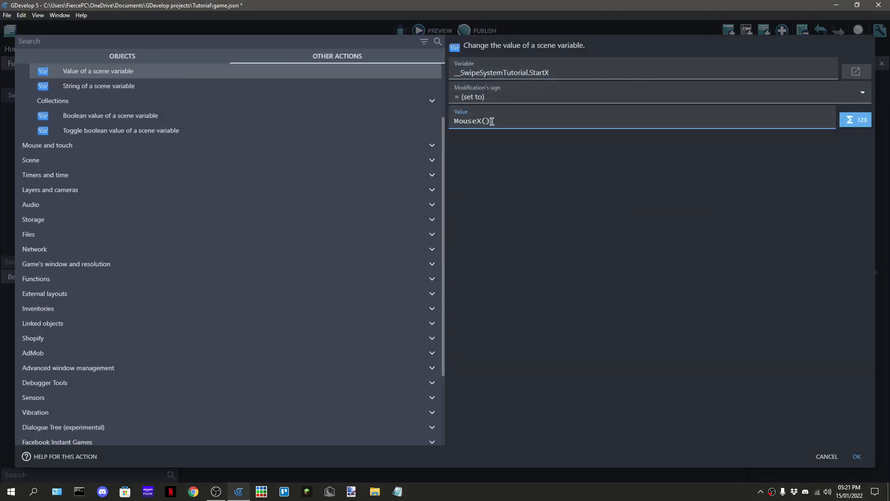
pyautogui.press('Backspace')
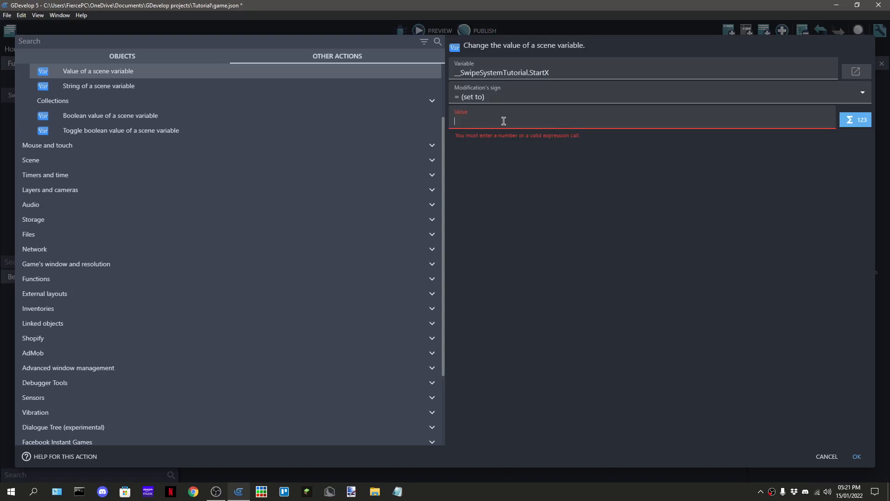
pyautogui.write('Mou')
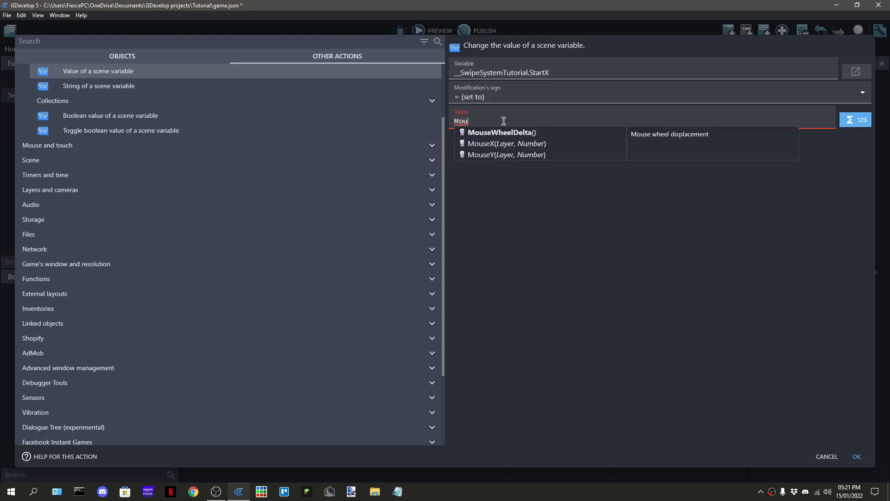
pyautogui.click(481, 143)
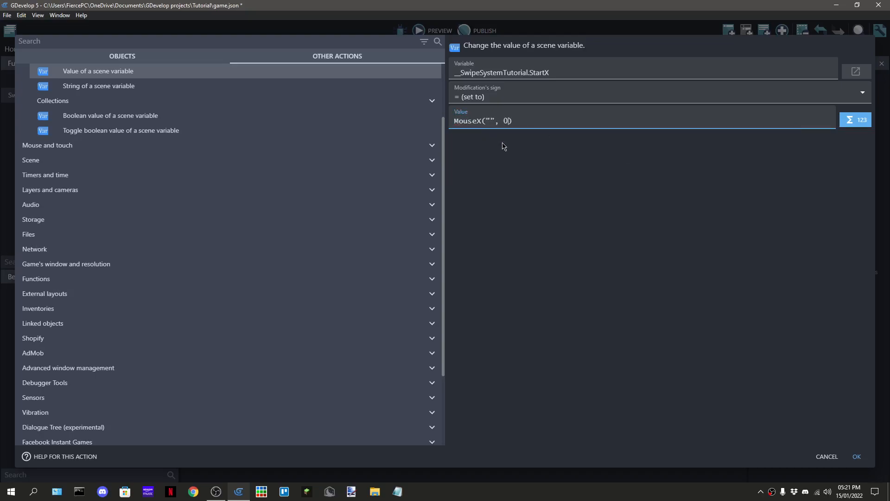
pyautogui.tripleClick(492, 120)
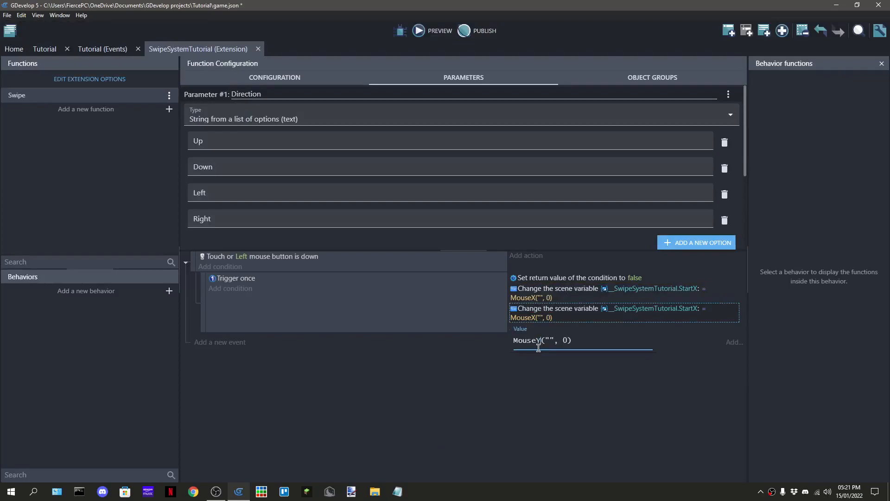
pyautogui.click(651, 312)
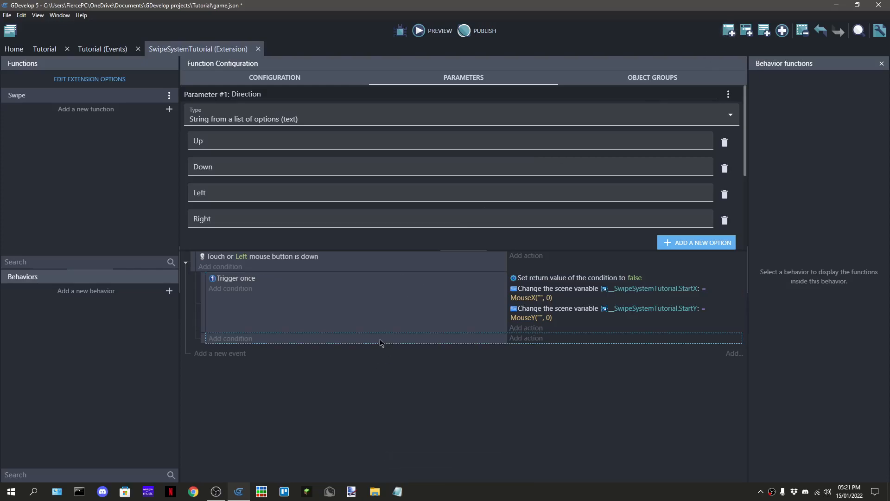
pyautogui.moveTo(262, 309)
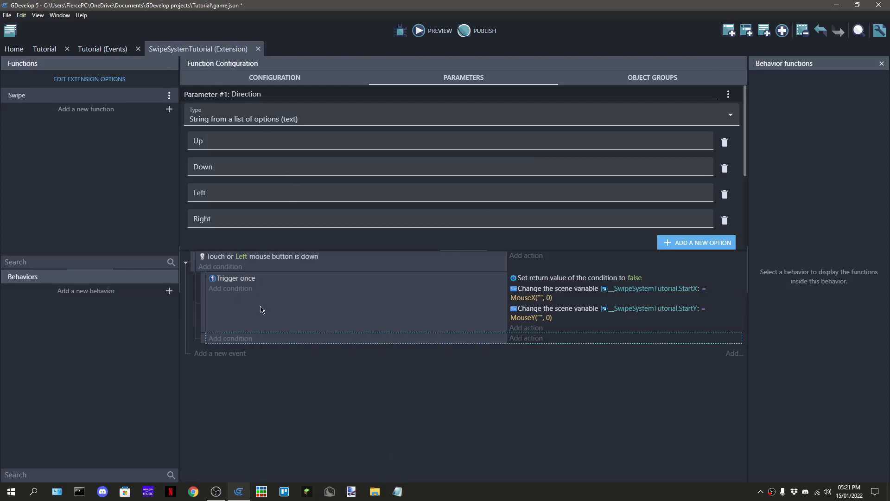
# Add an Or condition with nested And/Or/And sub-condition groups
pyautogui.click(230, 338)
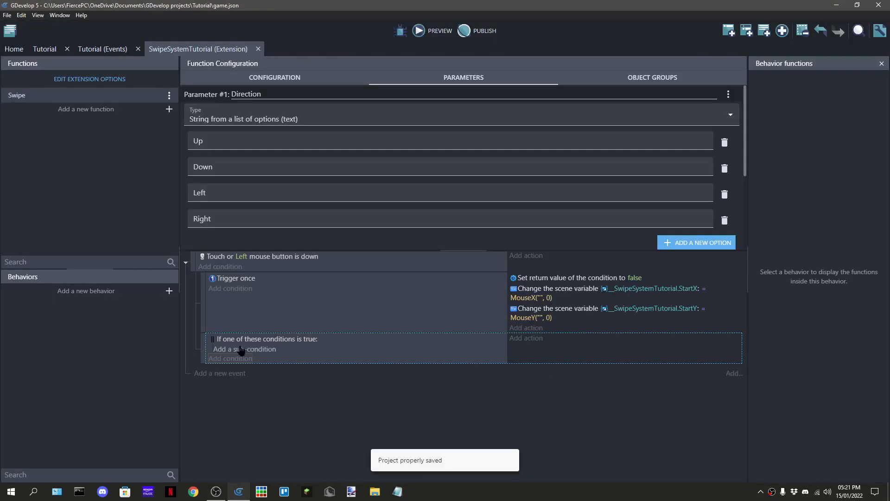
pyautogui.click(245, 348)
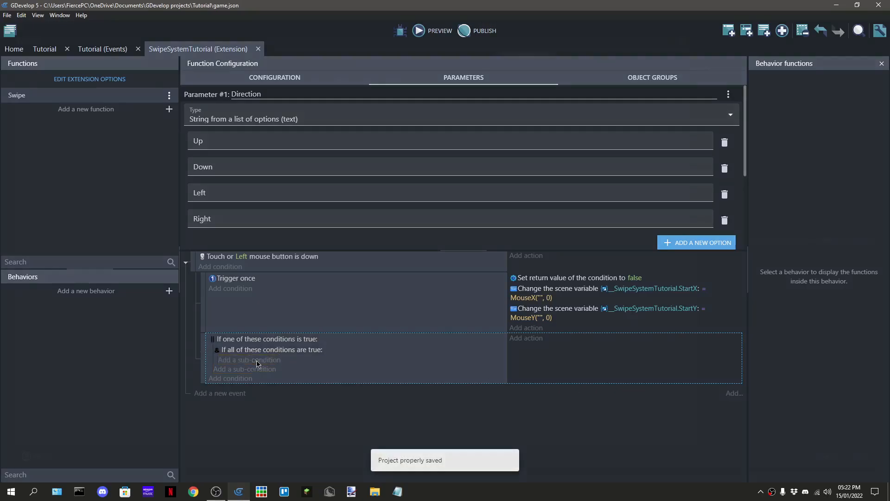
pyautogui.click(249, 360)
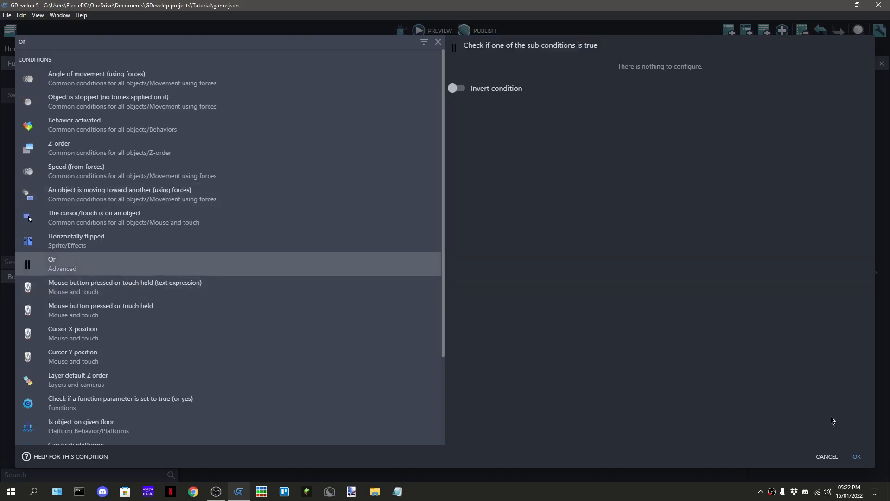
pyautogui.write('a')
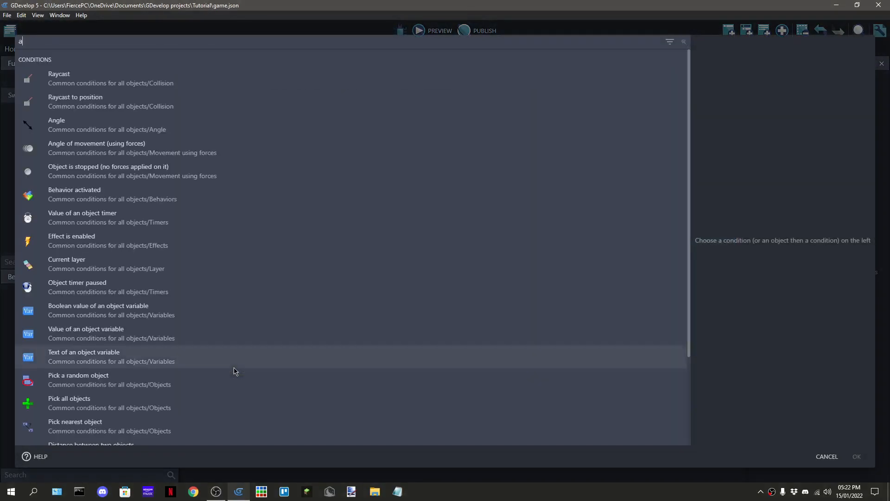
pyautogui.write('nd')
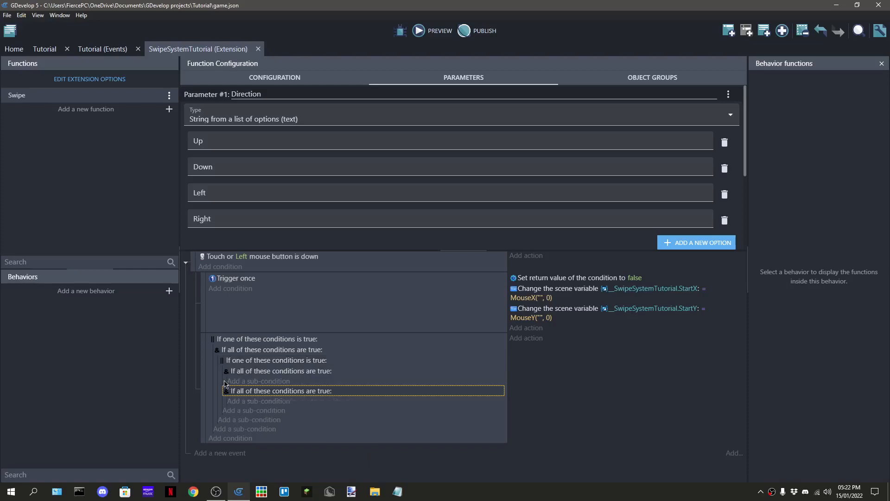
pyautogui.moveTo(217, 374)
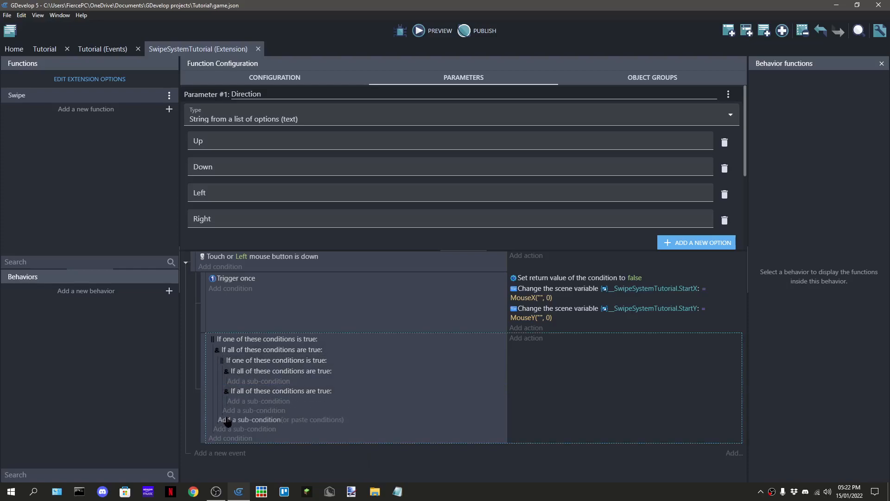
# Paste two Compare two numbers conditions into the groups and save
pyautogui.click(249, 419)
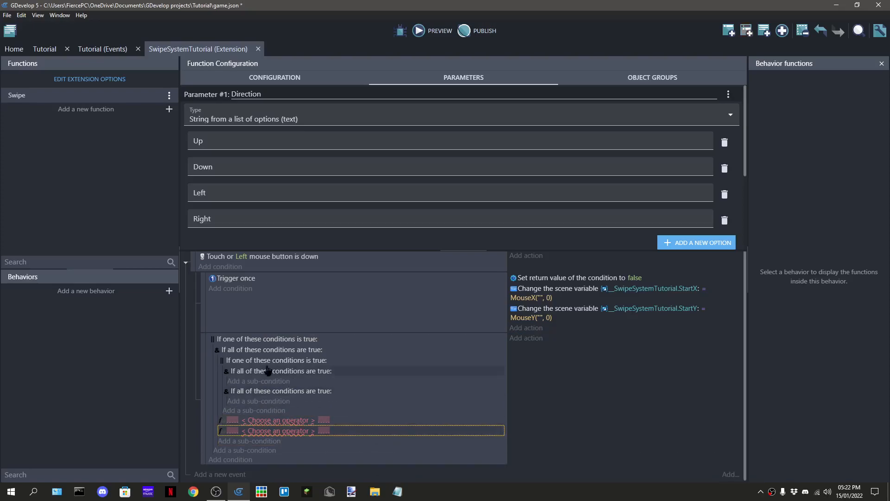
pyautogui.press('ctrl+s')
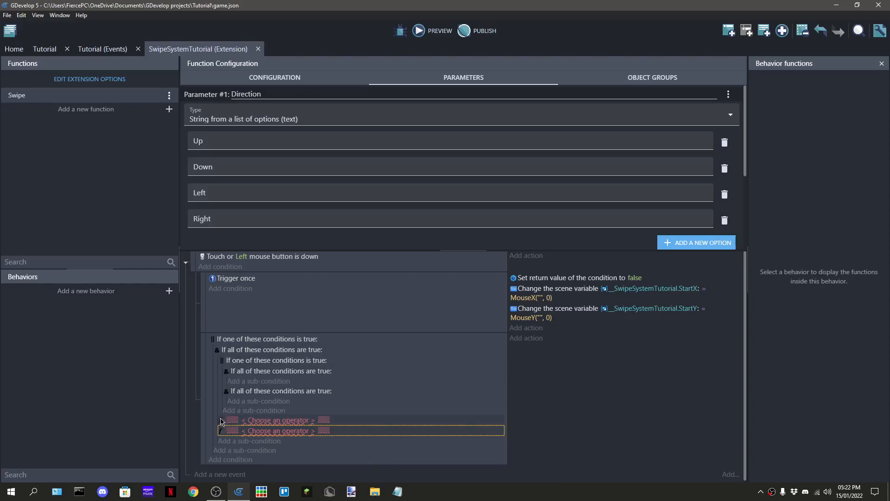
pyautogui.press('ctrl+s')
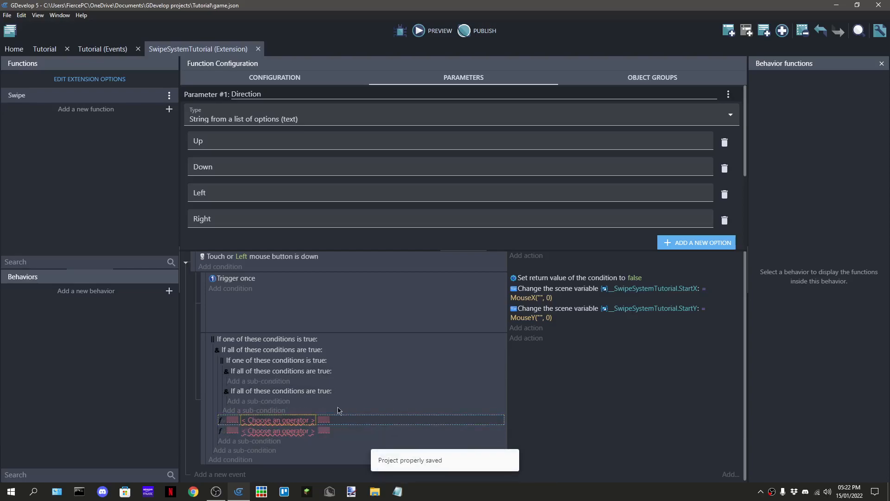
pyautogui.click(270, 350)
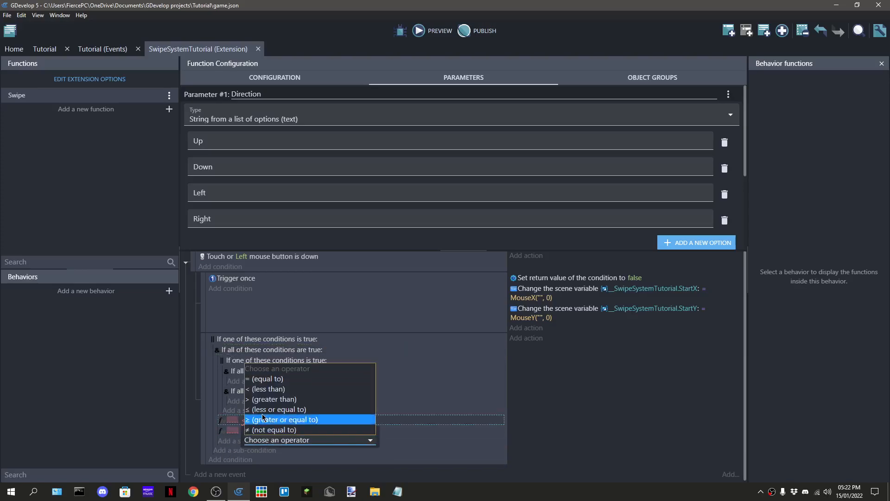
pyautogui.click(282, 419)
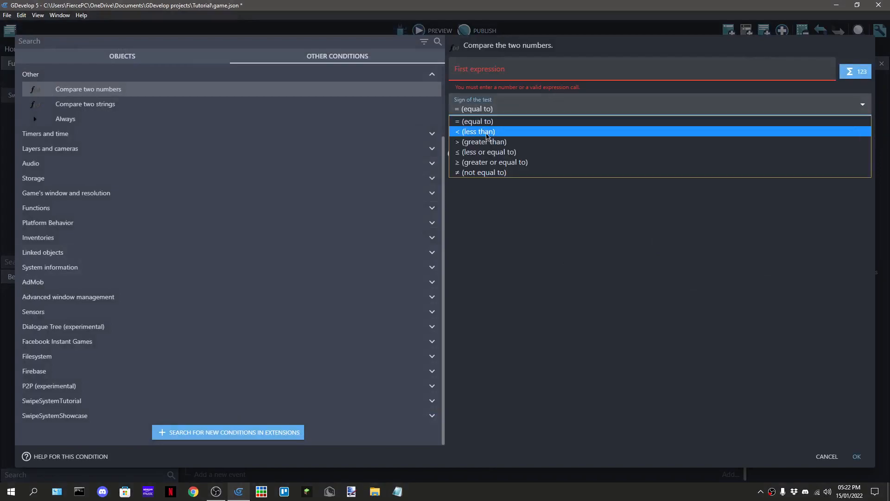
# Set the test to < and draft DistanceBetweenPositions with MouseX and MouseY("", 0)
pyautogui.click(476, 131)
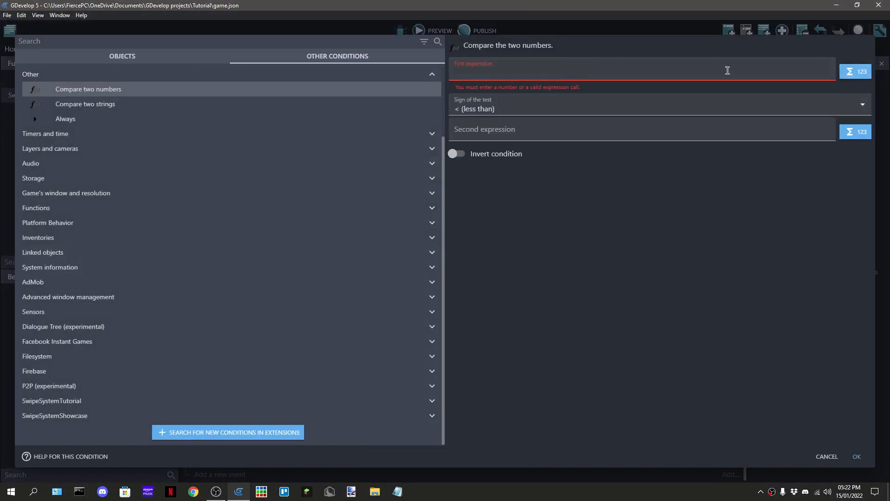
pyautogui.write('dist')
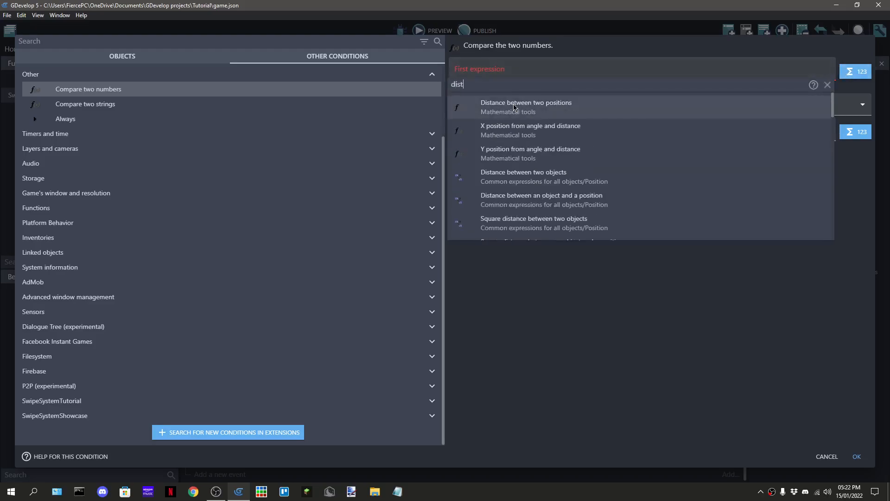
pyautogui.click(525, 107)
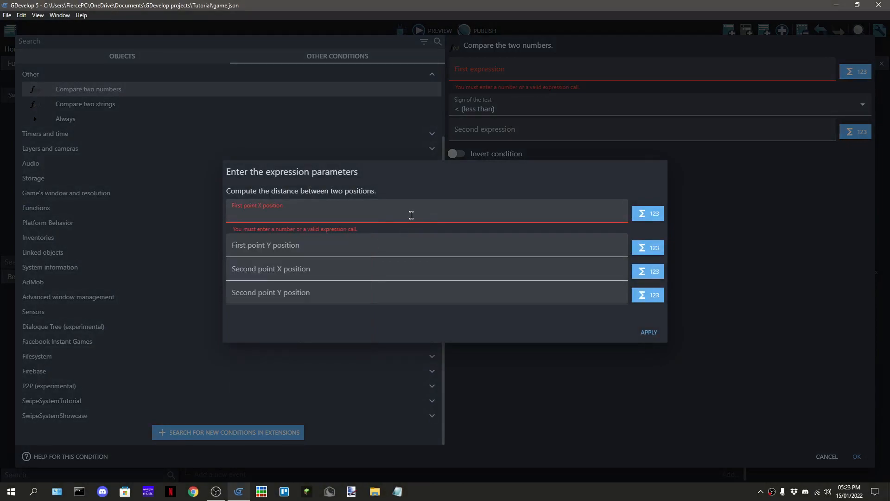
pyautogui.write('M')
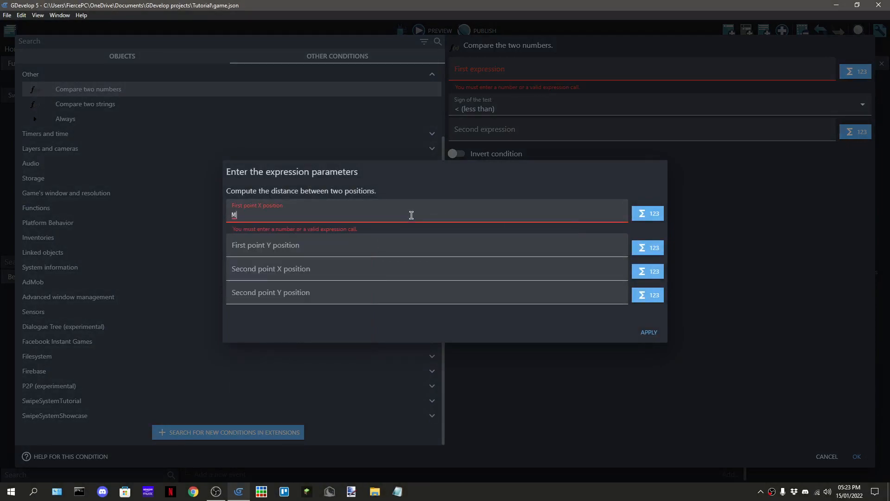
pyautogui.write('ouseX')
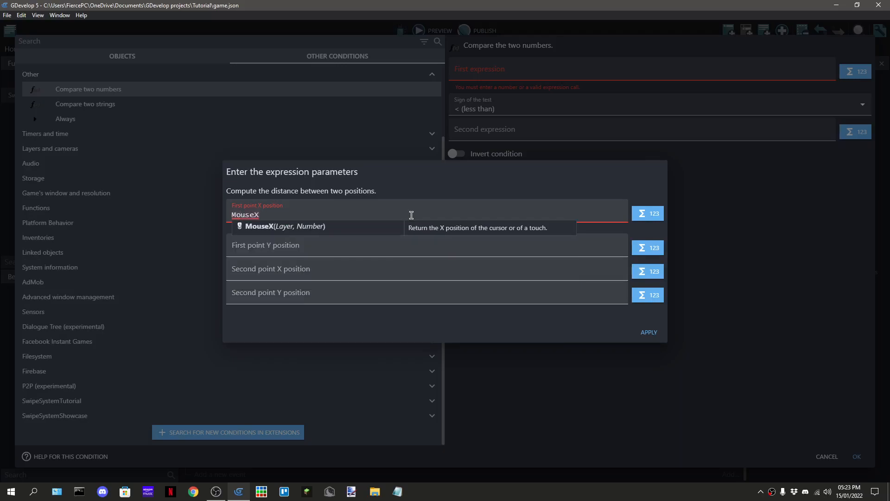
pyautogui.press('Backspace')
pyautogui.write('Y("')
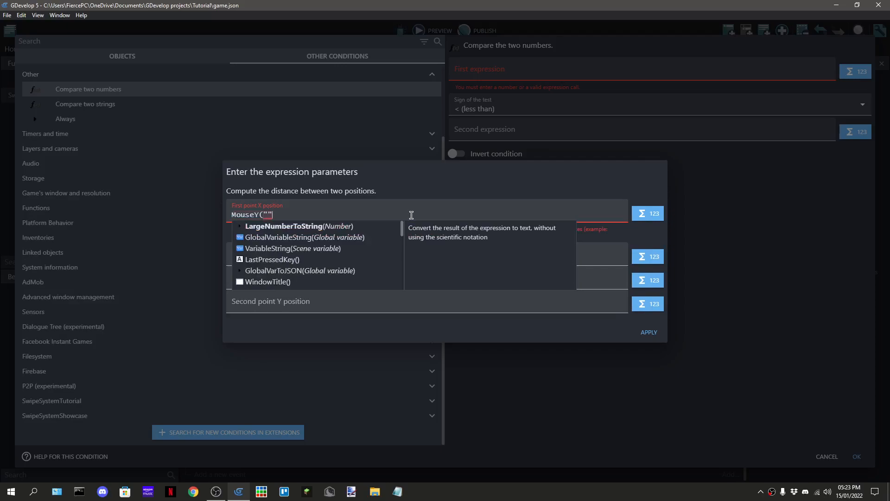
pyautogui.write(', 0)')
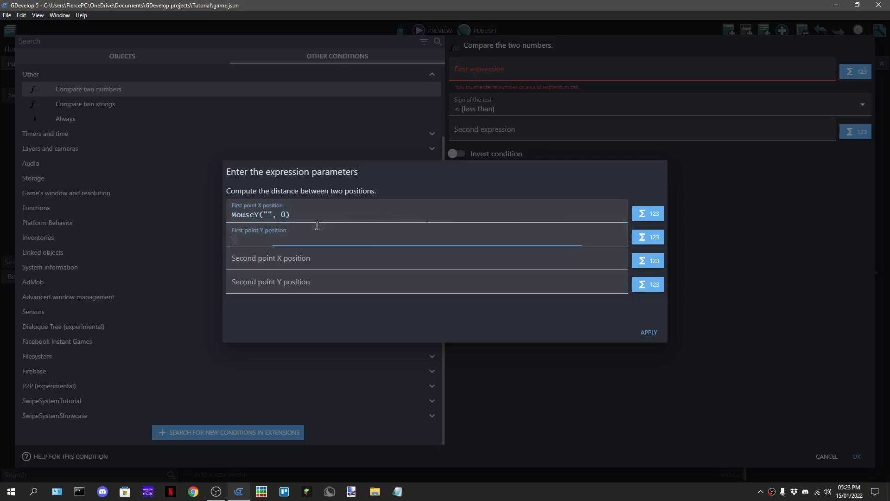
pyautogui.write('MouseY("", 0), MouseY("", 0), , )')
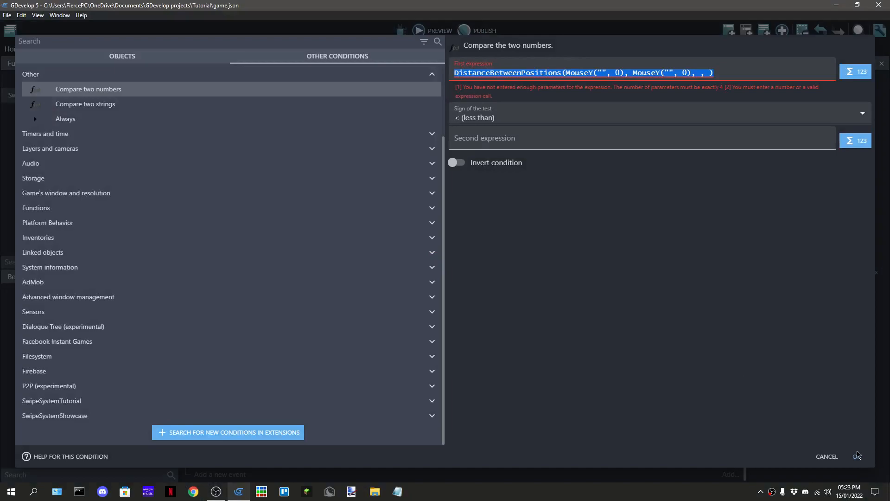
pyautogui.click(825, 456)
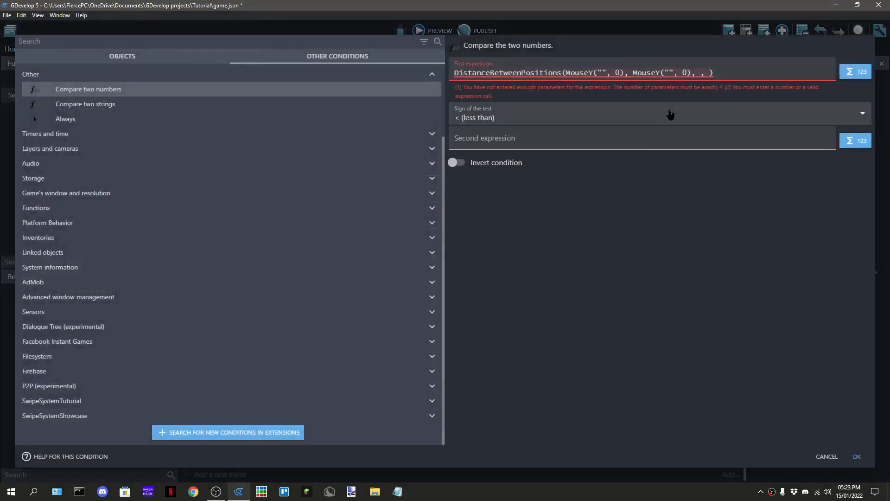
# Try SwipeSystemTutorial.StartX in the formula, then clear the erroring first expression
pyautogui.write('SwipeSystemTutorial.StartX')
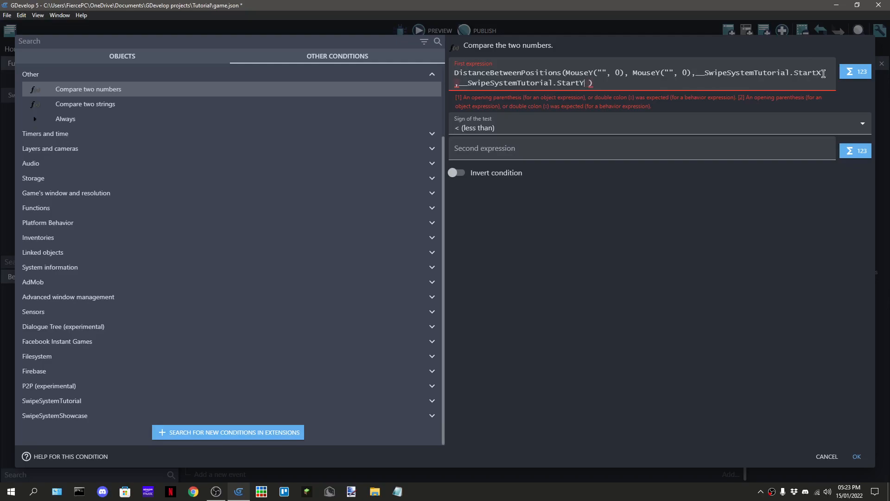
pyautogui.click(813, 72)
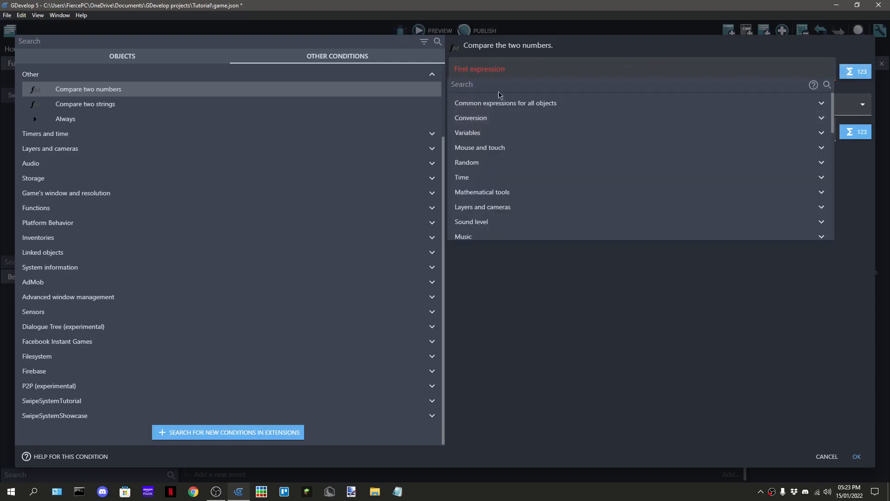
# Add a Compare two numbers condition: DistanceBetweenPositions of MouseX and StartX less than GetArgumentAsNumber("Length")
pyautogui.write('dos')
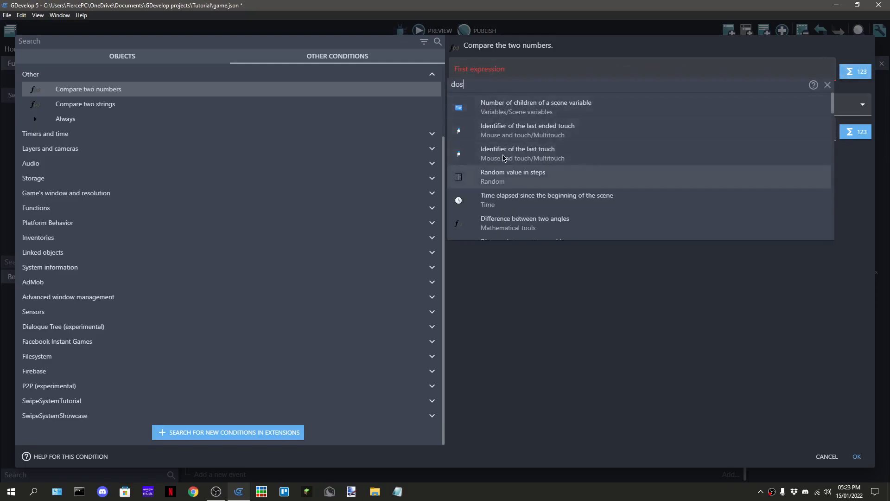
pyautogui.press('BackSpace')
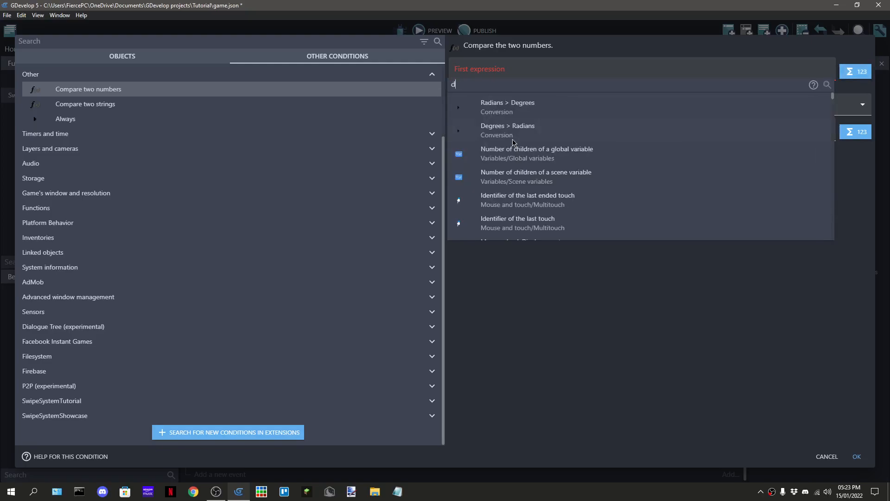
pyautogui.write('is')
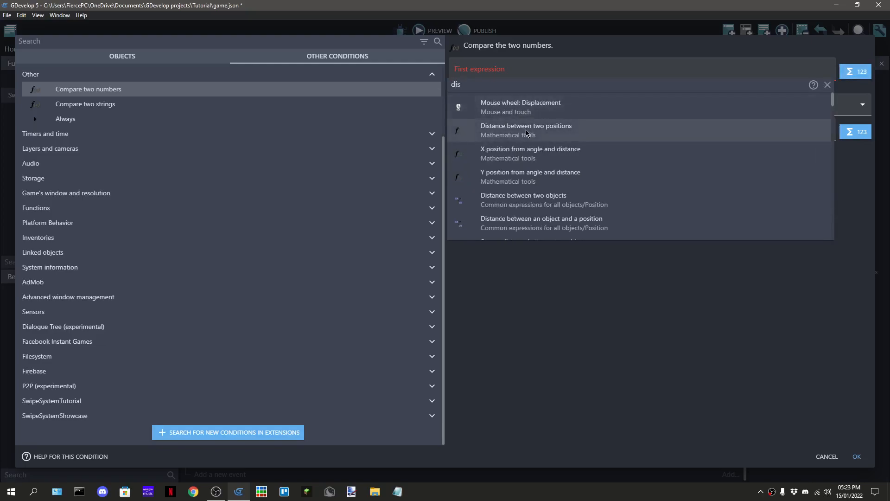
pyautogui.click(525, 130)
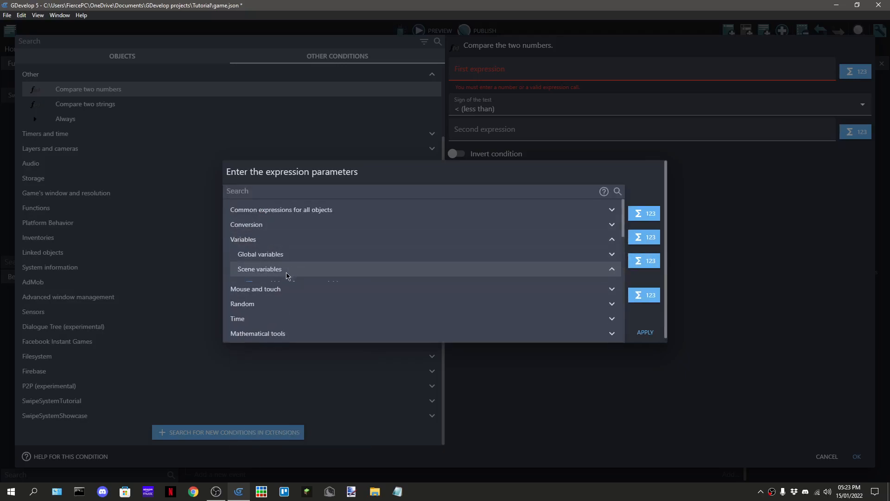
pyautogui.click(258, 269)
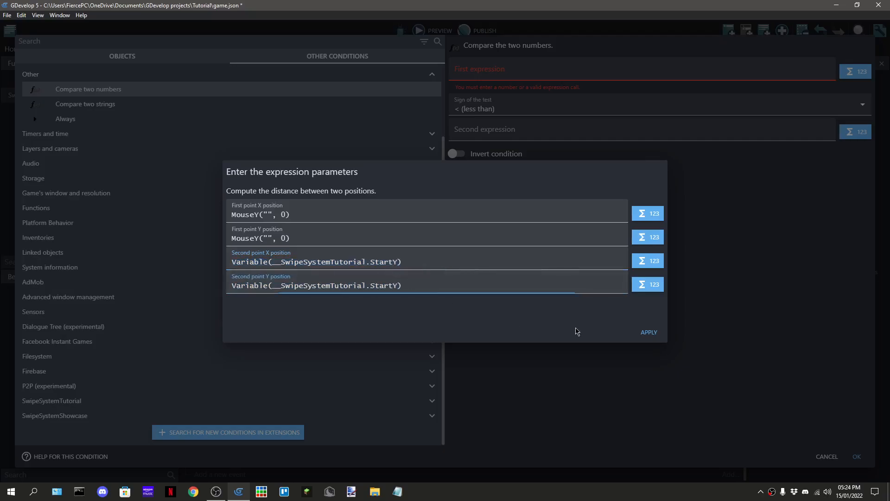
pyautogui.click(649, 332)
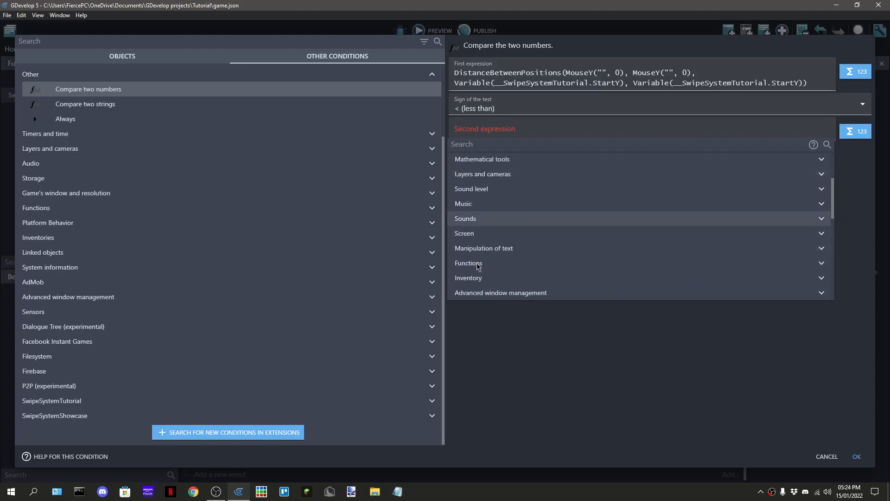
pyautogui.click(856, 130)
pyautogui.write('GetArgumentAsNumber("Length")')
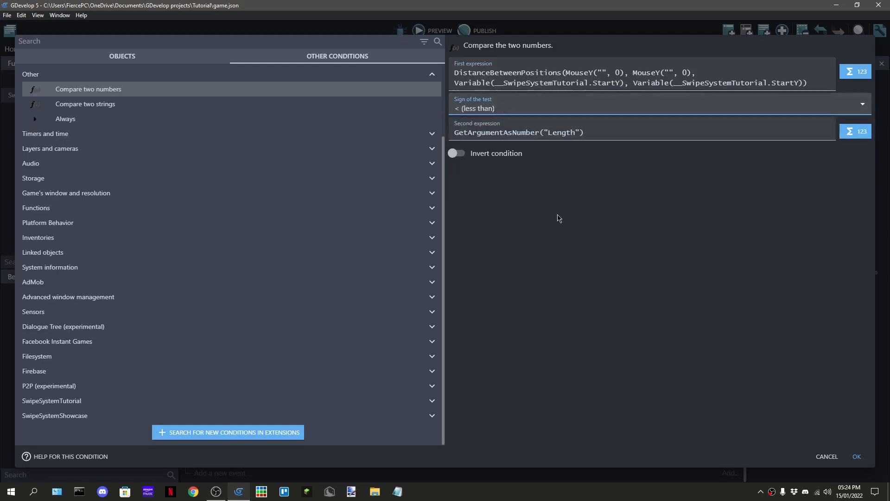
pyautogui.click(856, 456)
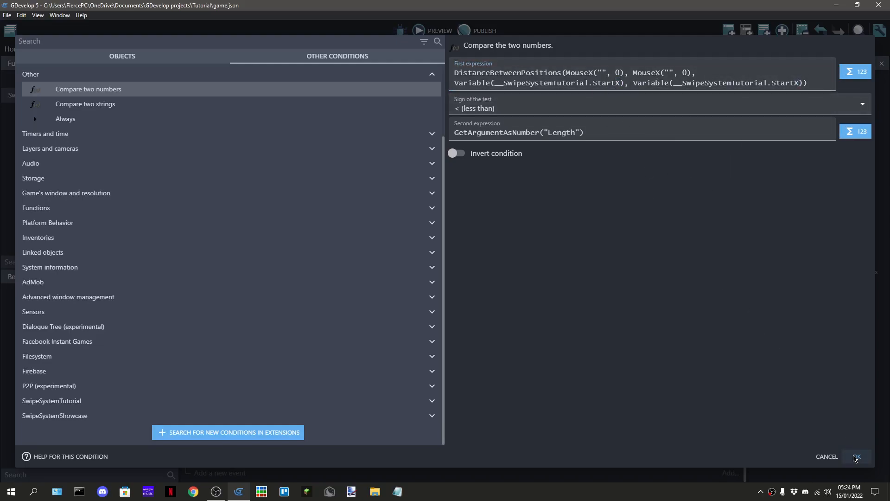
pyautogui.click(856, 456)
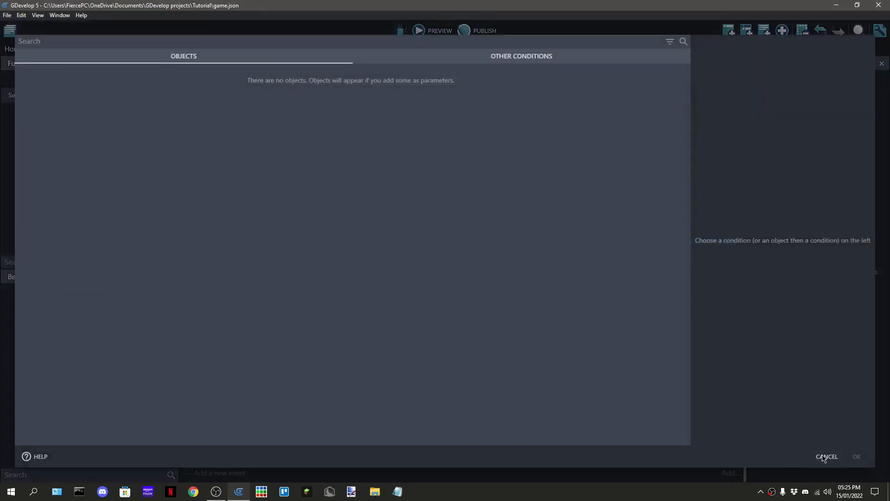
pyautogui.moveTo(479, 148)
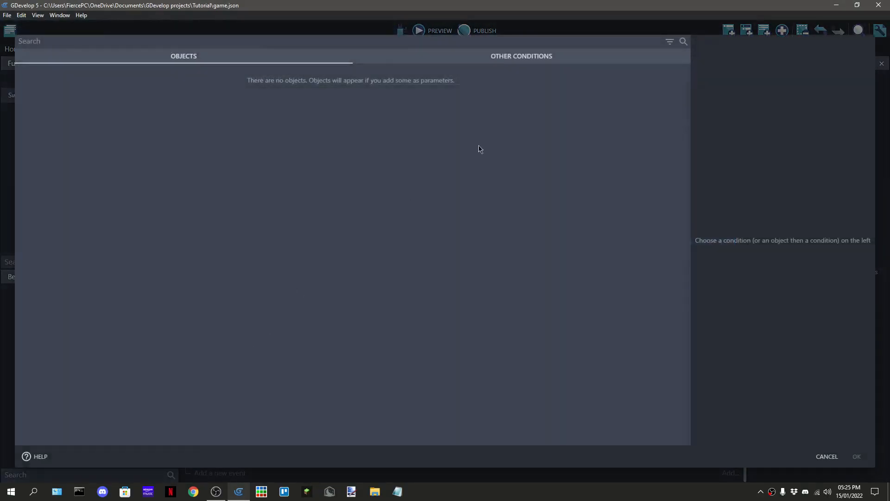
pyautogui.moveTo(485, 73)
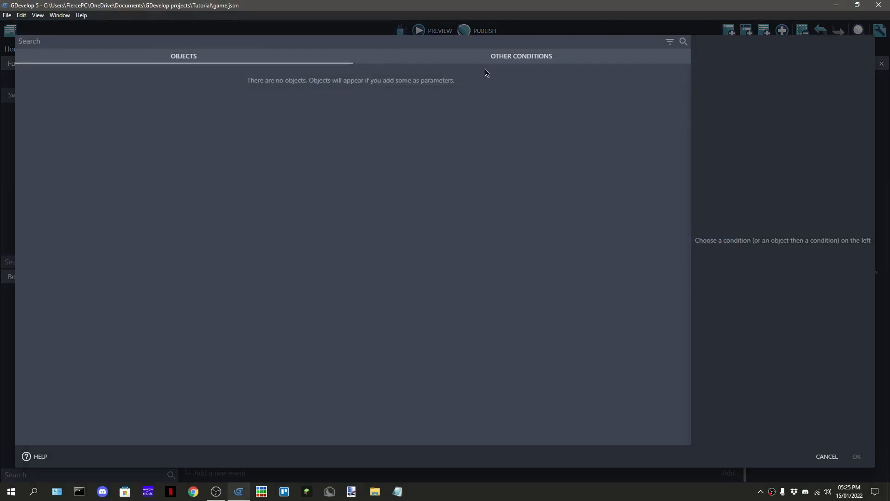
# Add a Compare two strings condition: GetArgumentAsString("Direction") equal to "Up"
pyautogui.write('string')
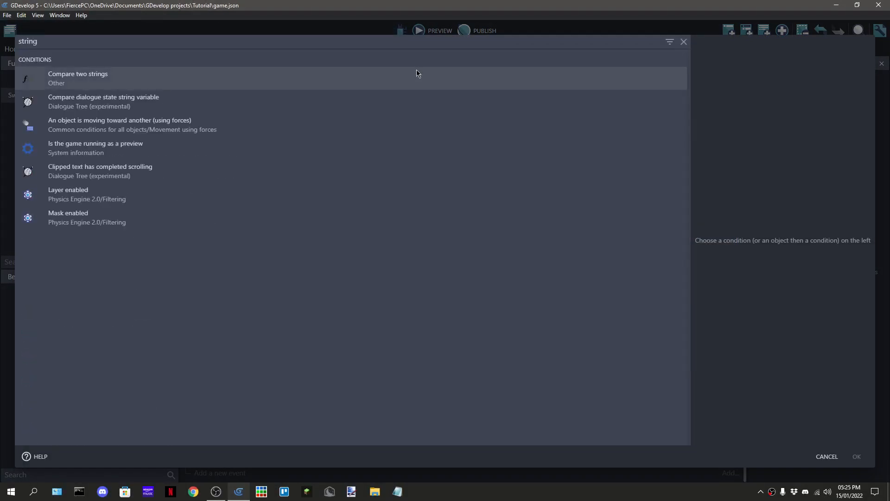
pyautogui.click(78, 78)
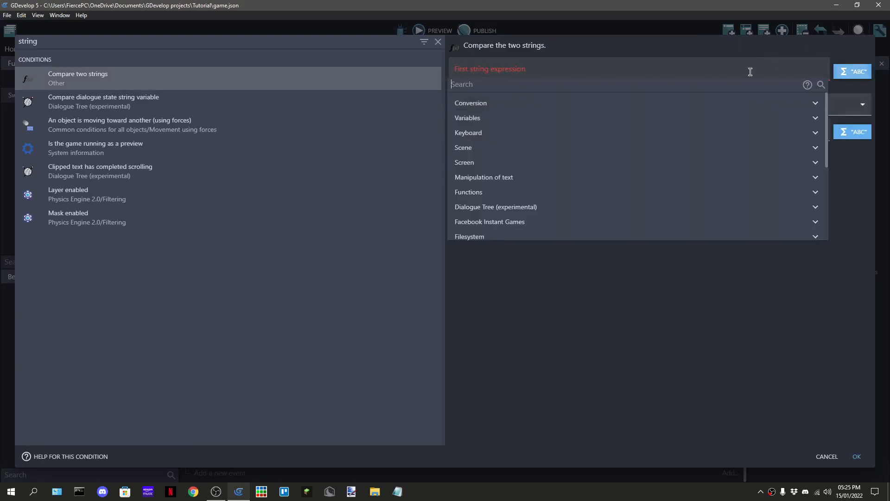
pyautogui.click(468, 192)
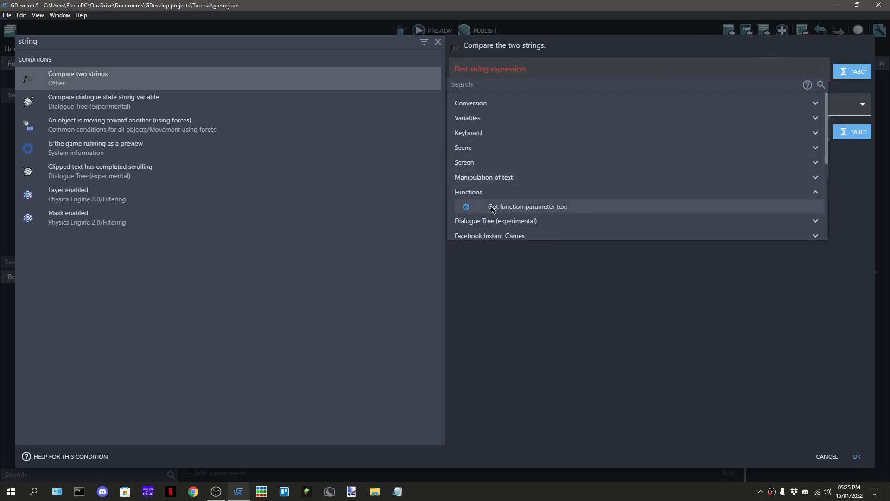
pyautogui.click(527, 206)
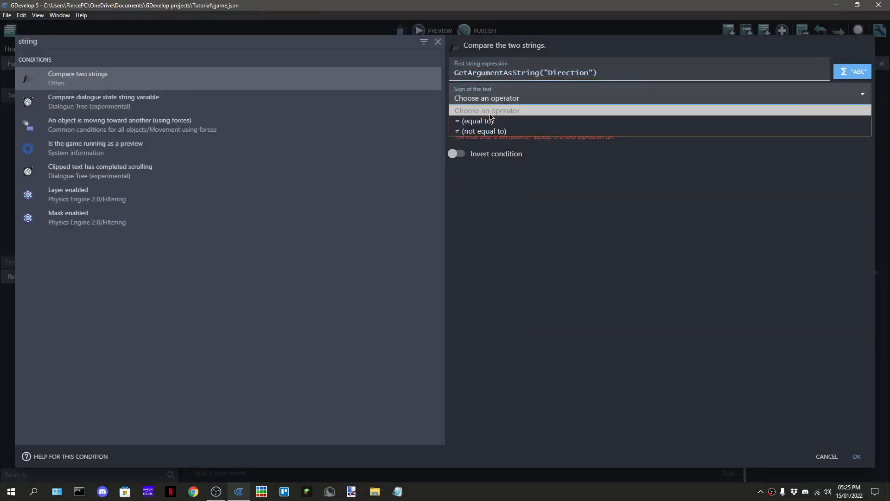
pyautogui.click(475, 121)
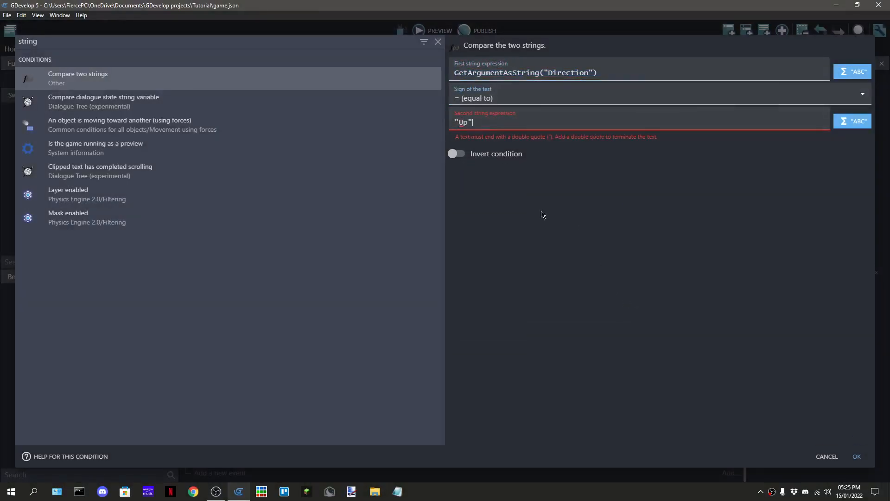
pyautogui.click(856, 457)
pyautogui.write('cursor')
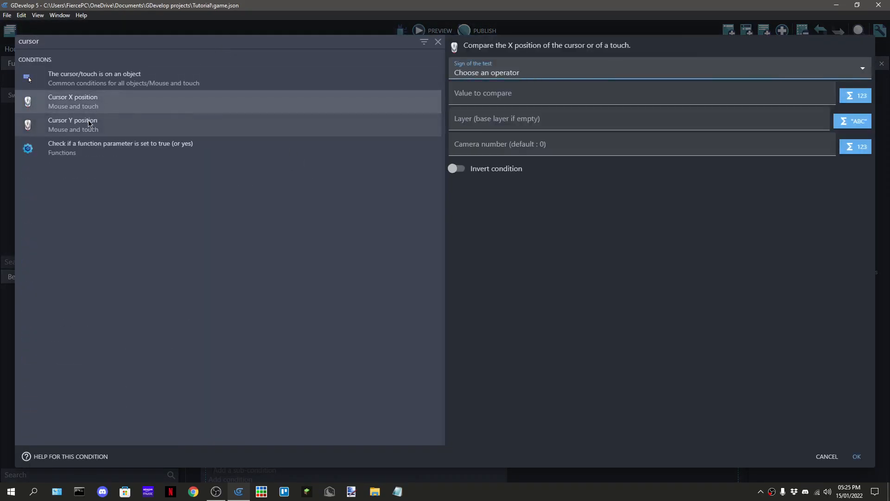
# Add Cursor Y position < Variable(StartY) for Up, > for Down, and return true
pyautogui.click(72, 124)
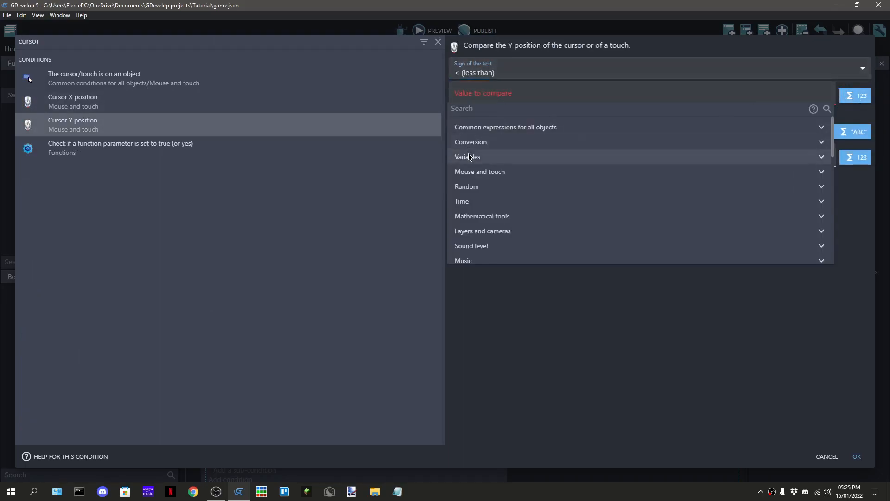
pyautogui.click(467, 157)
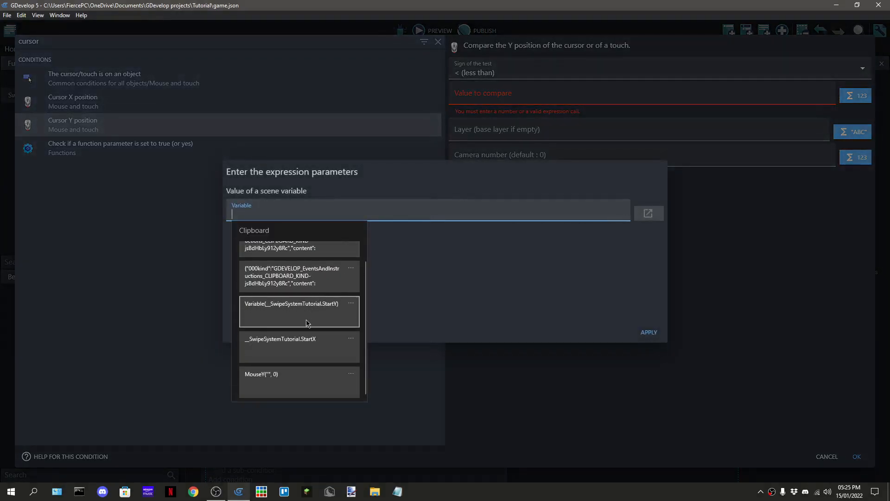
pyautogui.click(292, 311)
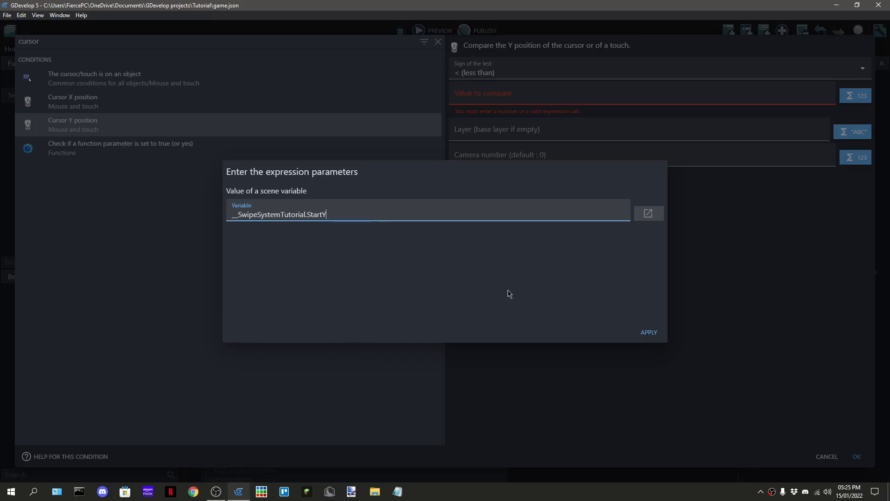
pyautogui.click(648, 332)
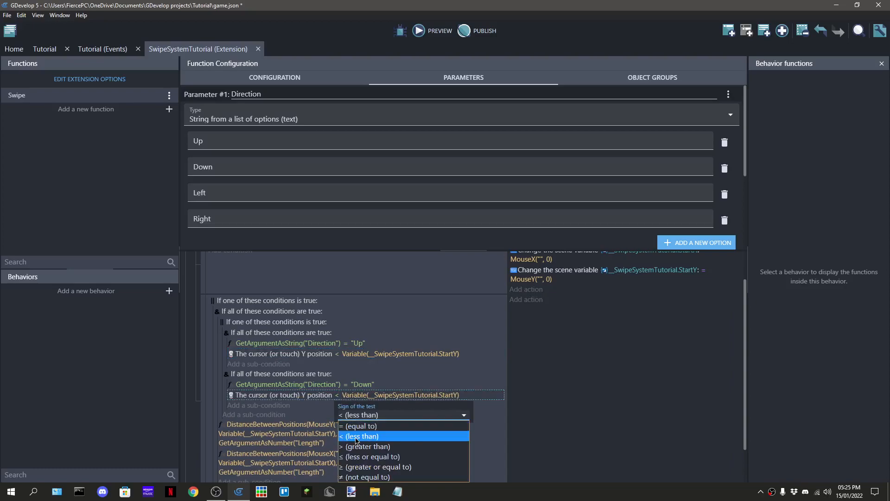
pyautogui.click(368, 447)
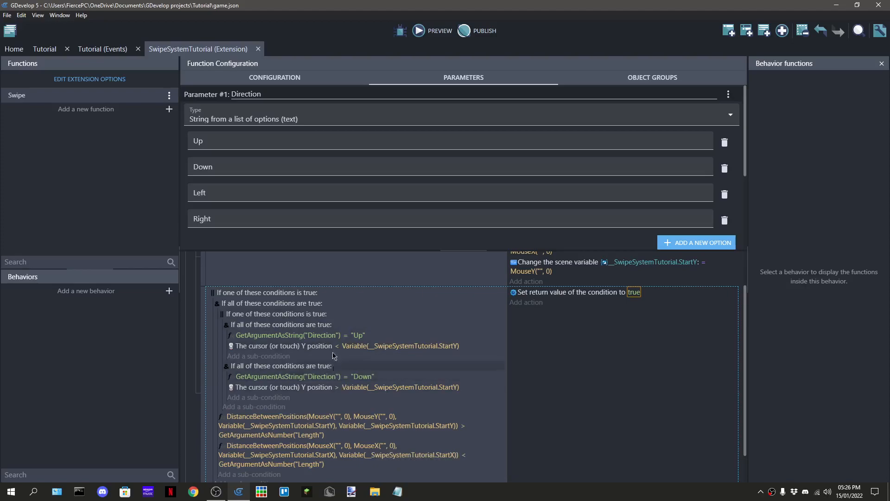
pyautogui.click(271, 302)
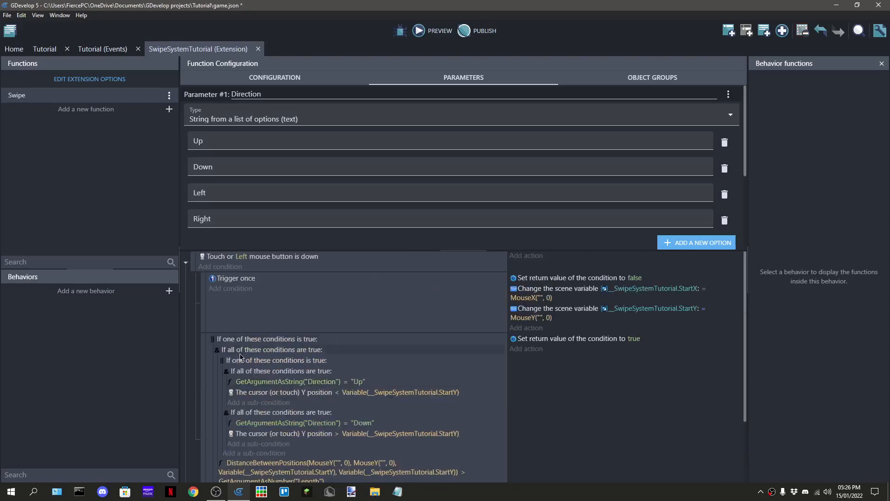
# In the duplicated block, set direction Left/Right and switch the Left check to Cursor X position vs StartX
pyautogui.scroll(-3)
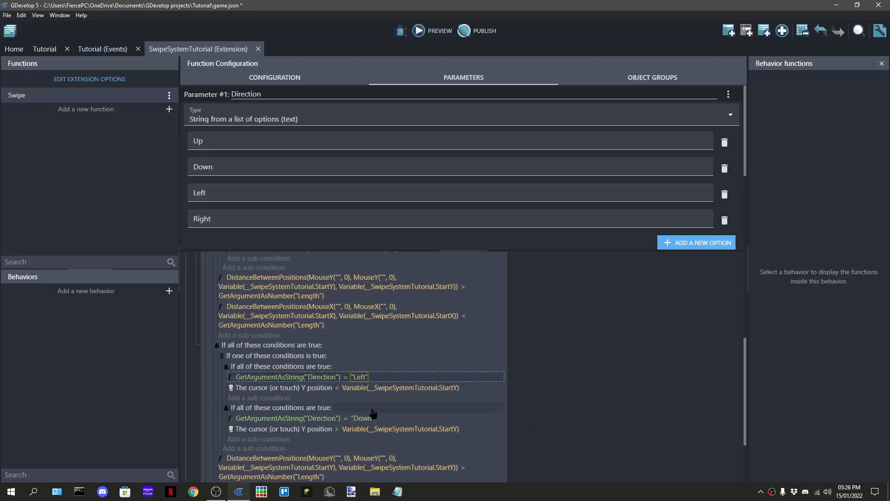
pyautogui.write('"Ru')
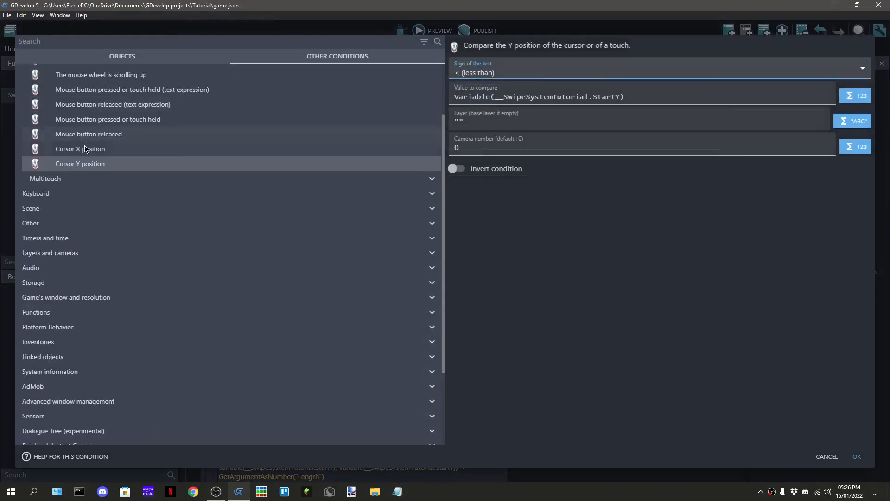
pyautogui.click(80, 148)
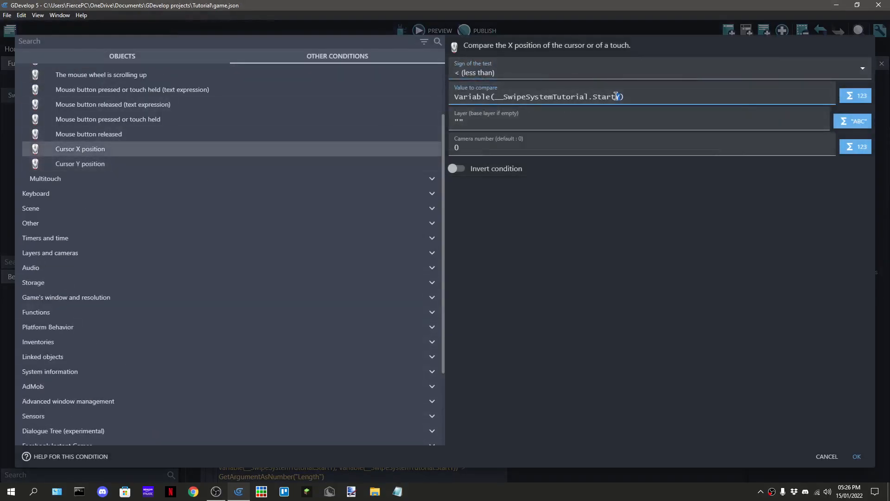
pyautogui.click(856, 456)
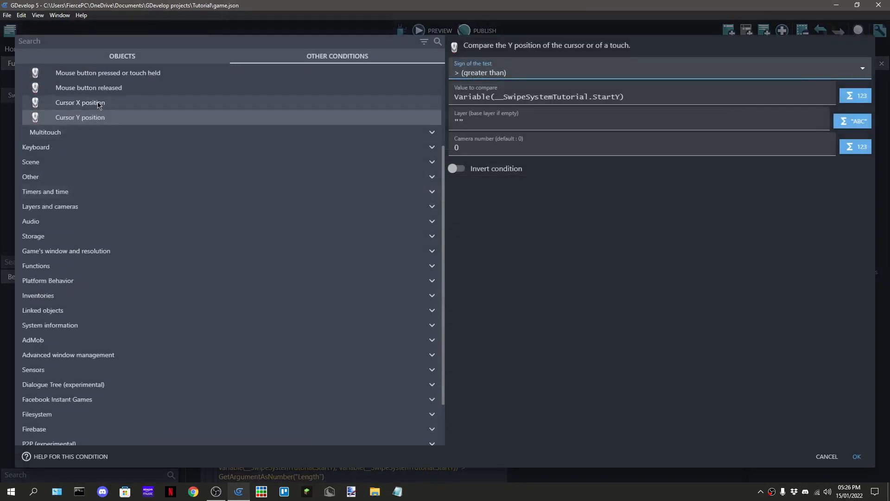
# Switch the Right check to Cursor X position vs StartX and flip the distance comparison sign
pyautogui.click(80, 102)
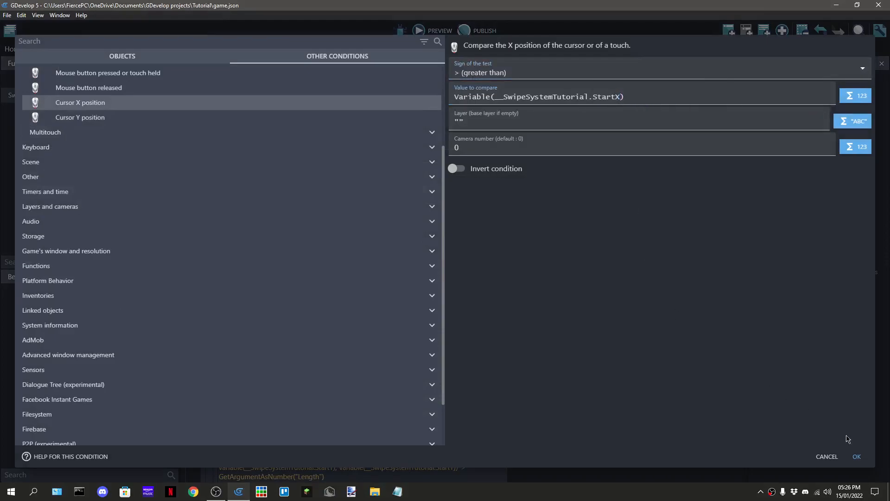
pyautogui.click(856, 456)
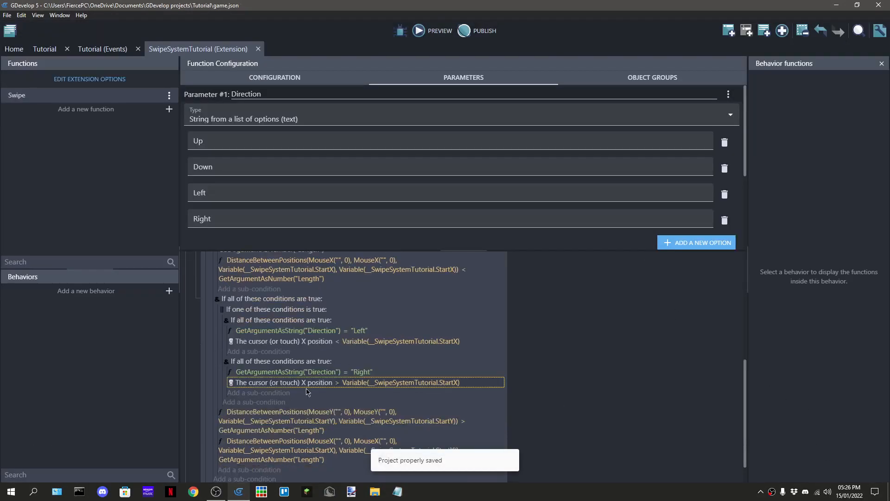
pyautogui.scroll(-3)
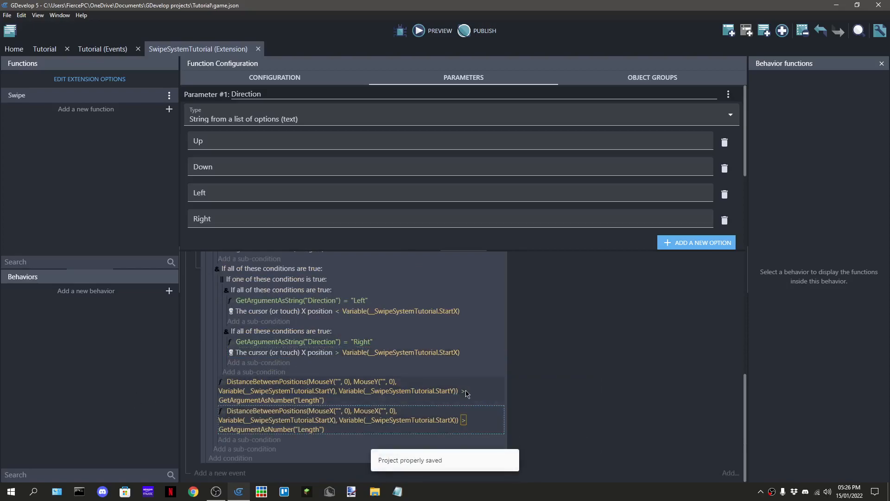
pyautogui.click(464, 390)
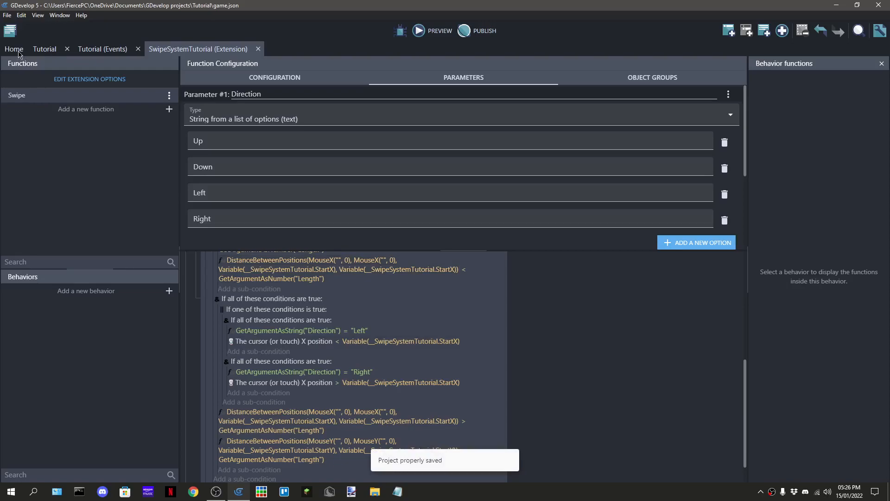
# Return to the Tutorial scene's events sheet, closing the game preview window
pyautogui.click(102, 49)
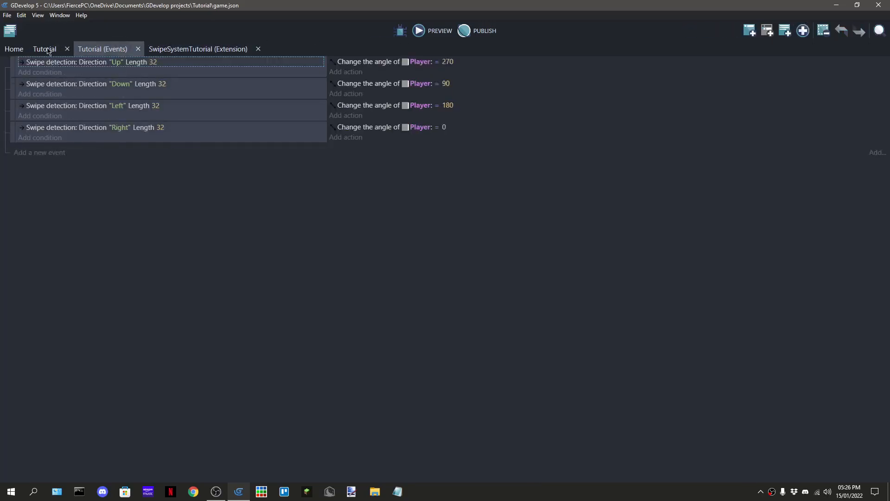
pyautogui.click(44, 49)
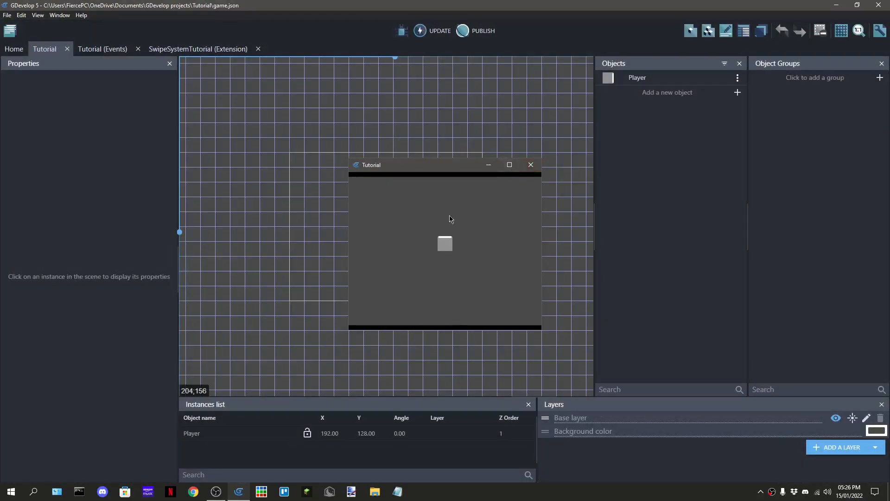
pyautogui.moveTo(531, 166)
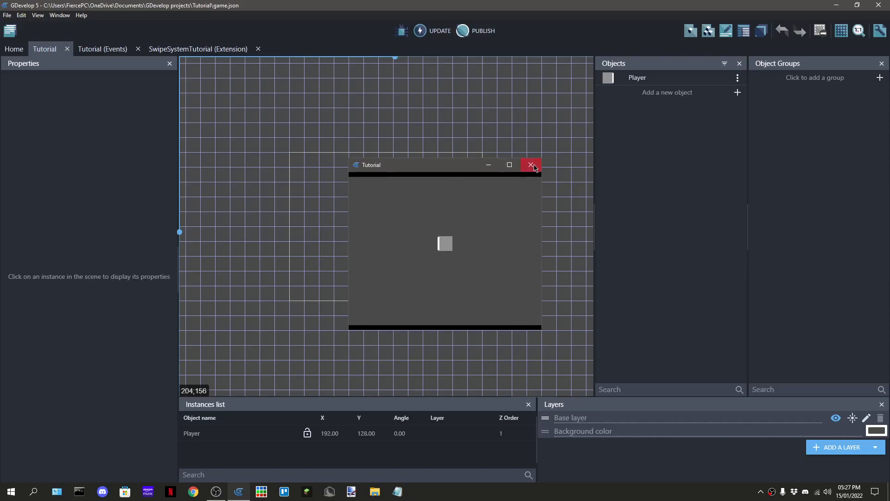
pyautogui.click(530, 165)
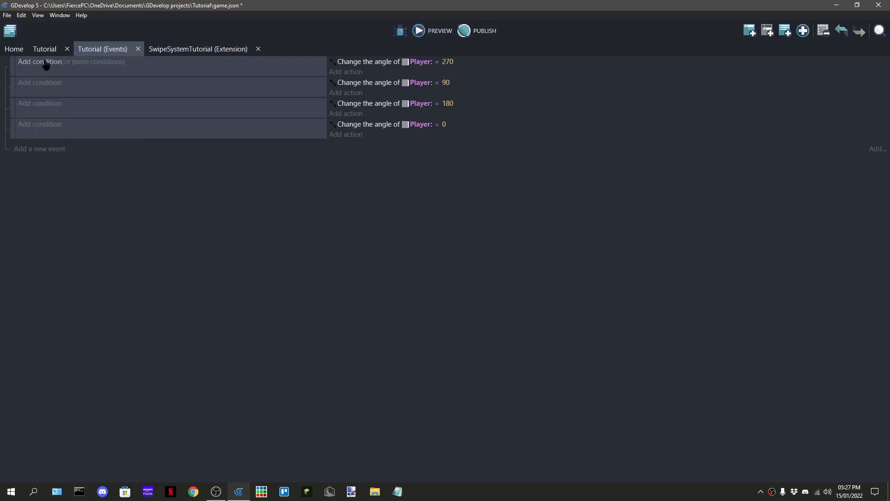
# Add Swipe detection conditions for Up, Down, Left and Right with Length 32, and save the project
pyautogui.click(40, 61)
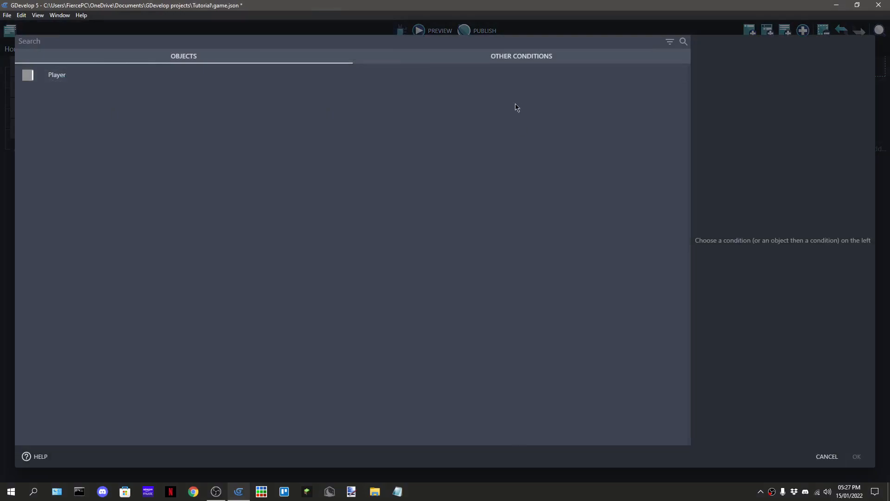
pyautogui.click(521, 56)
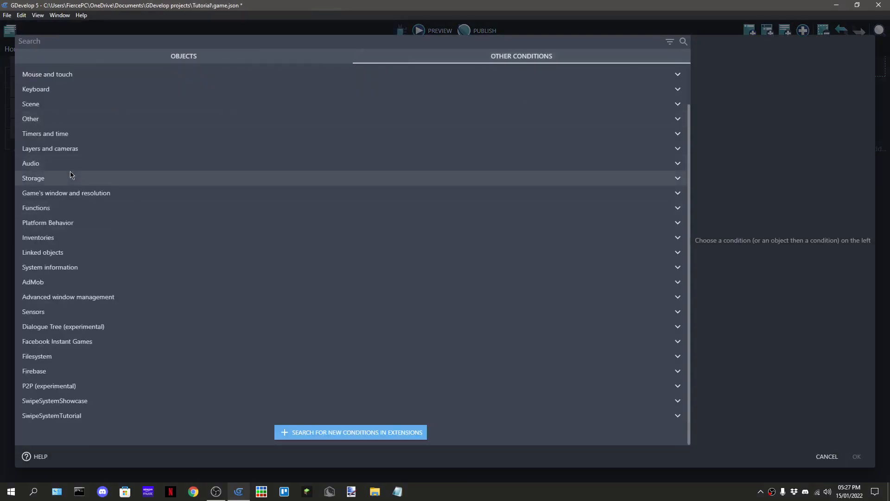
pyautogui.click(51, 400)
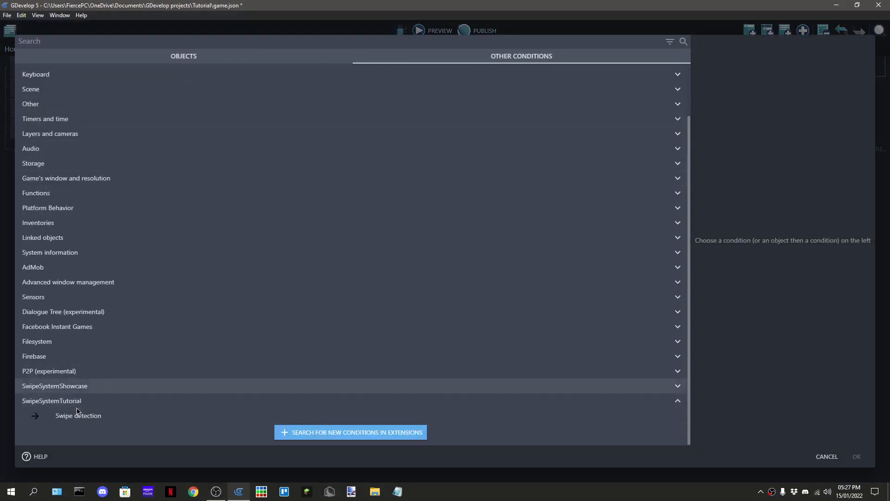
pyautogui.click(78, 415)
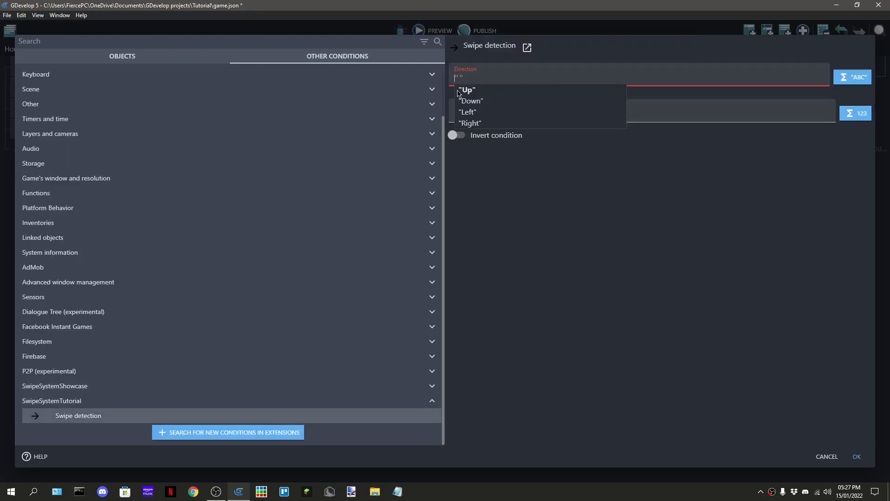
pyautogui.click(466, 89)
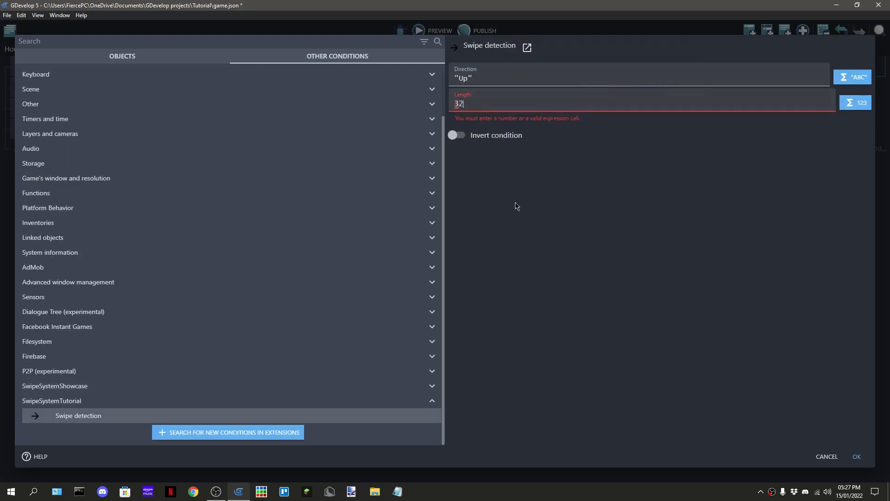
pyautogui.click(855, 456)
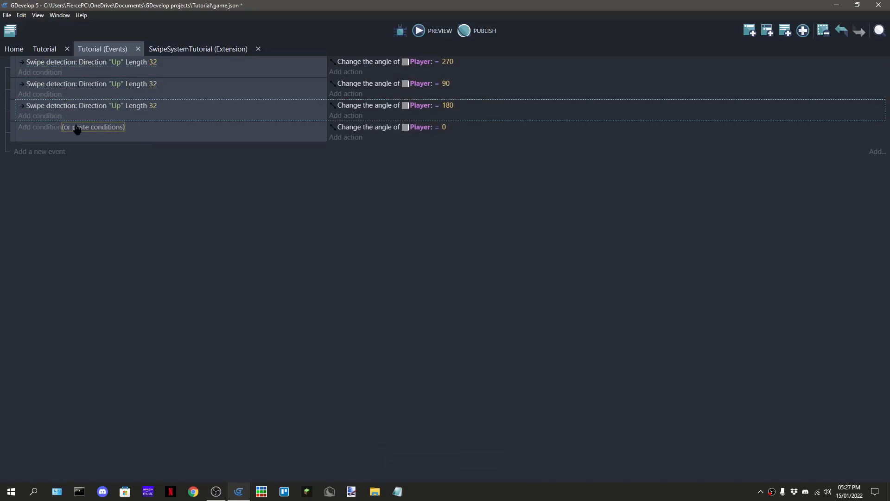
pyautogui.write('Down')
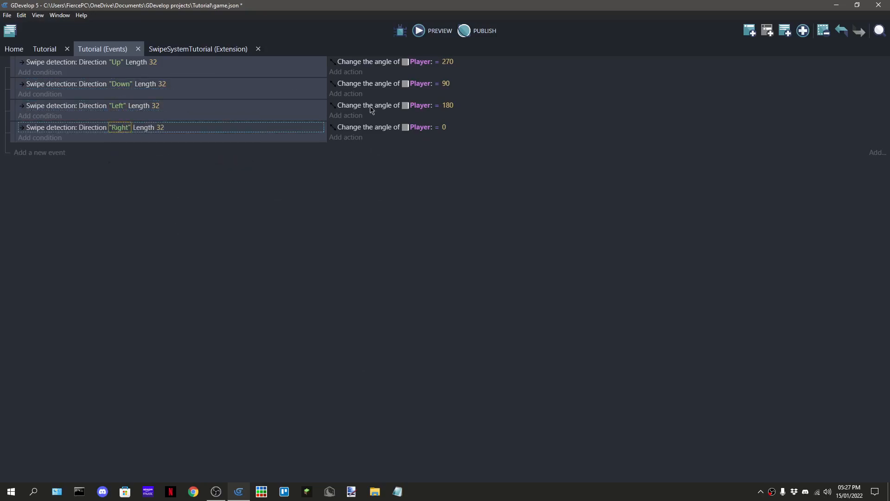
pyautogui.press('ctrl+s')
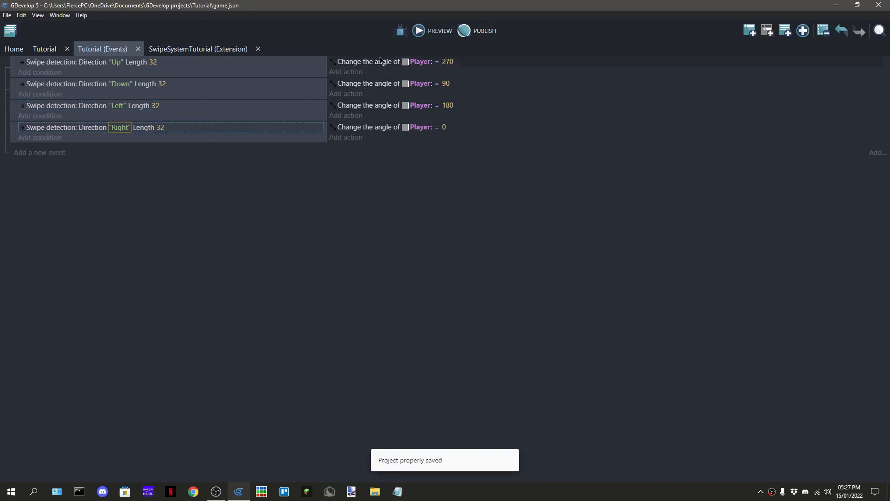
# Run the game preview to test swiping, then close the preview window
pyautogui.click(418, 30)
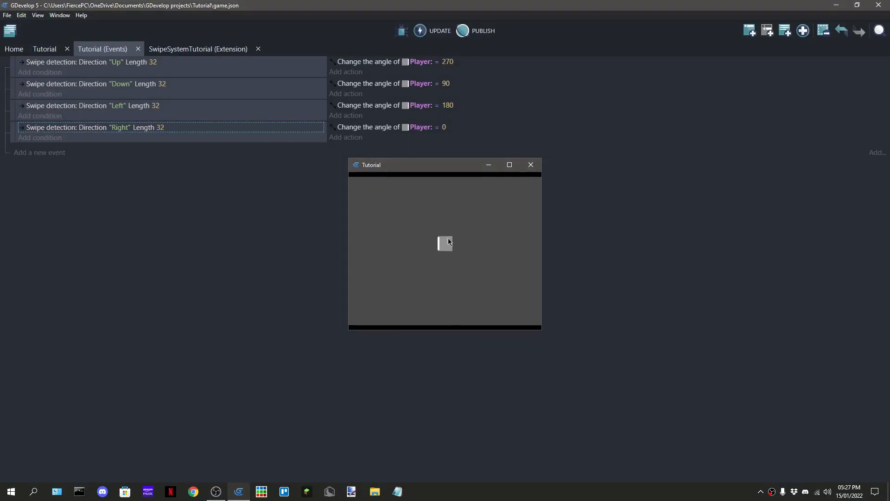
pyautogui.moveTo(499, 240)
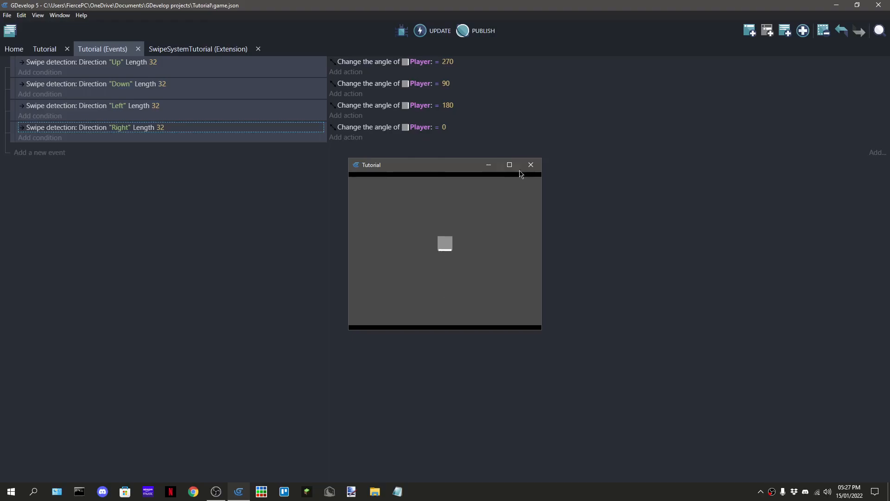
pyautogui.click(530, 165)
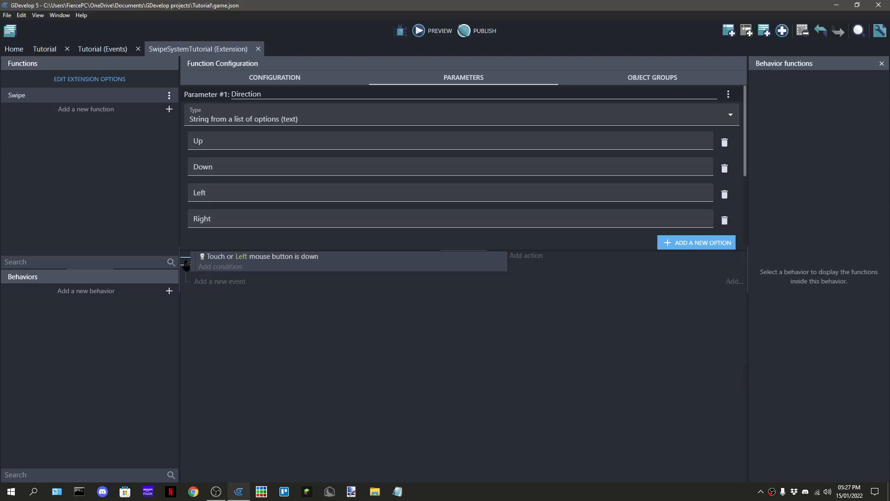
# Wrap the direction checks in a 'Left mouse button was released' event, save, and add a third parameter
pyautogui.scroll(-3)
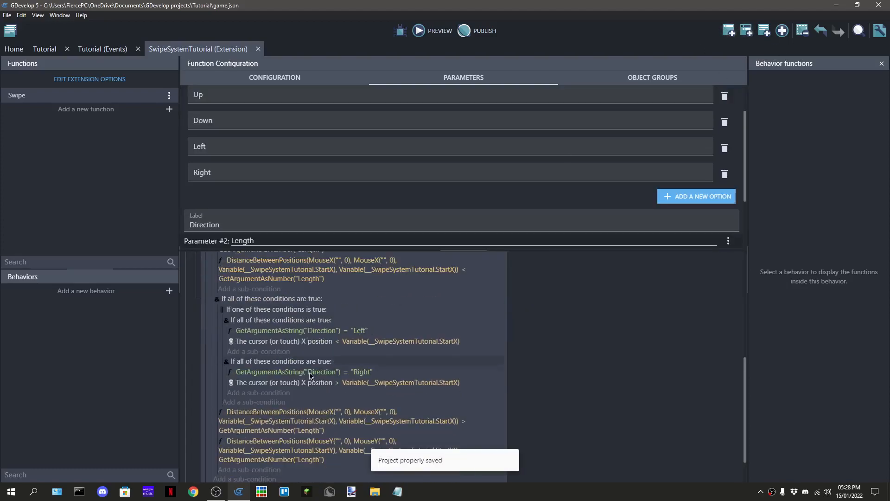
pyautogui.scroll(-3)
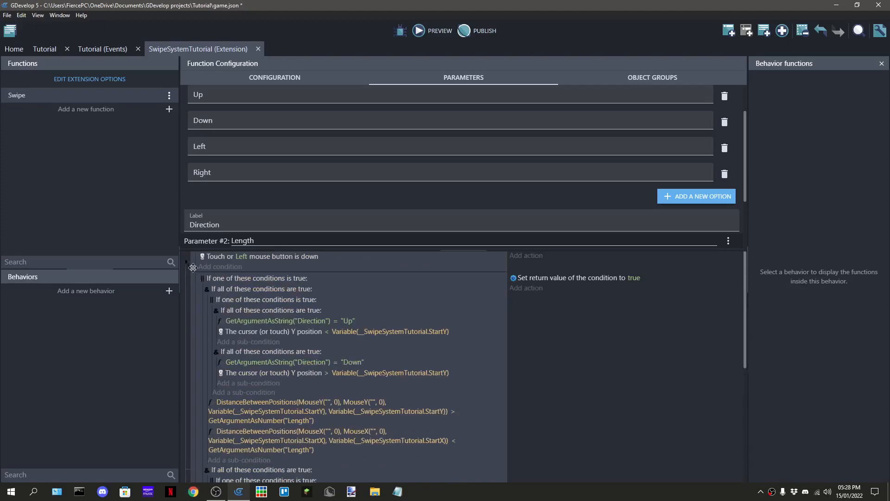
pyautogui.scroll(-3)
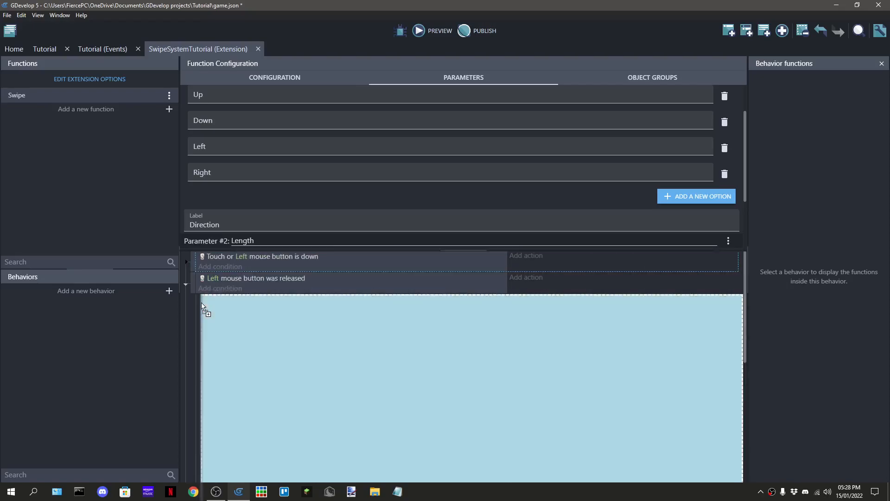
pyautogui.press('ctrl+s')
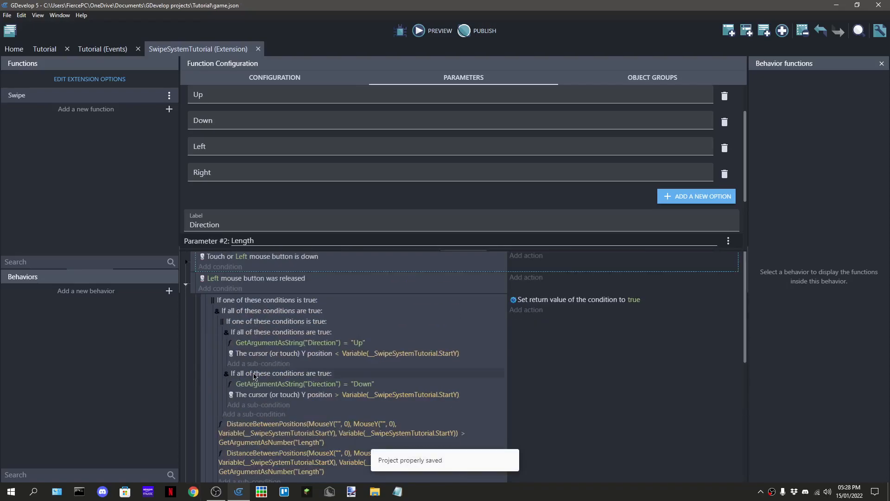
pyautogui.click(437, 31)
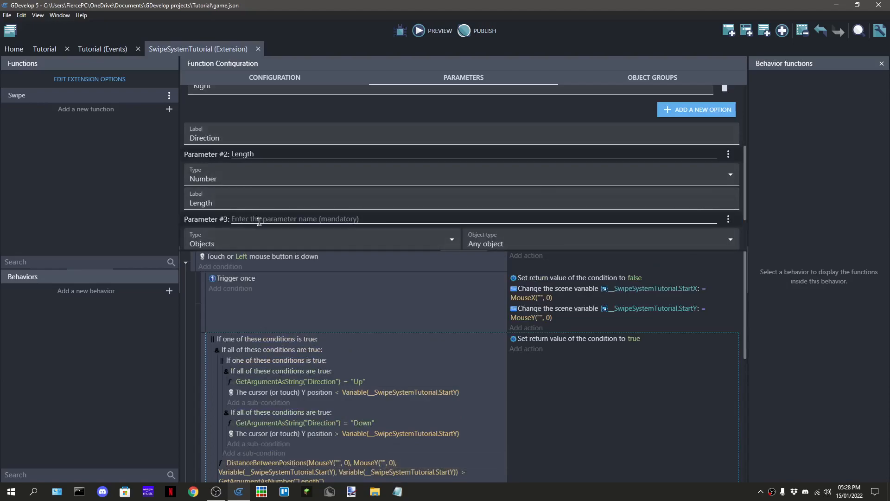
pyautogui.write('TY')
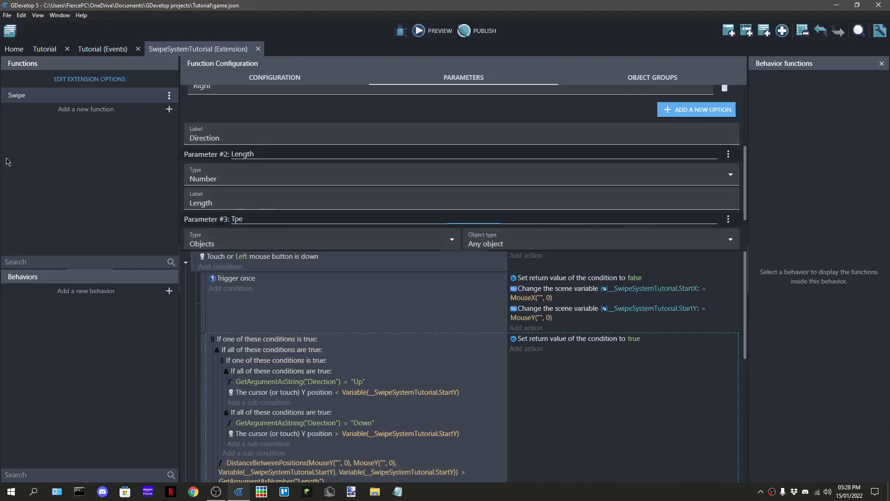
# Name parameter #3 Type, a list-of-options string with MousePress and MouseReleased, labelled Type
pyautogui.write('Typ')
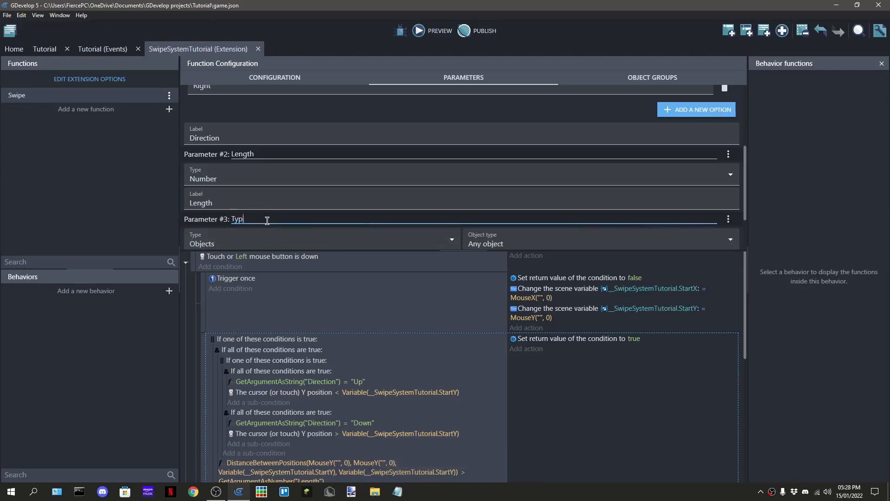
pyautogui.click(321, 193)
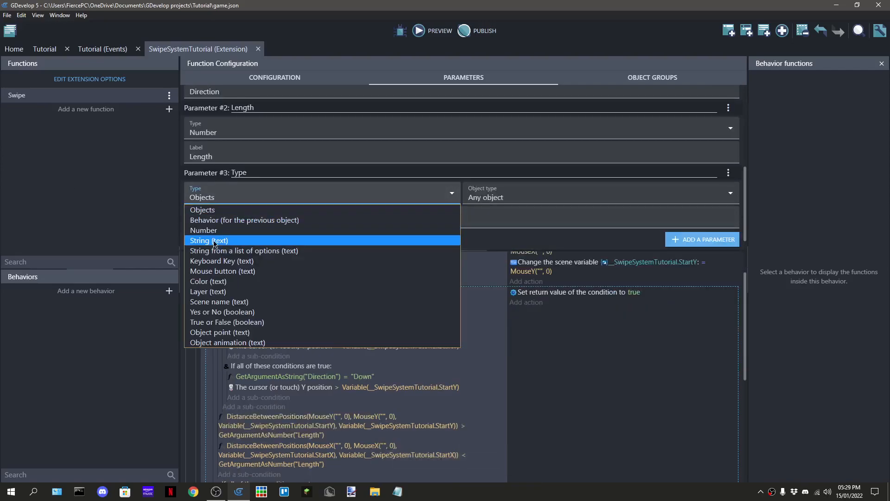
pyautogui.click(244, 251)
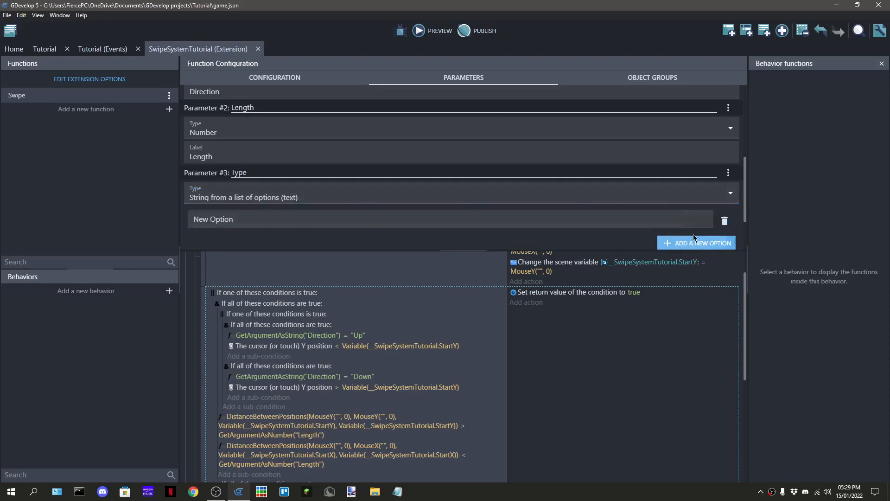
pyautogui.write('K')
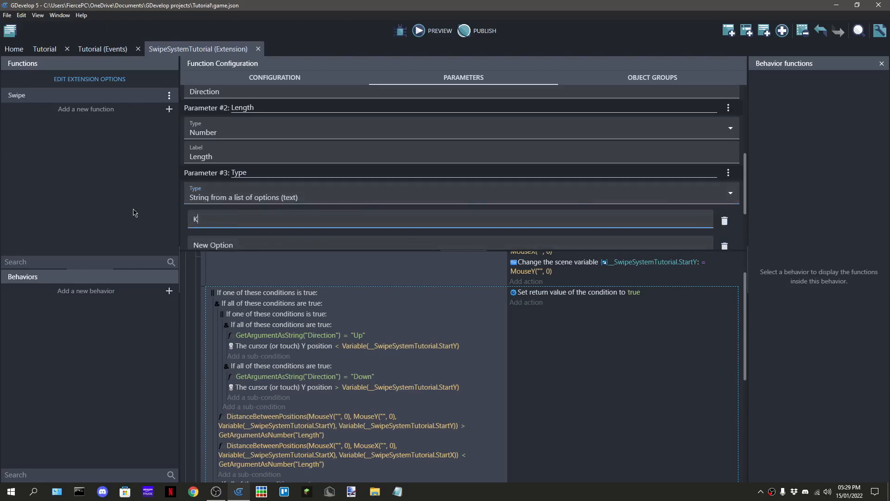
pyautogui.write('MouseReleased')
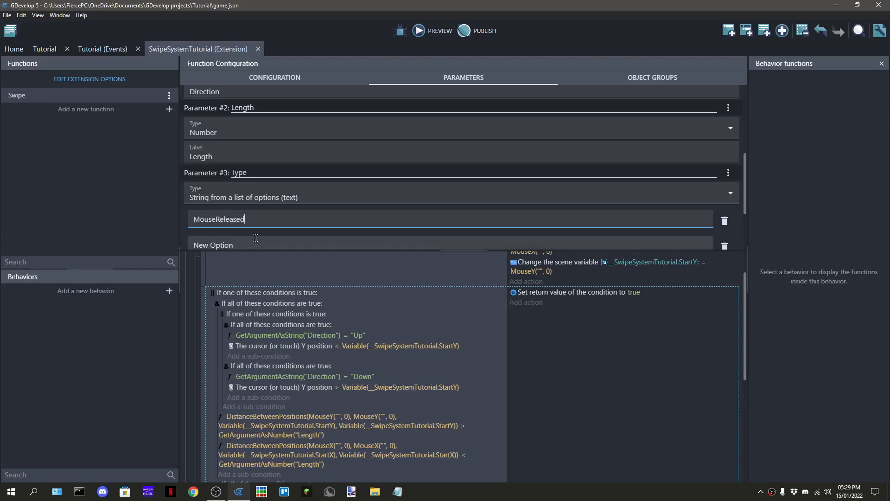
pyautogui.write('MousePress')
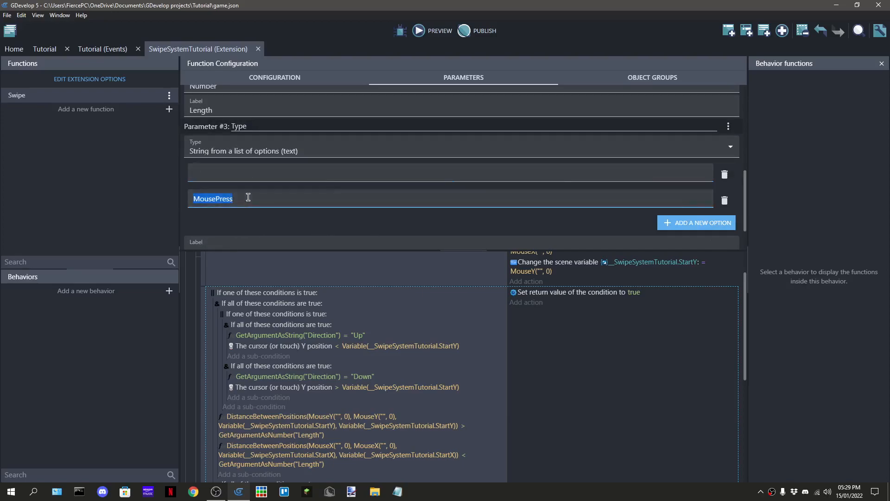
pyautogui.write('MouseReleased')
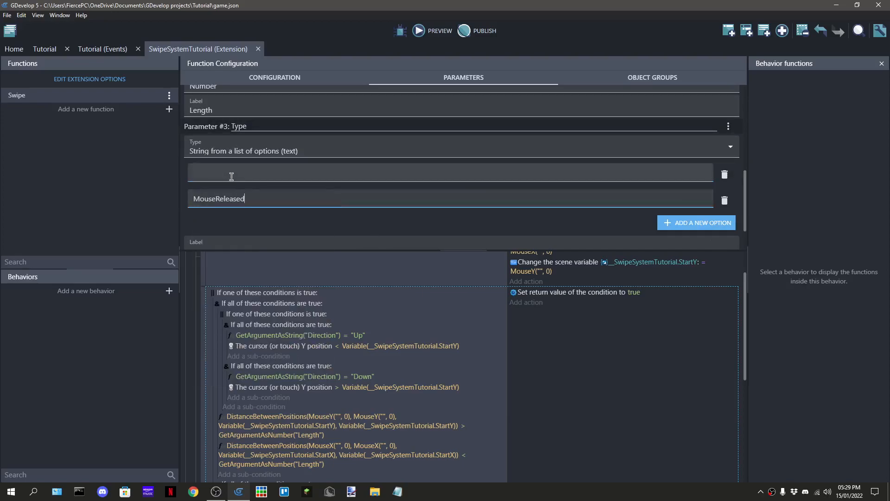
pyautogui.write('MousePress')
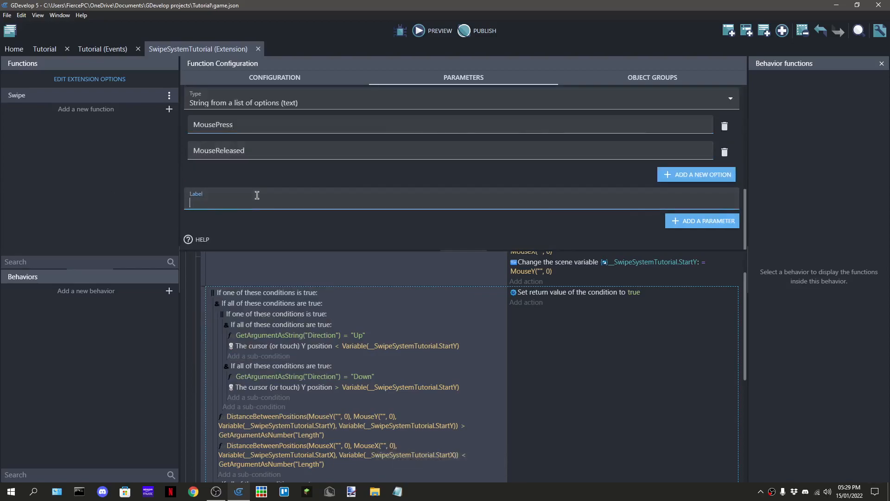
pyautogui.write('R')
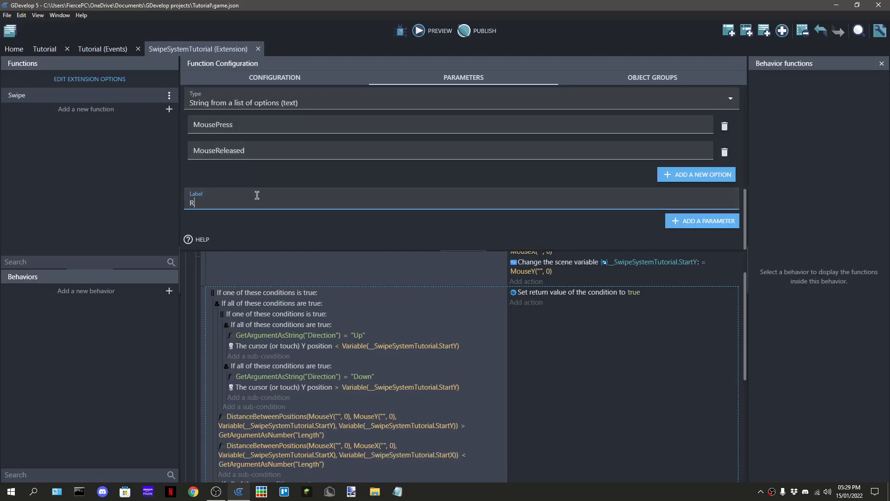
pyautogui.write('Type')
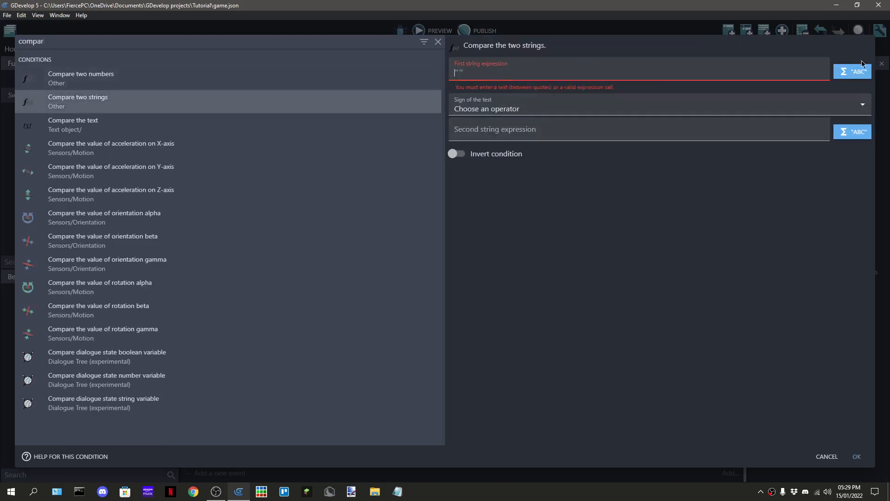
# Add Compare two strings conditions on GetArgumentAsString("Type") for press and release, renaming the option MouseRelease
pyautogui.click(636, 69)
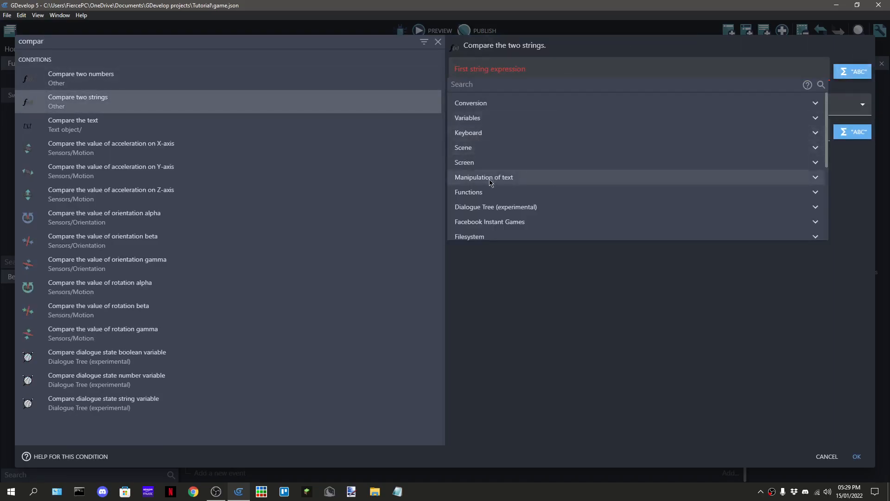
pyautogui.scroll(-3)
pyautogui.write('"')
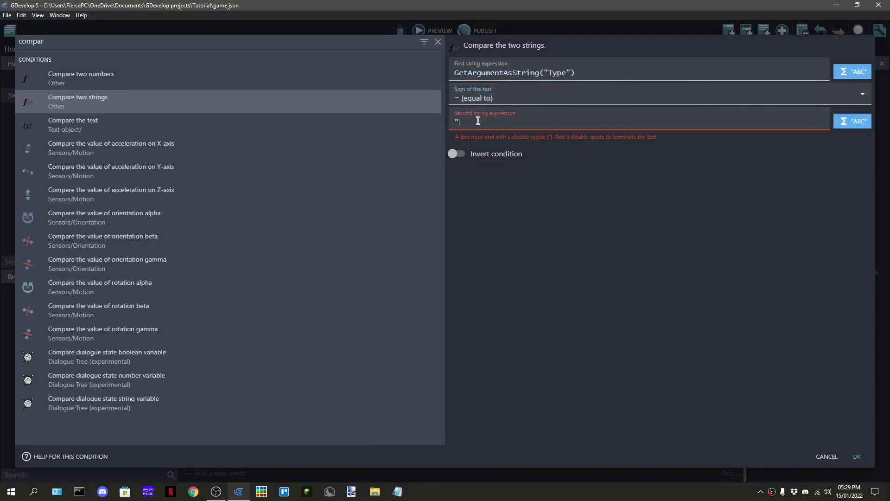
pyautogui.write('KeyPres')
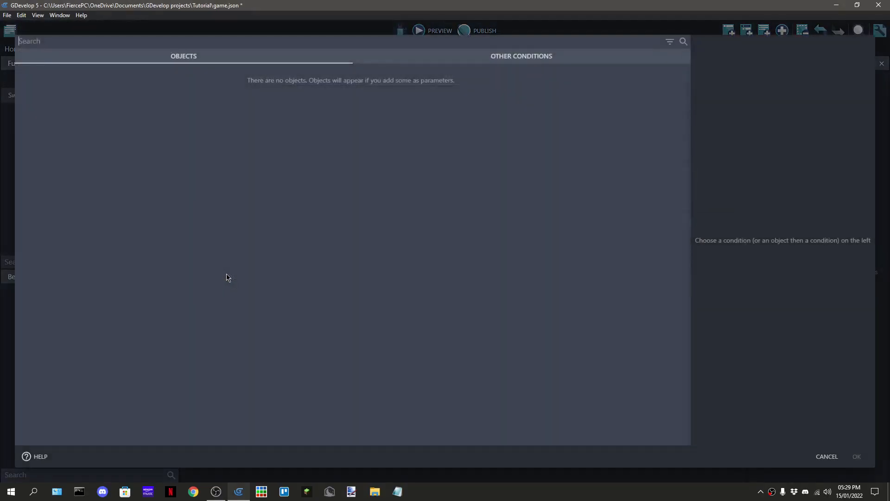
pyautogui.click(520, 56)
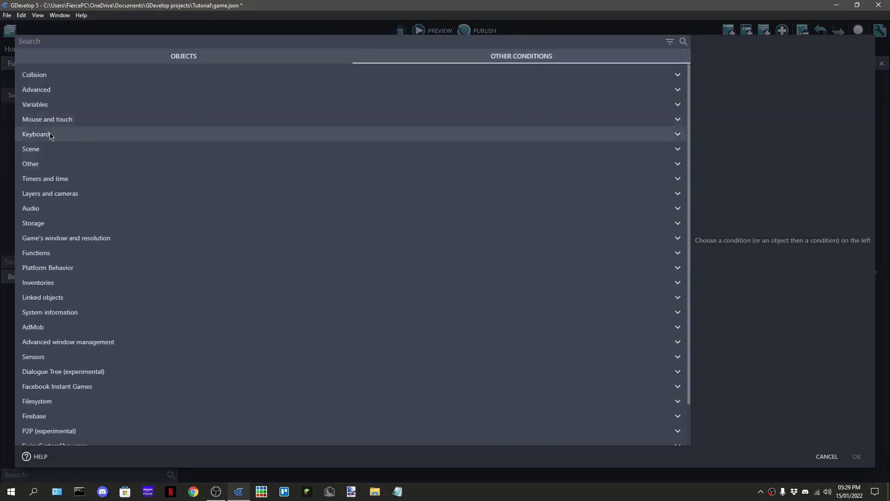
pyautogui.click(88, 208)
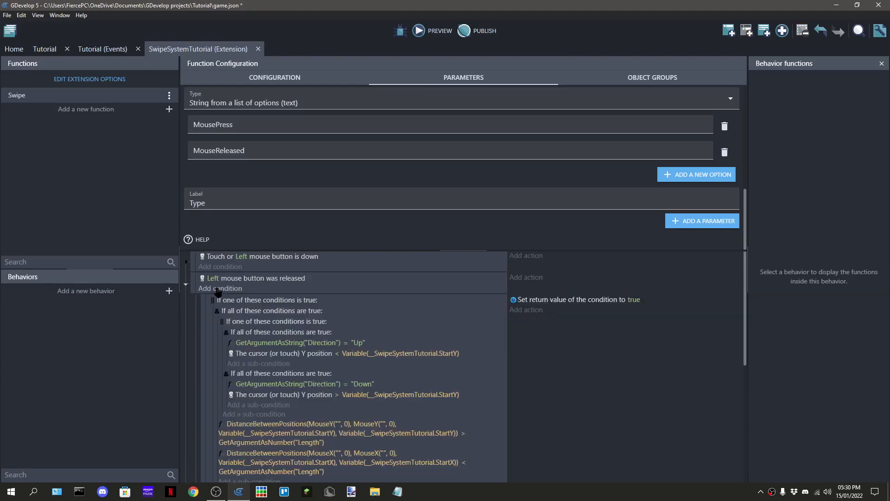
pyautogui.scroll(-3)
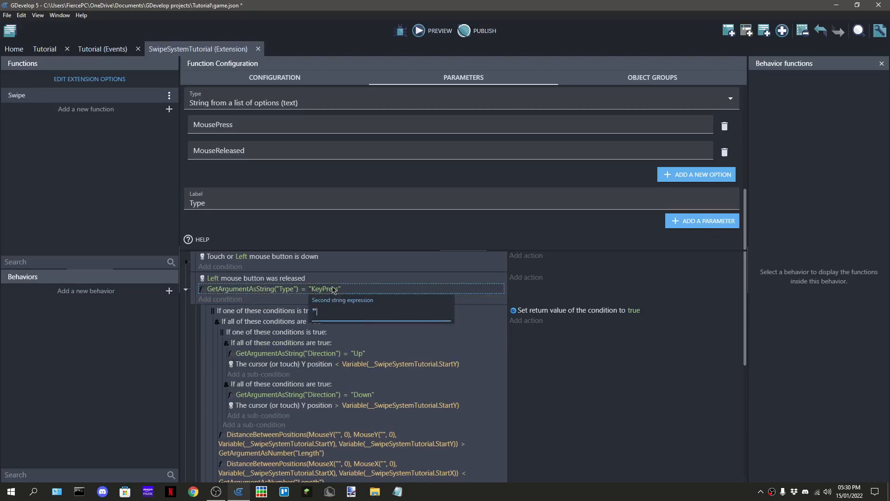
pyautogui.write('KeyRele')
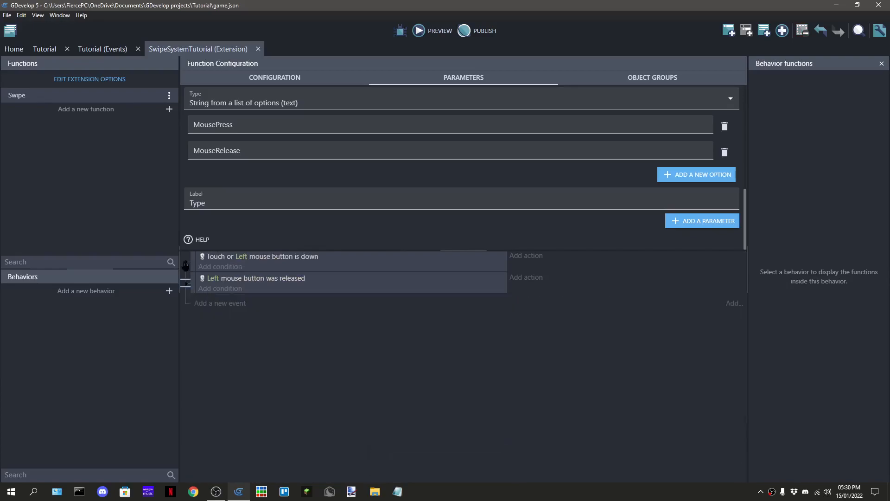
# Preview the game, pick a Type option for the swipe condition, and close the preview
pyautogui.click(418, 31)
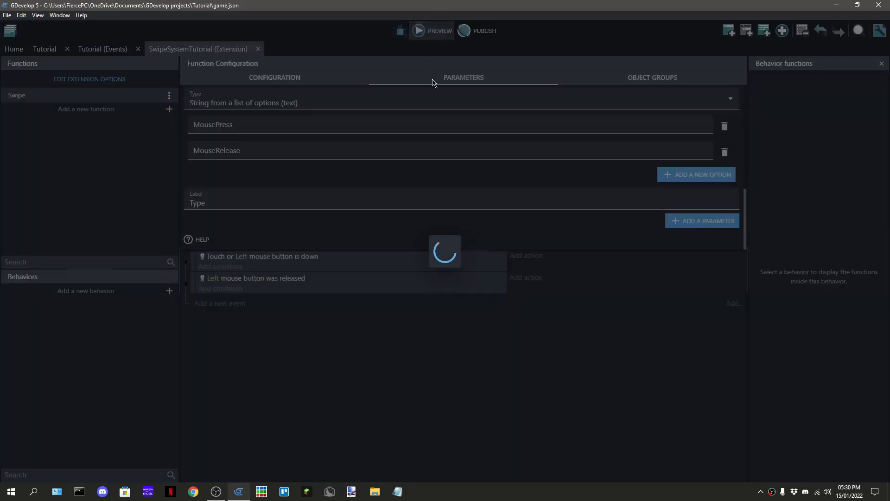
pyautogui.click(431, 31)
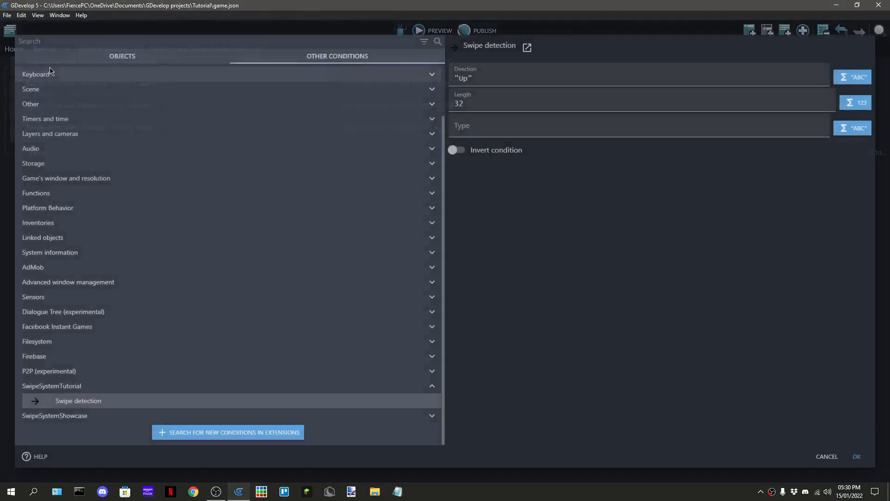
pyautogui.click(624, 125)
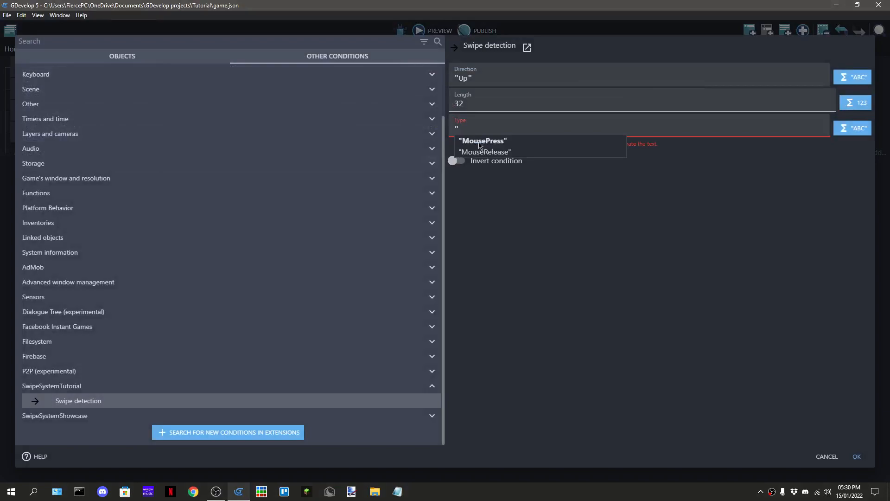
pyautogui.click(482, 140)
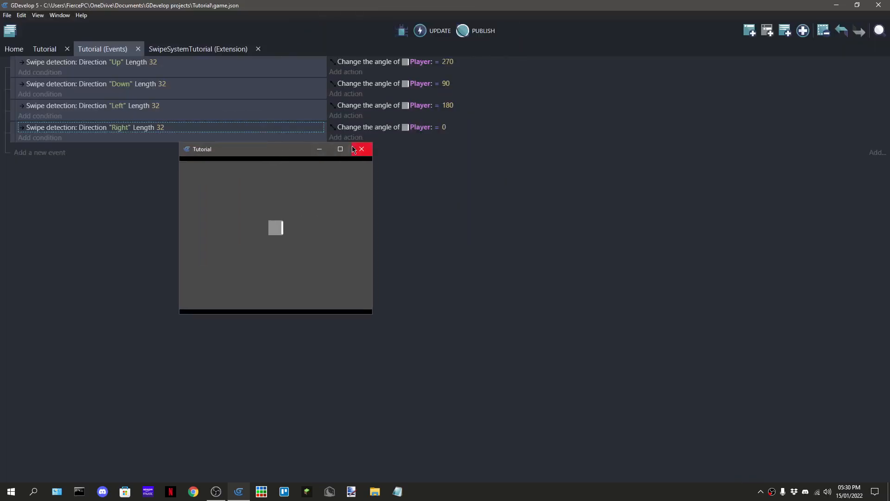
pyautogui.click(361, 149)
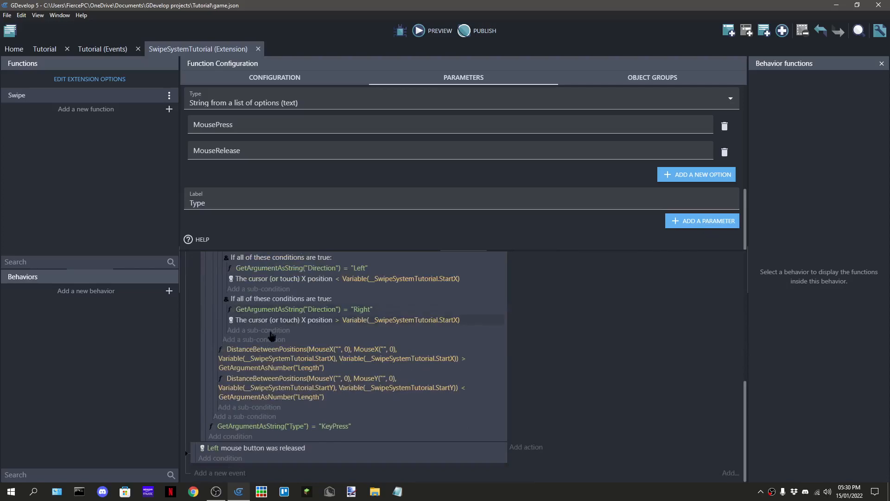
# Edit the Type comparisons to "MousePress" and "MouseRelease" and save the project
pyautogui.scroll(-3)
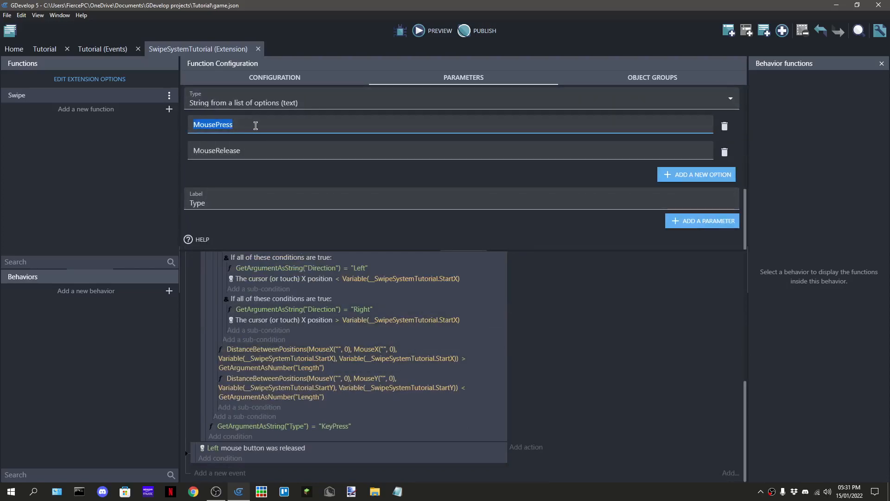
pyautogui.write('d')
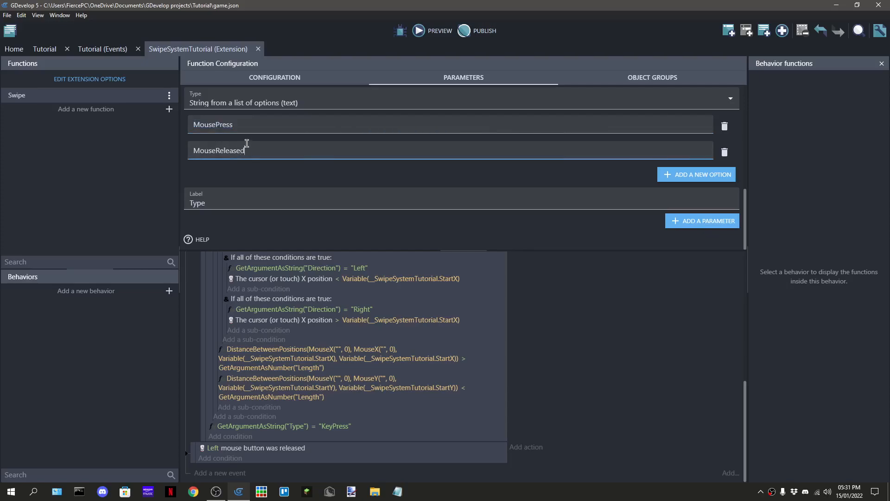
pyautogui.click(280, 425)
pyautogui.write('"MouseReleased"')
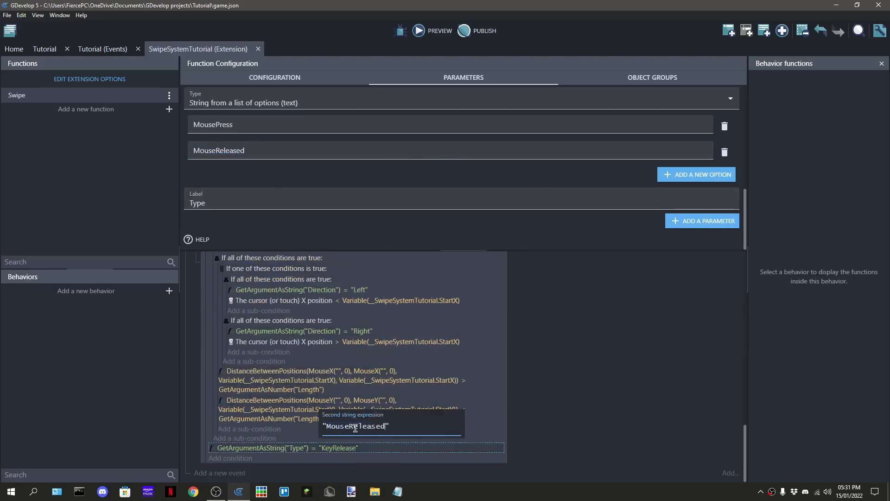
pyautogui.press('Backspace')
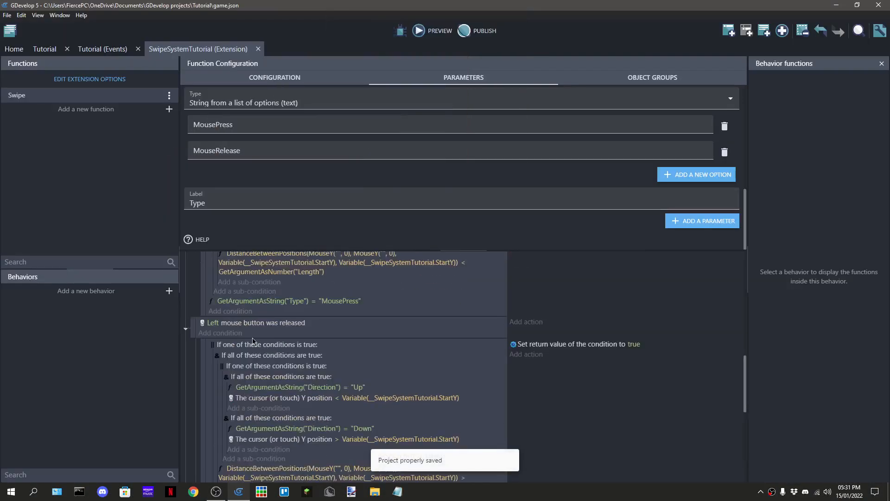
# Set Type to MousePress on the Up, Down, Left and Right Swipe detection conditions and save
pyautogui.scroll(-3)
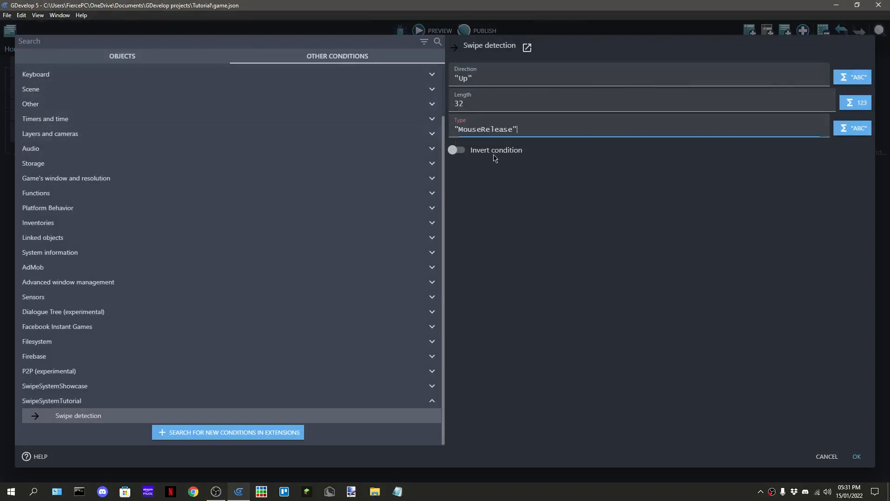
pyautogui.click(856, 456)
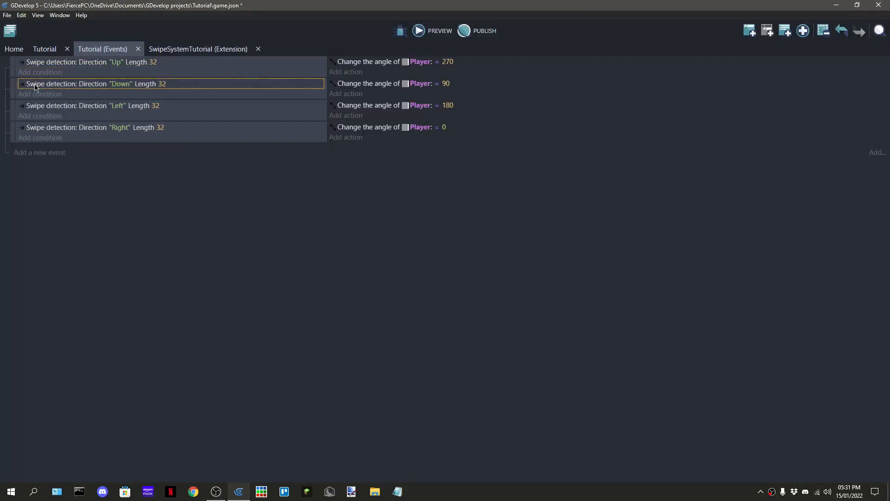
pyautogui.doubleClick(94, 83)
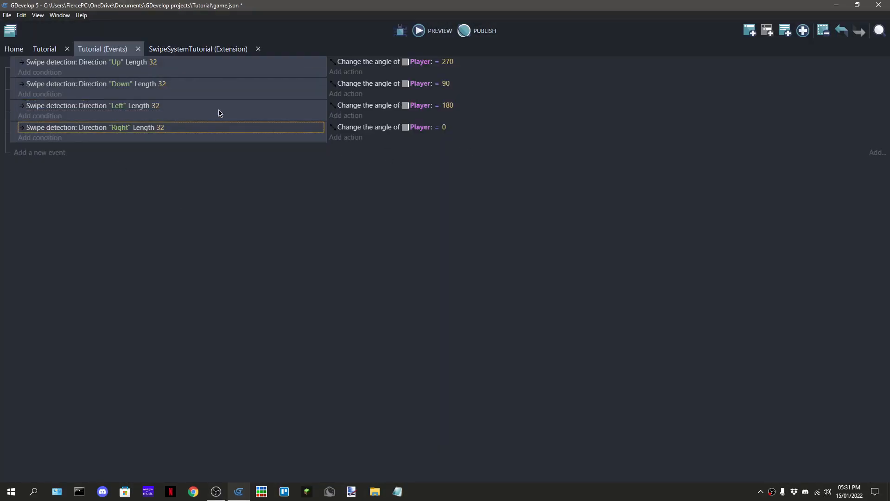
pyautogui.doubleClick(94, 127)
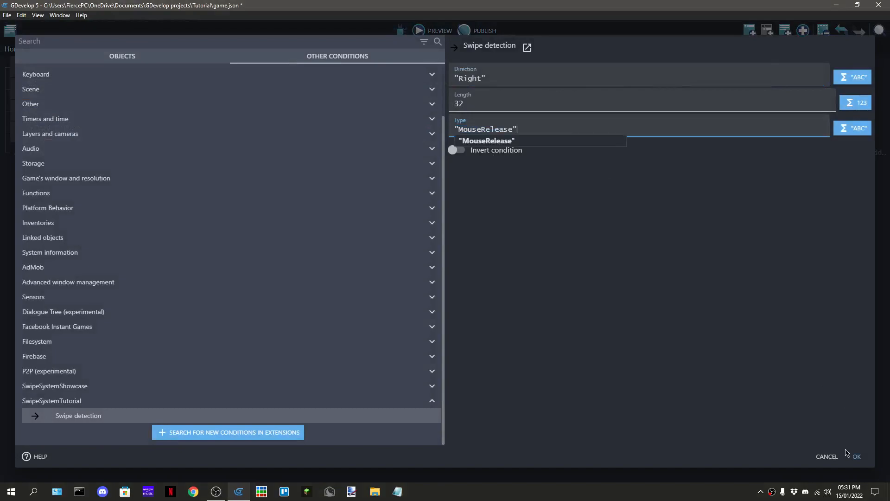
pyautogui.click(856, 457)
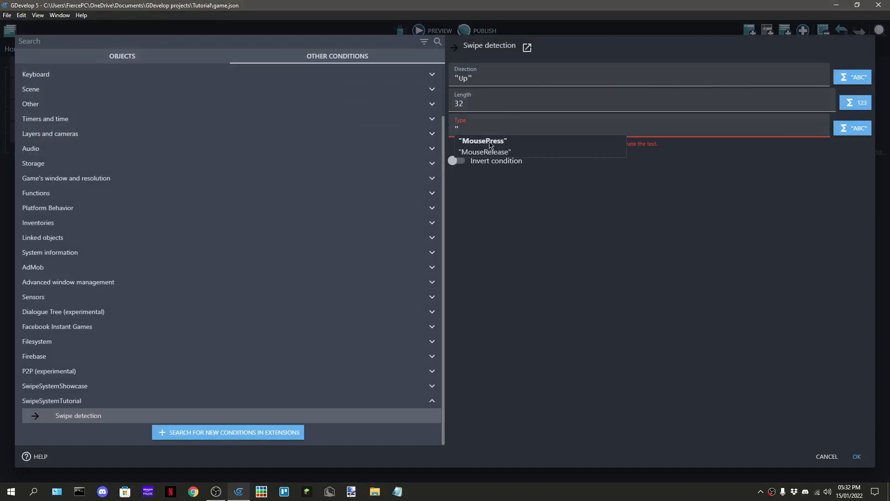
pyautogui.click(482, 141)
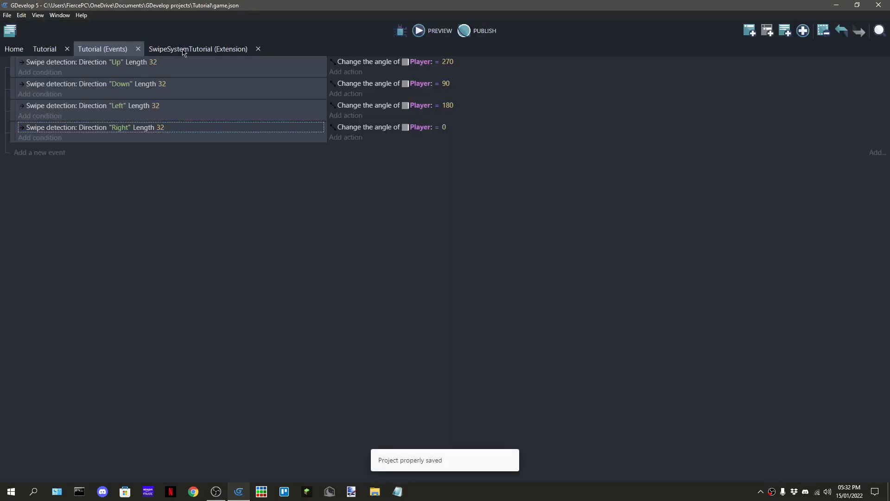
pyautogui.click(197, 49)
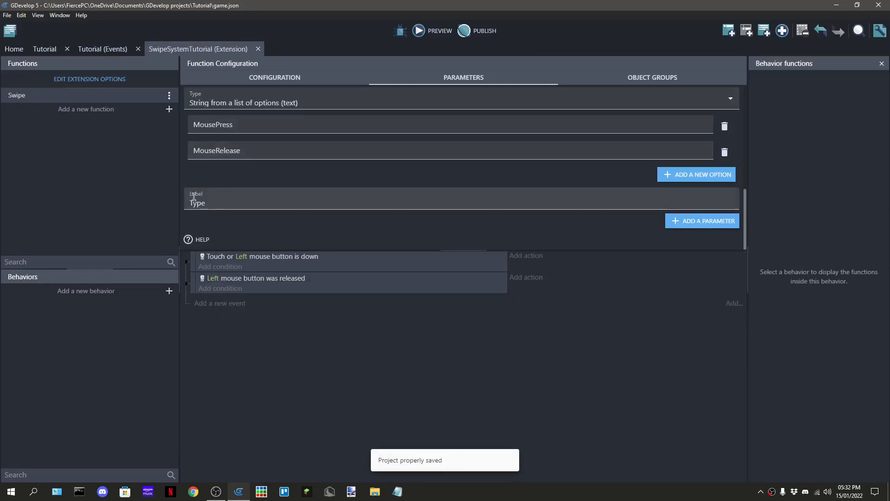
# Append " Type _PARAM3_" to the condition's sentence, save, and leave the extension editor
pyautogui.click(275, 77)
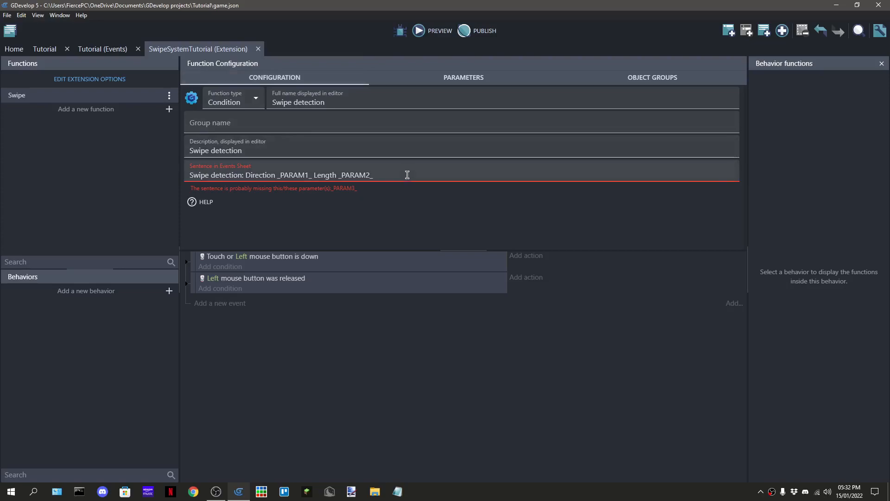
pyautogui.write('Type')
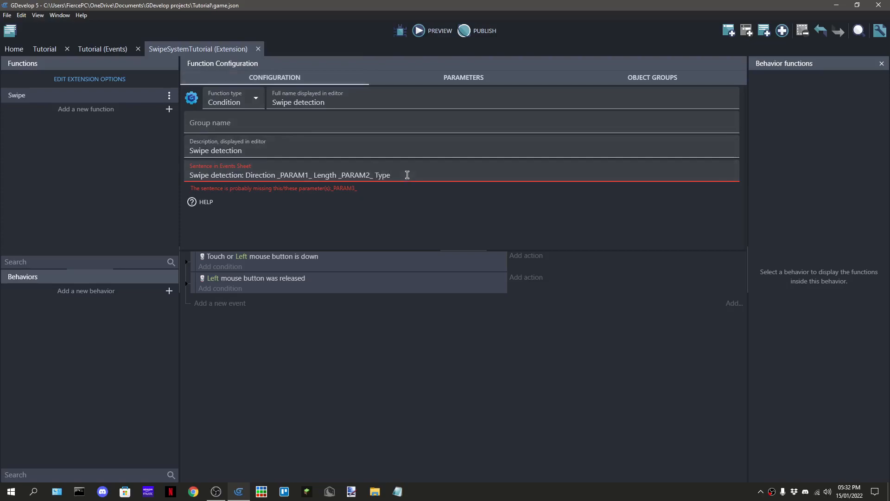
pyautogui.write('_')
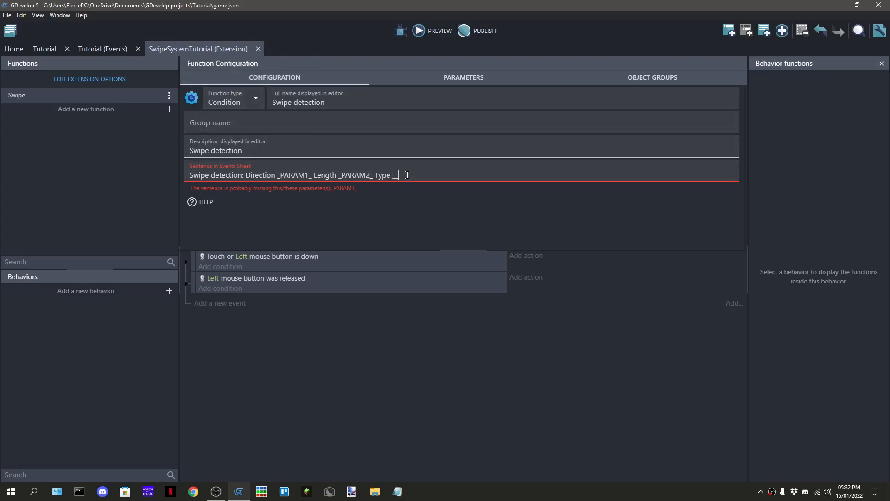
pyautogui.write('PARAM_')
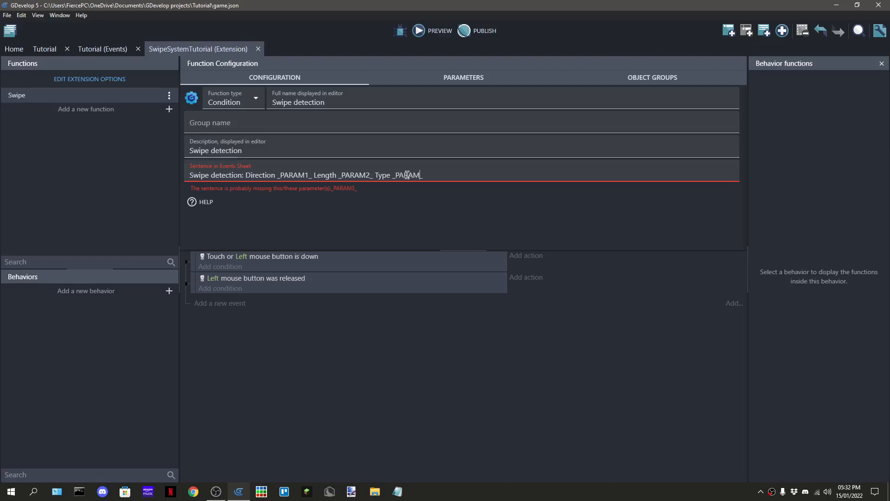
pyautogui.write('3_')
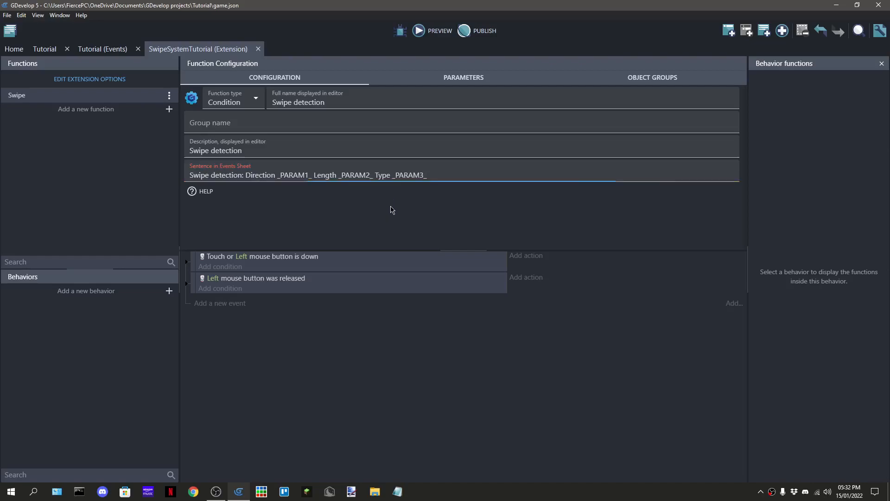
pyautogui.press('ctrl+s')
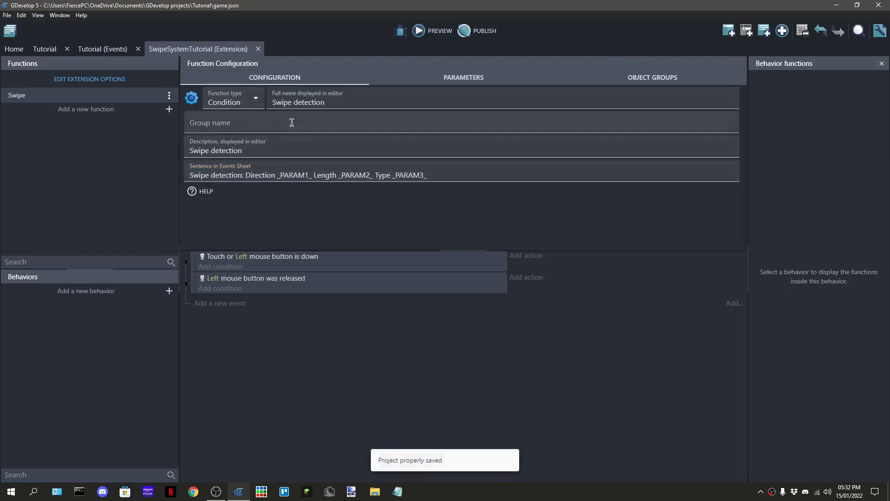
pyautogui.click(102, 49)
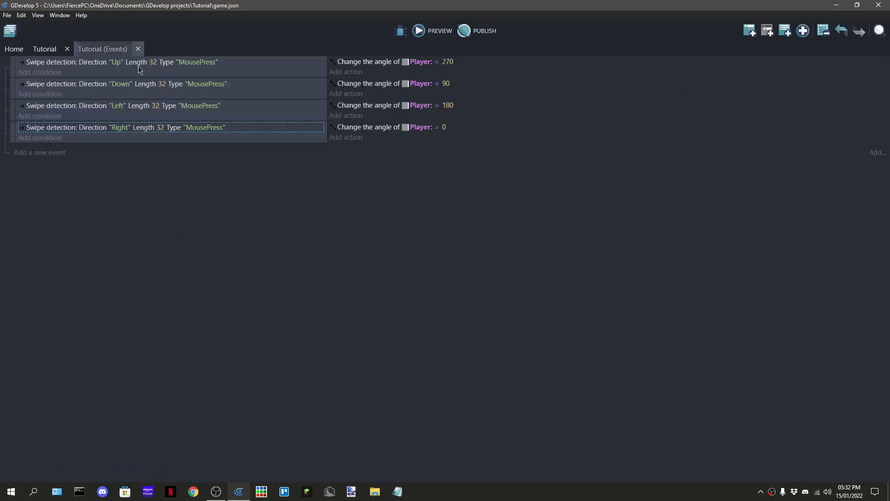
# Save again and flip between the Tutorial events and scene tabs, ending on the scene editor
pyautogui.press('ctrl+s')
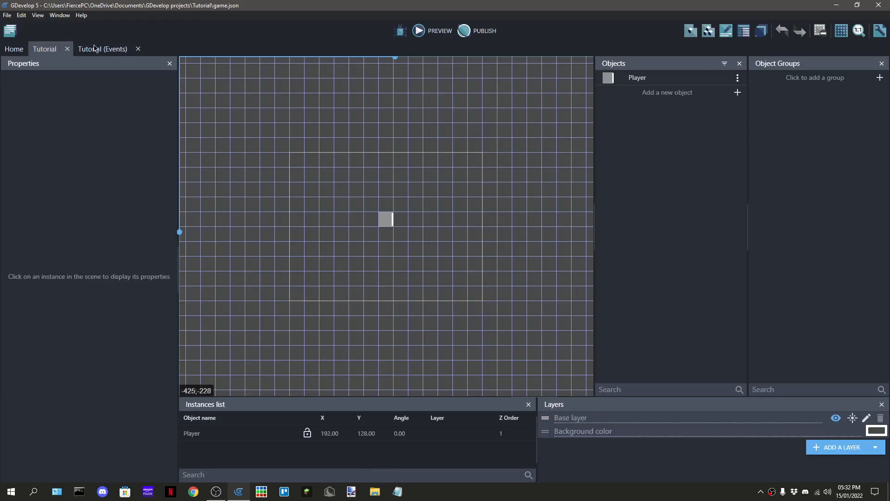
pyautogui.click(103, 49)
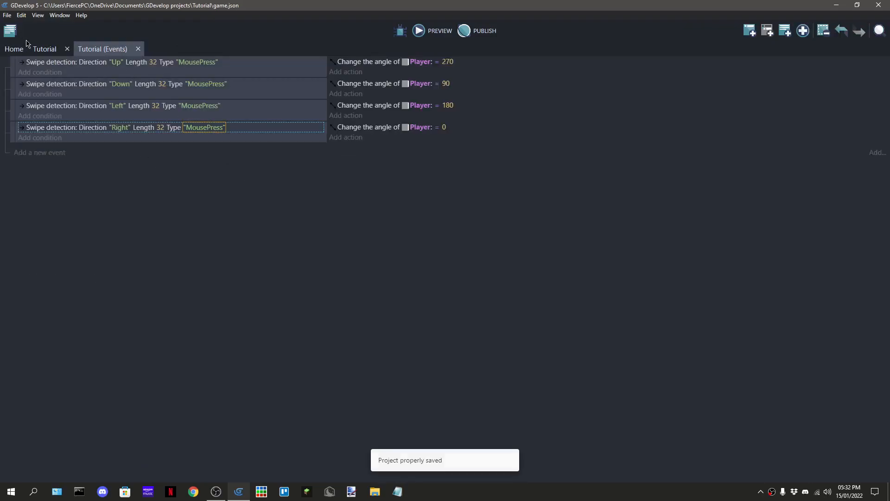
pyautogui.click(44, 49)
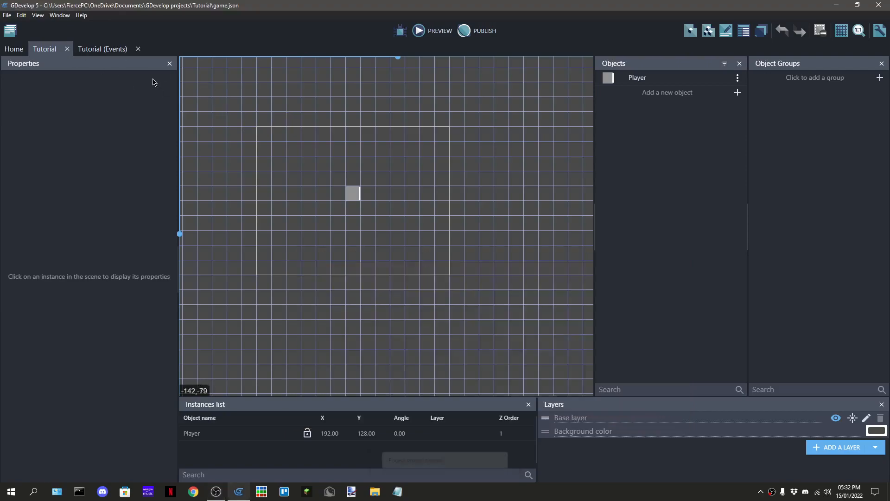
pyautogui.click(9, 30)
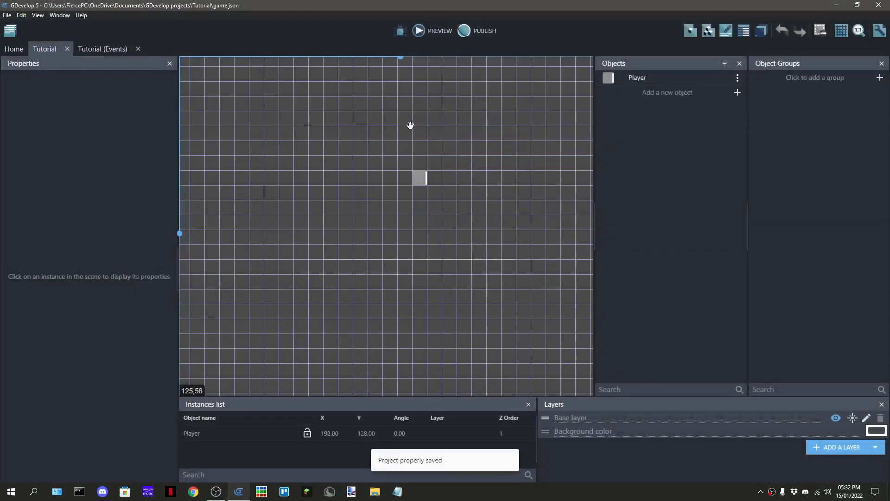
pyautogui.click(102, 49)
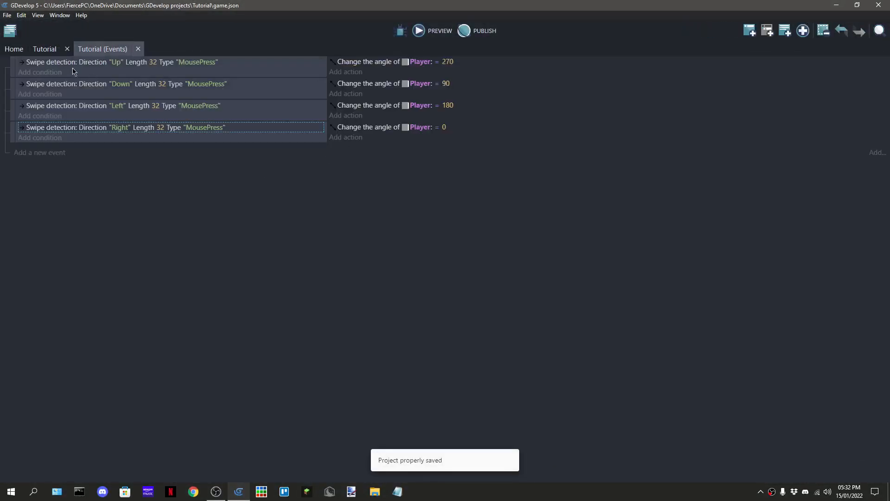
pyautogui.click(45, 49)
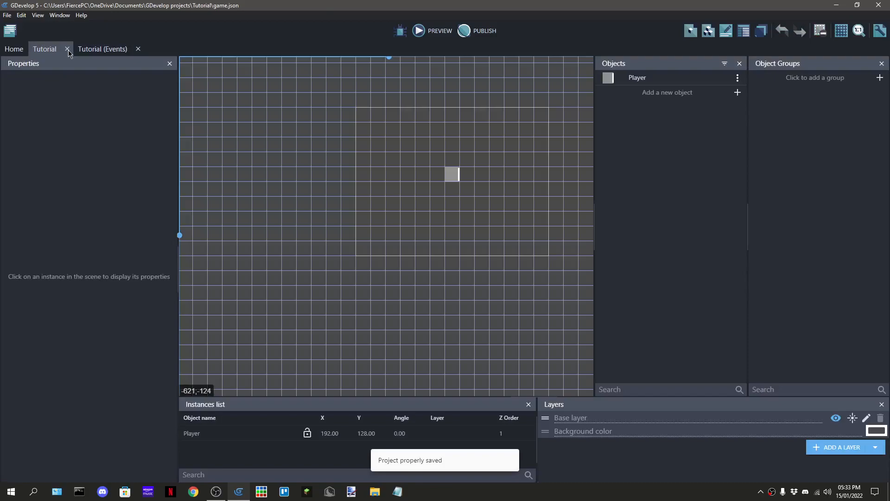